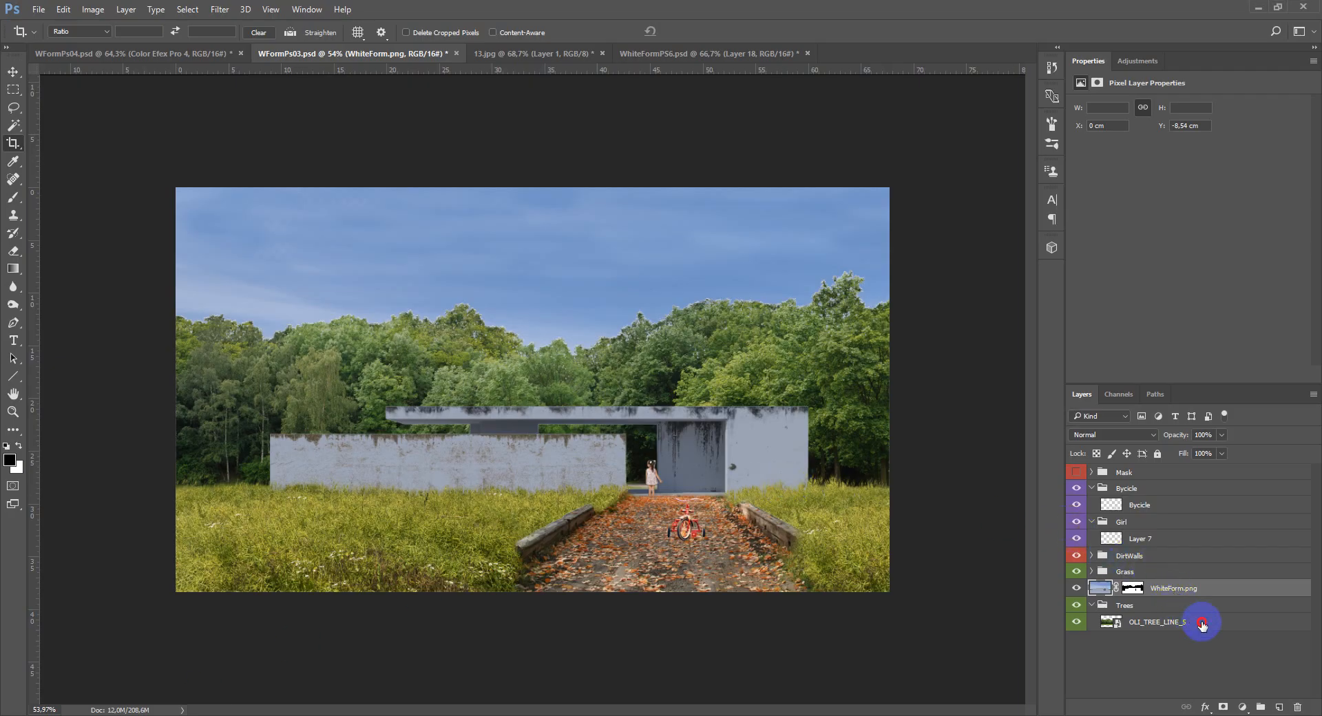
Distort a copy of the girl layer into a cast shadow and darken it to Lightness -100.
{"action": "left_click", "coordinate": [1156, 621]}
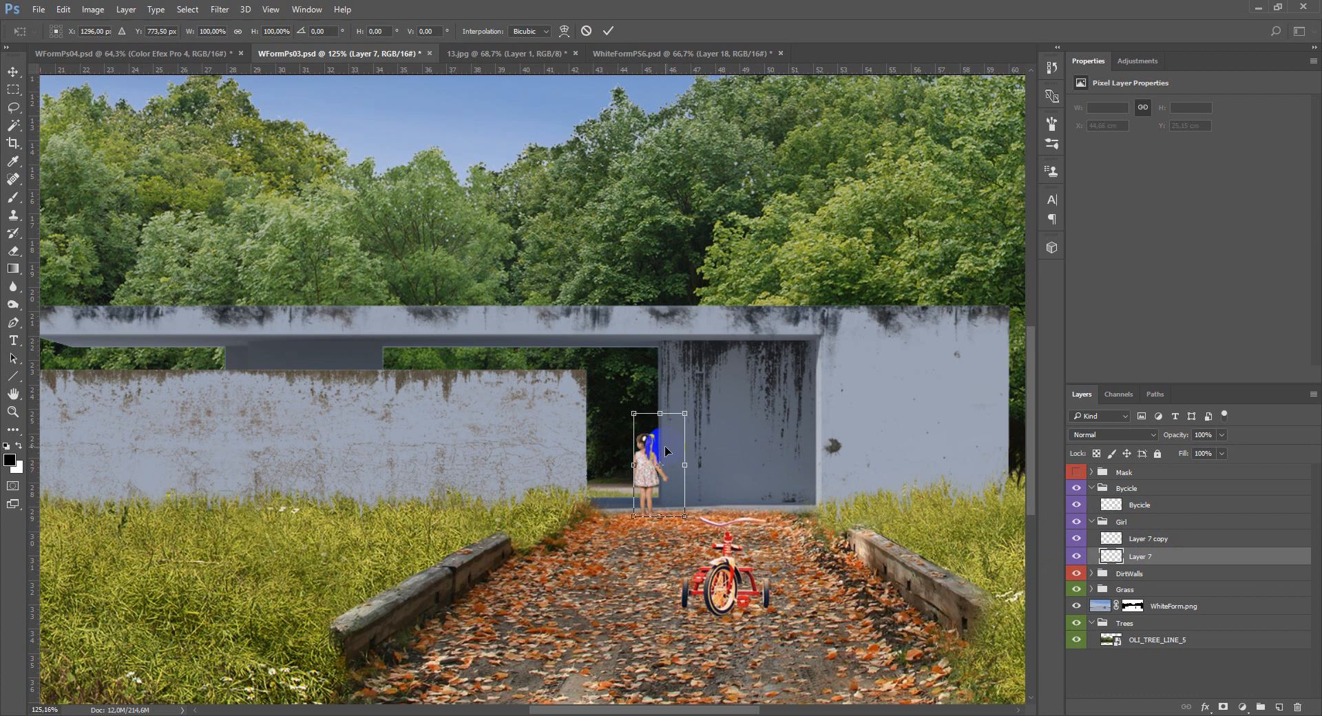
{"action": "right_click", "coordinate": [666, 451]}
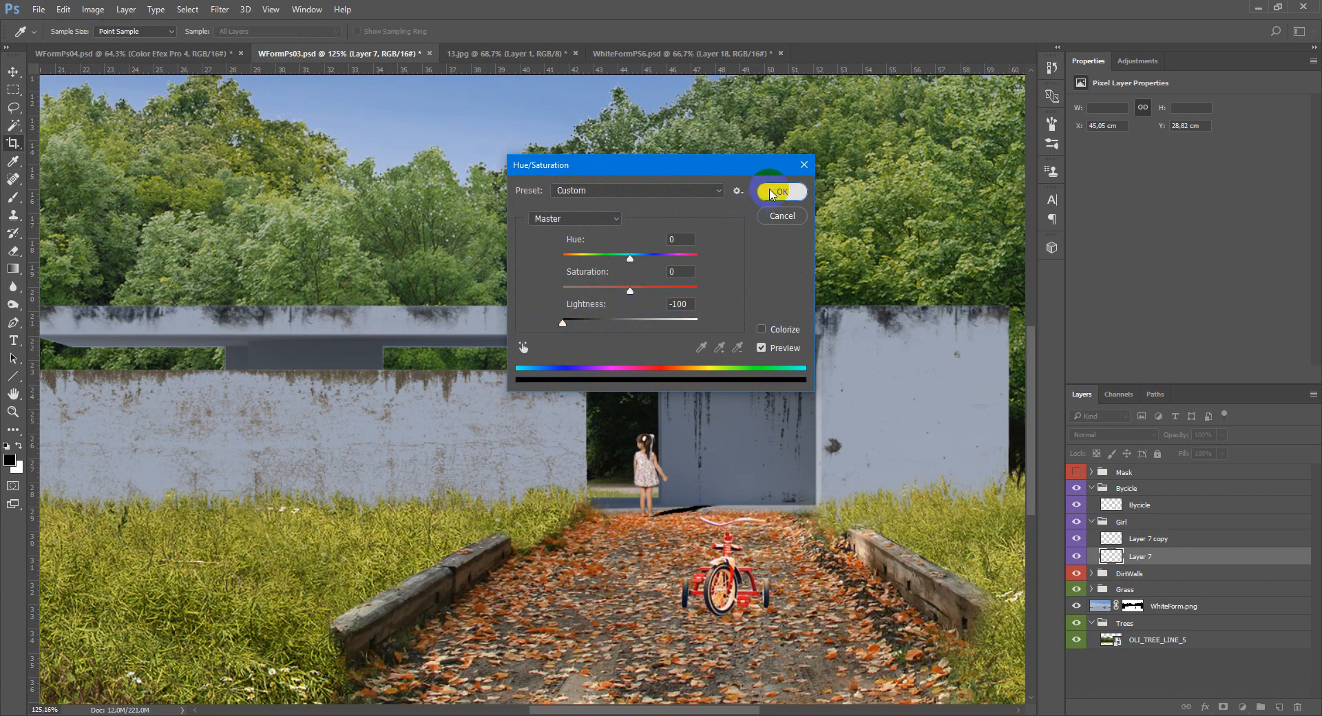
{"action": "left_click", "coordinate": [780, 191]}
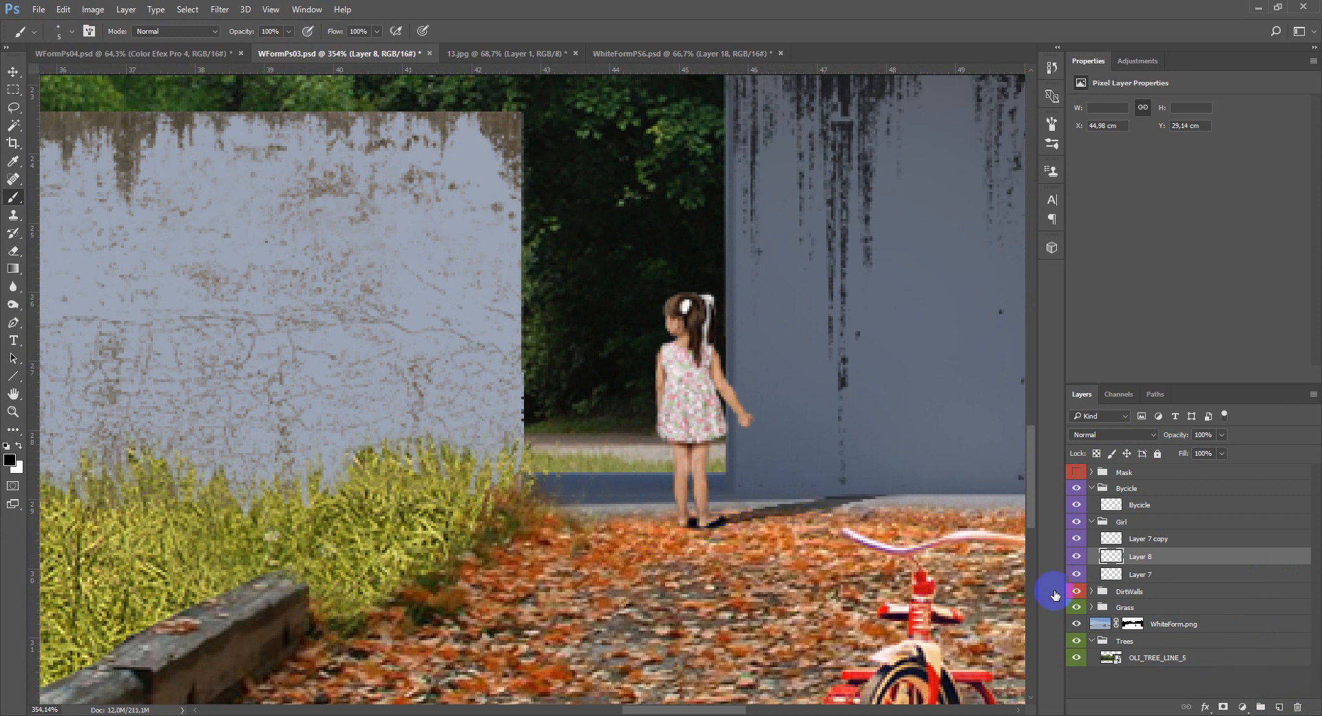
Lower the girl's painted shadow layer (Layer 8) to 51% opacity.
{"action": "left_click", "coordinate": [1203, 435]}
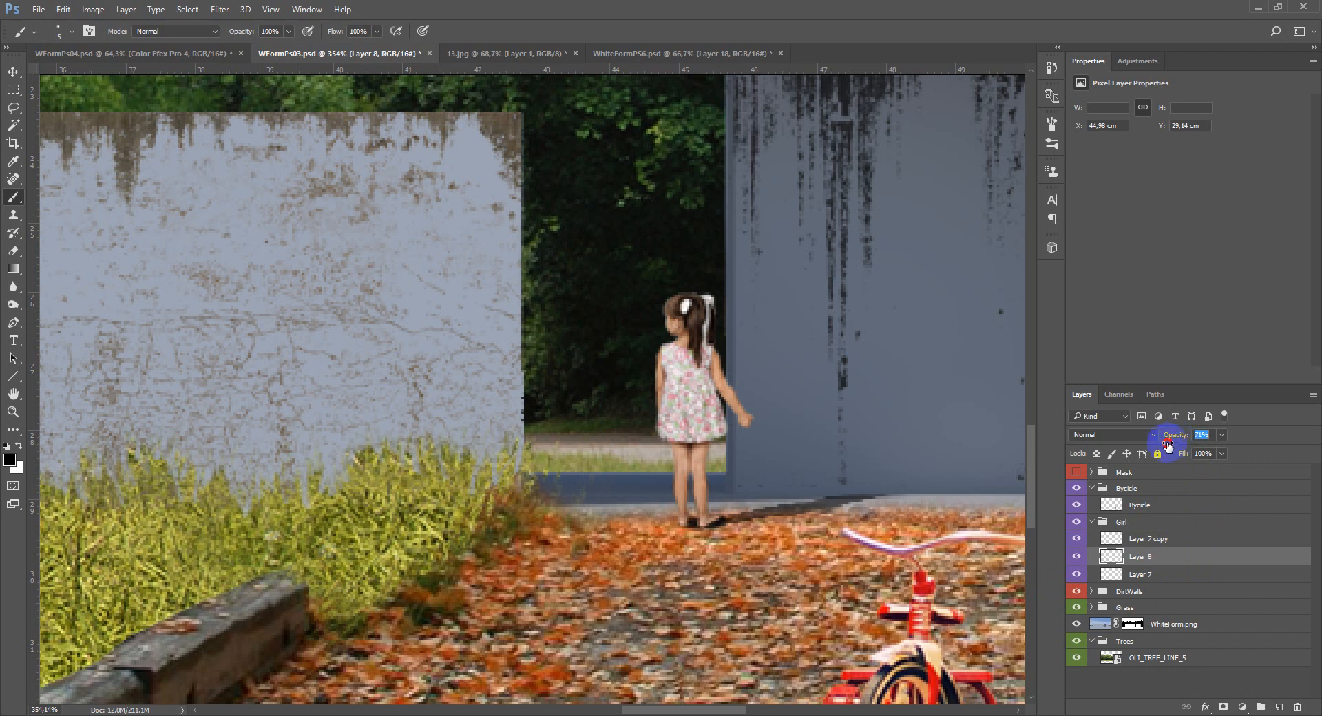
{"action": "left_click_drag", "start_coordinate": [1199, 434], "coordinate": [1017, 600]}
{"action": "type", "text": "51"}
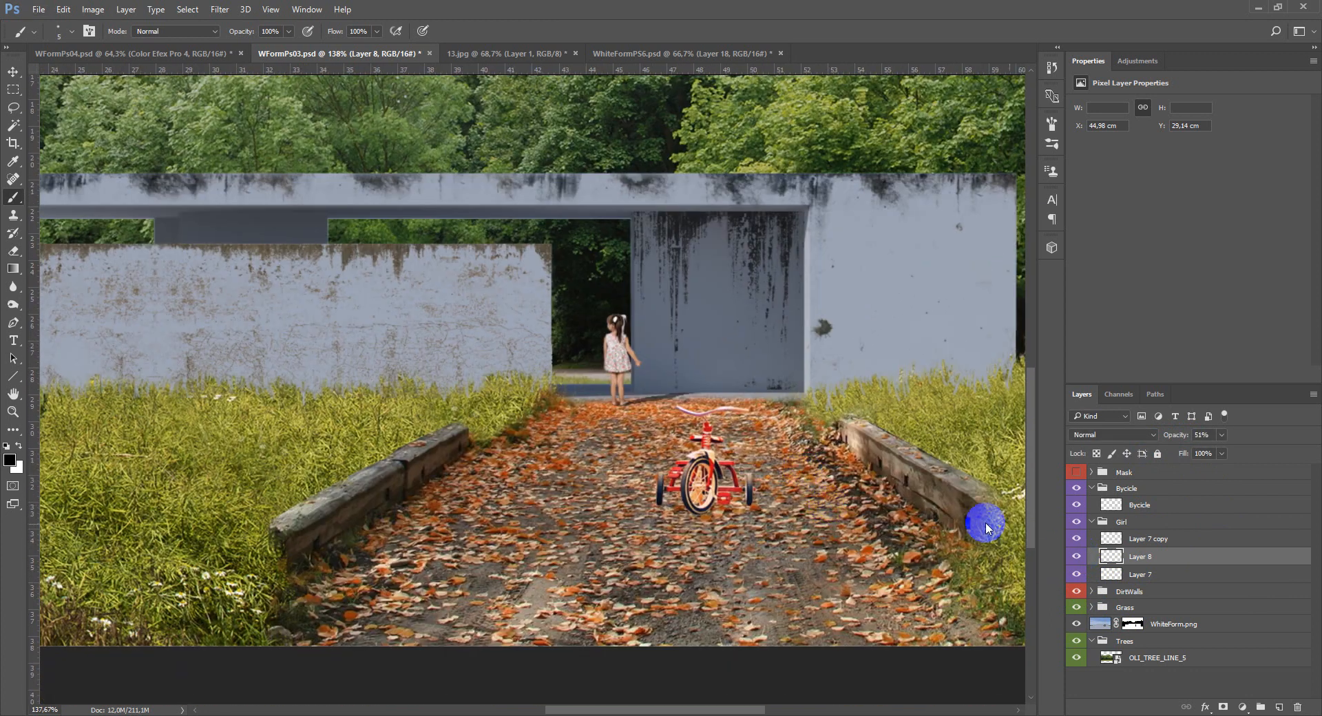
Distort a Bycicle layer copy into a cast shadow and darken it to Lightness -100.
{"action": "left_click", "coordinate": [1139, 505]}
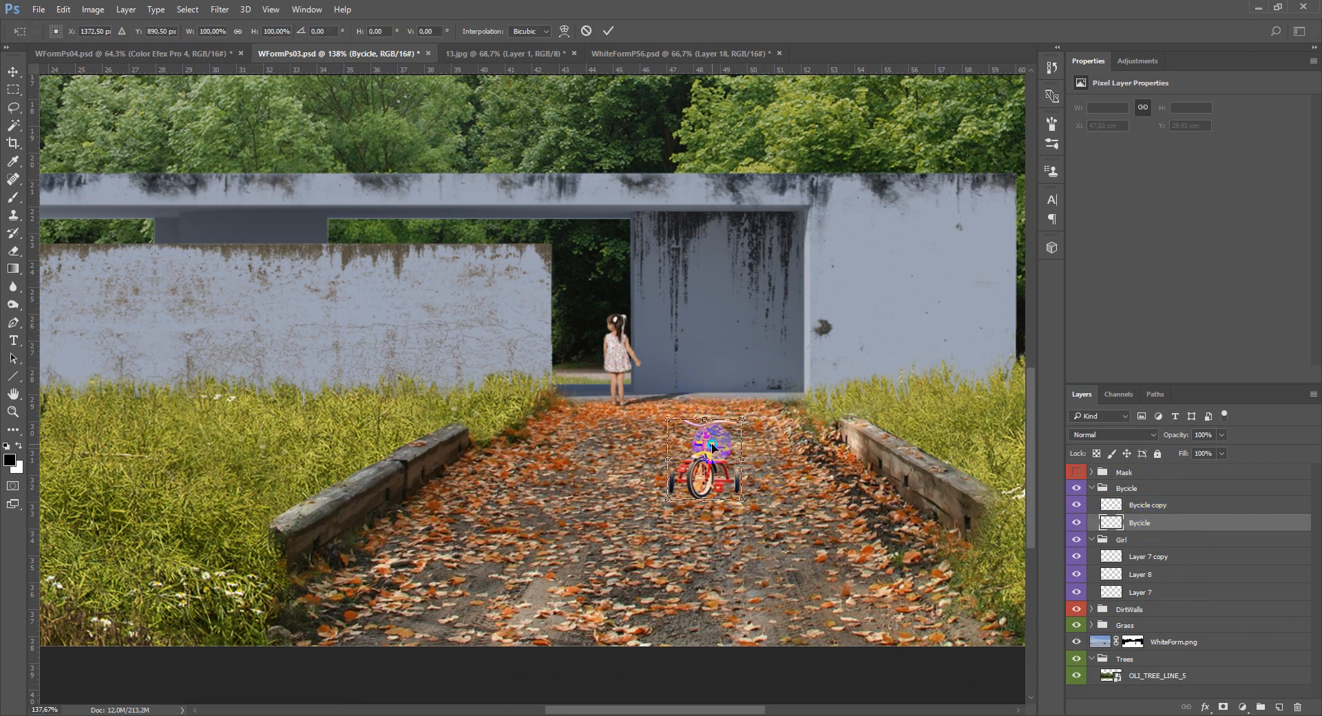
{"action": "left_click_drag", "start_coordinate": [709, 451], "coordinate": [706, 422]}
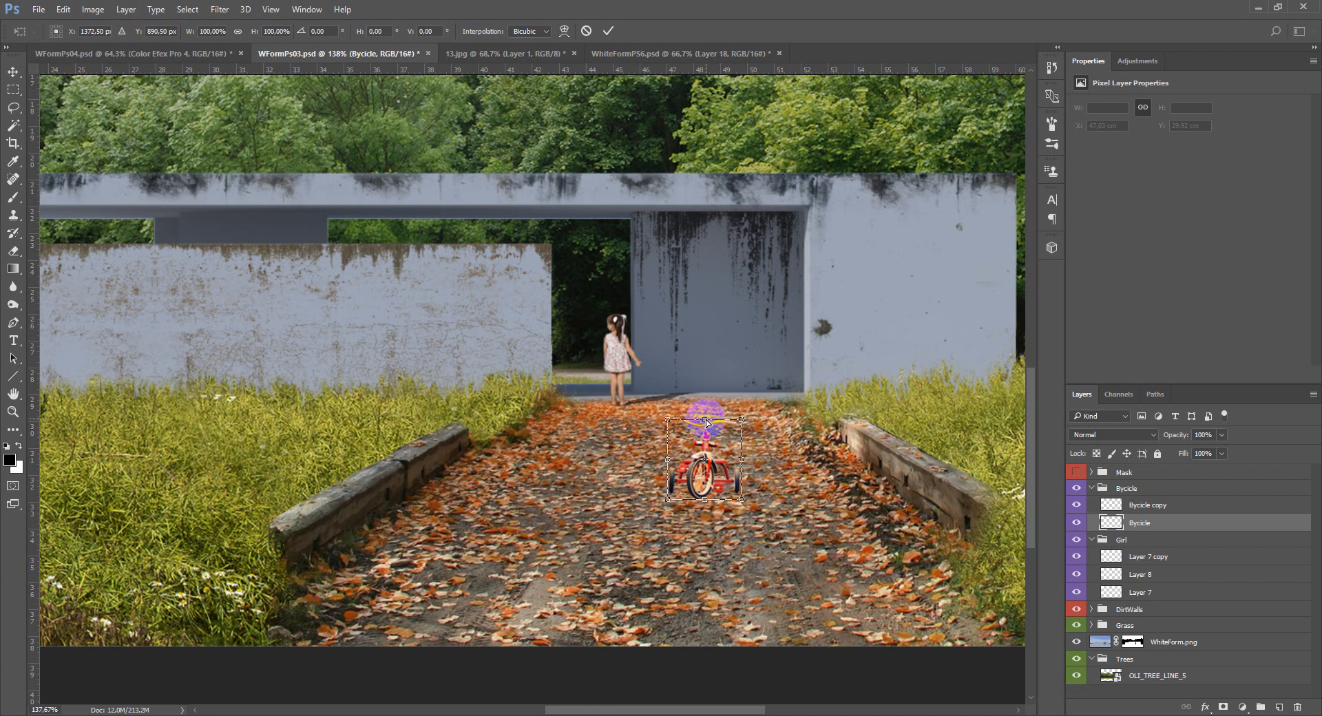
{"action": "left_click_drag", "start_coordinate": [707, 421], "coordinate": [814, 472]}
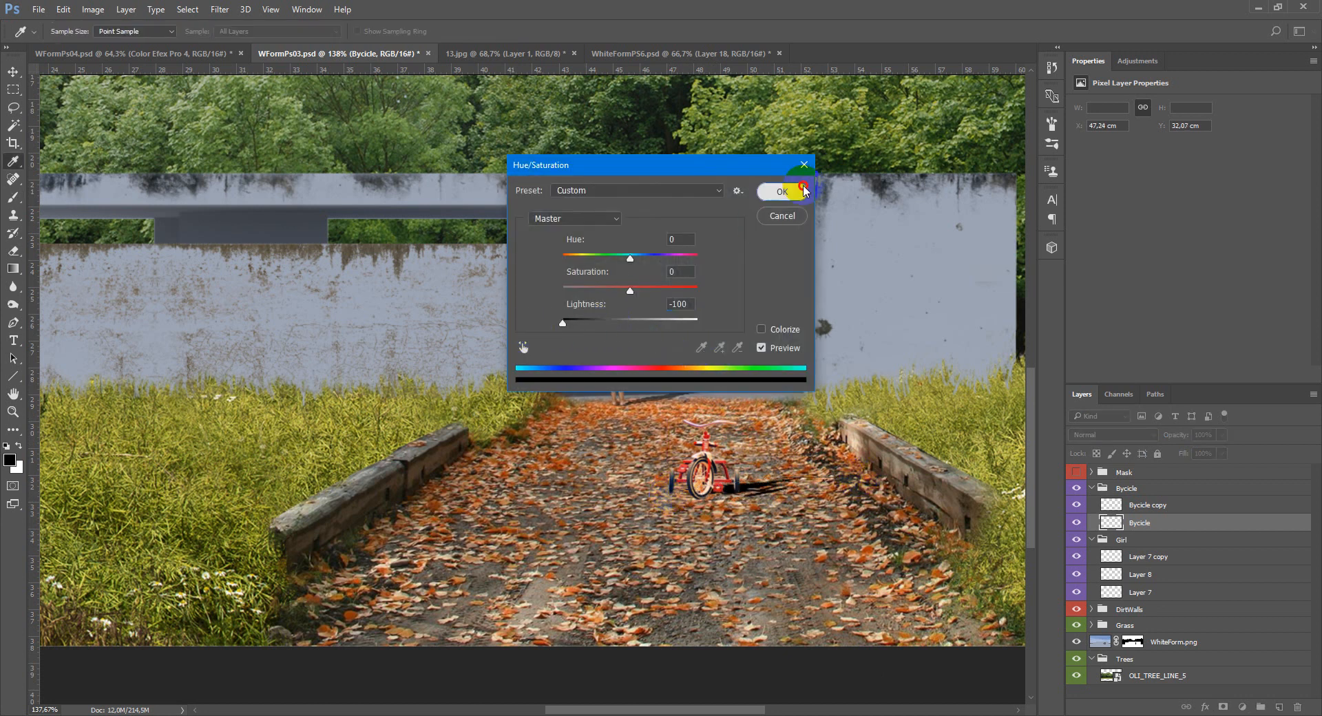
{"action": "left_click", "coordinate": [780, 191]}
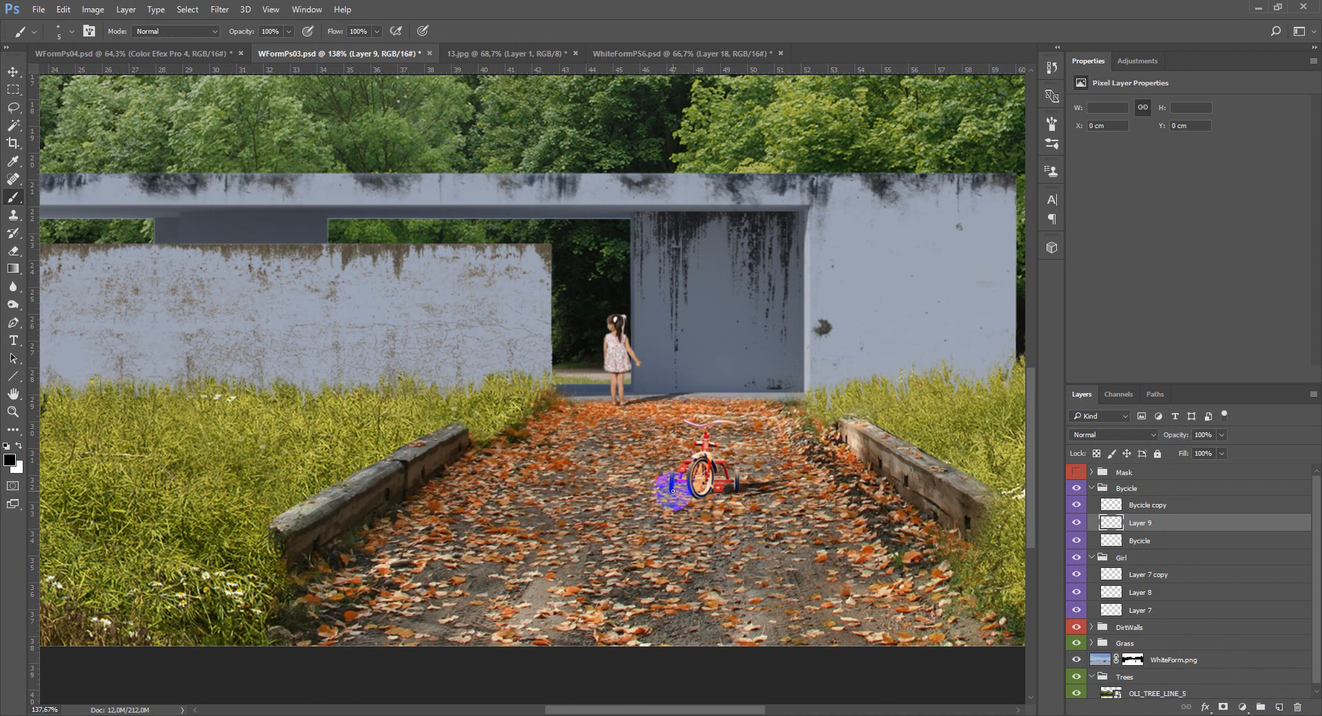
Paint a soft contact shadow under the tricycle wheels on Layer 9 at 64% opacity.
{"action": "left_click_drag", "start_coordinate": [691, 479], "coordinate": [711, 481]}
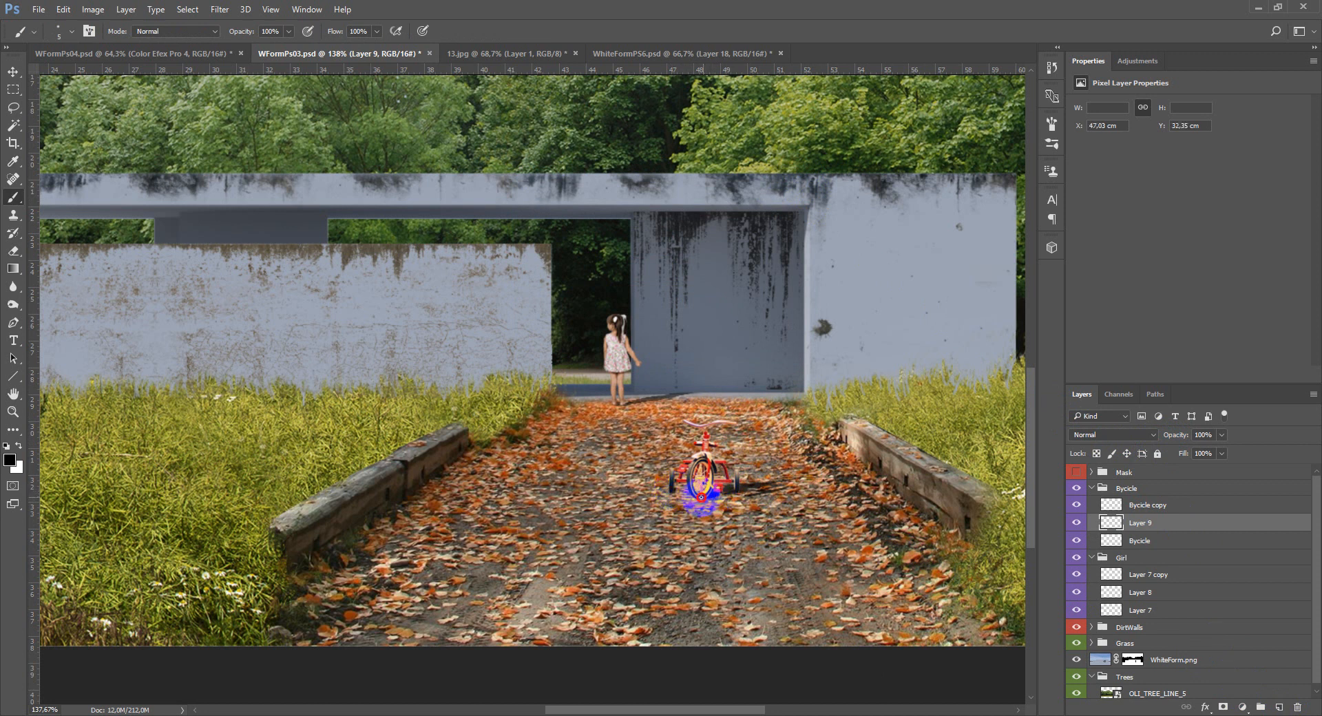
{"action": "left_click_drag", "start_coordinate": [700, 477], "coordinate": [746, 491]}
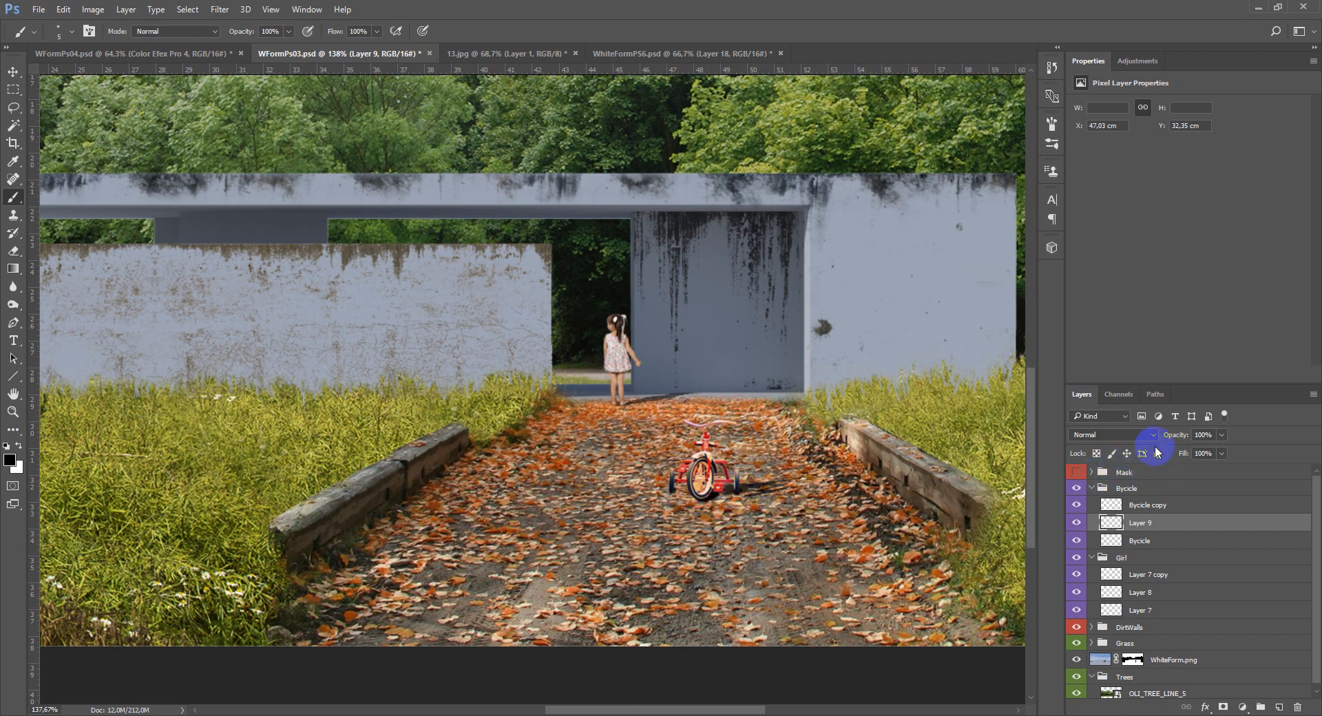
{"action": "left_click", "coordinate": [1205, 434]}
{"action": "type", "text": "64"}
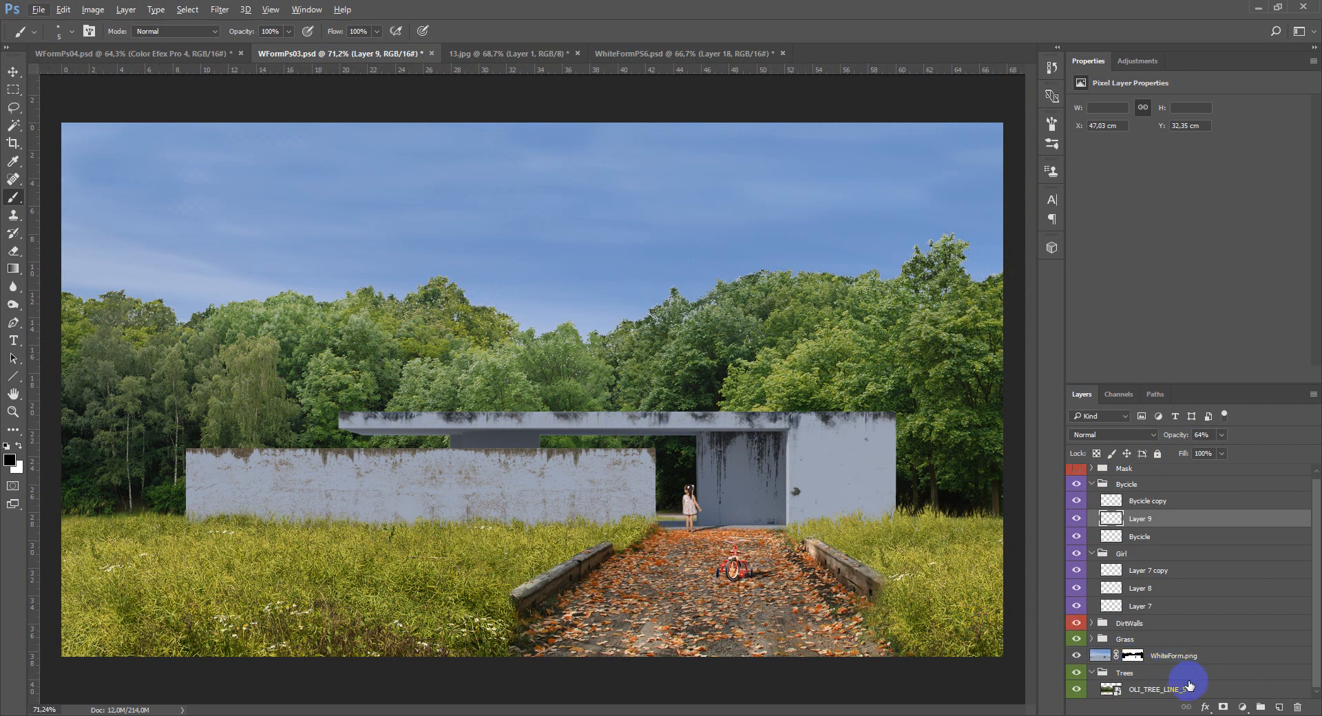
{"action": "mouse_move", "coordinate": [1229, 692]}
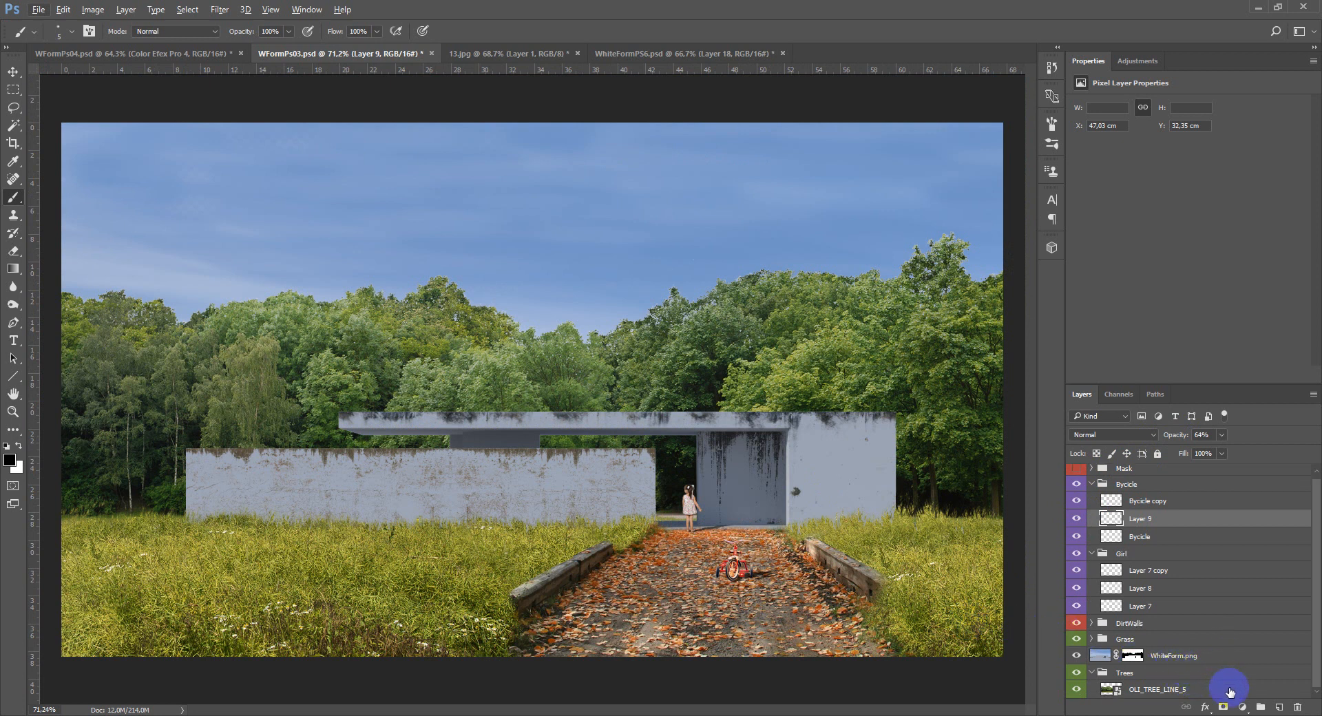
Desaturate OLI_TREE_LINE_5 with a clipped Hue/Saturation adjustment at Saturation -75.
{"action": "left_click", "coordinate": [1239, 707]}
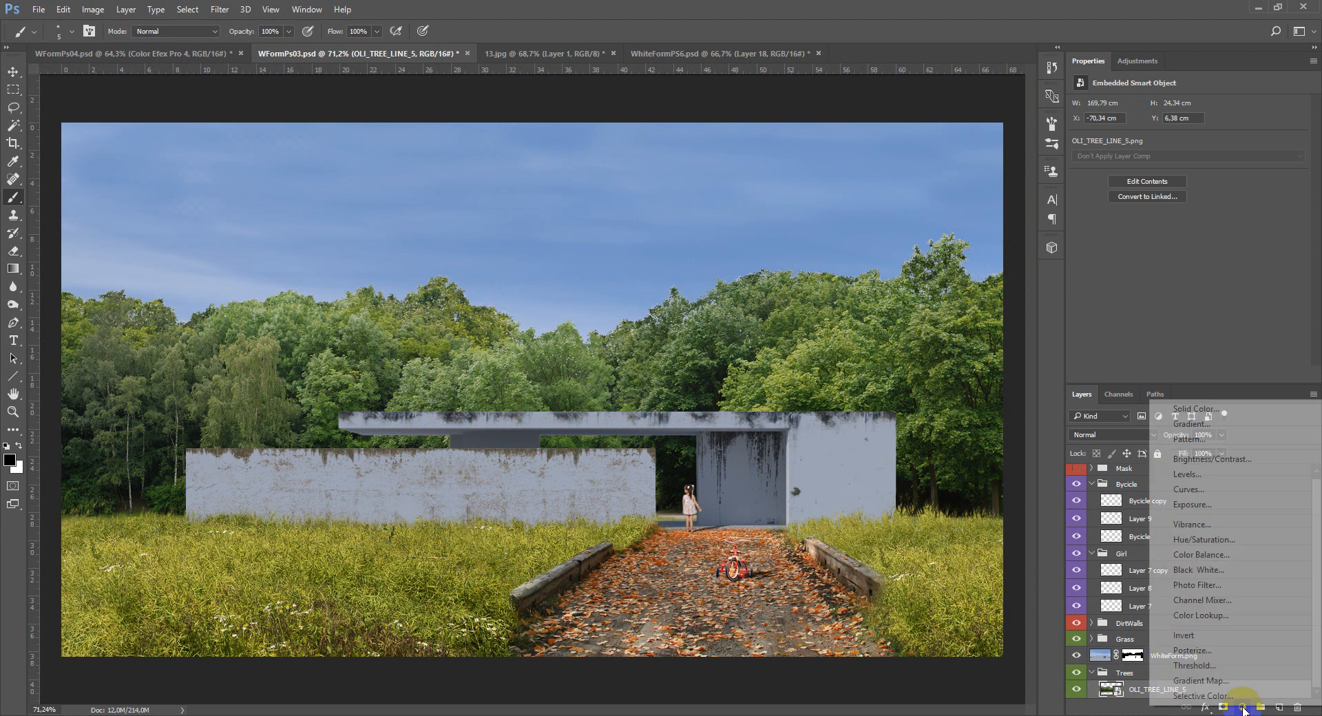
{"action": "left_click", "coordinate": [1205, 540]}
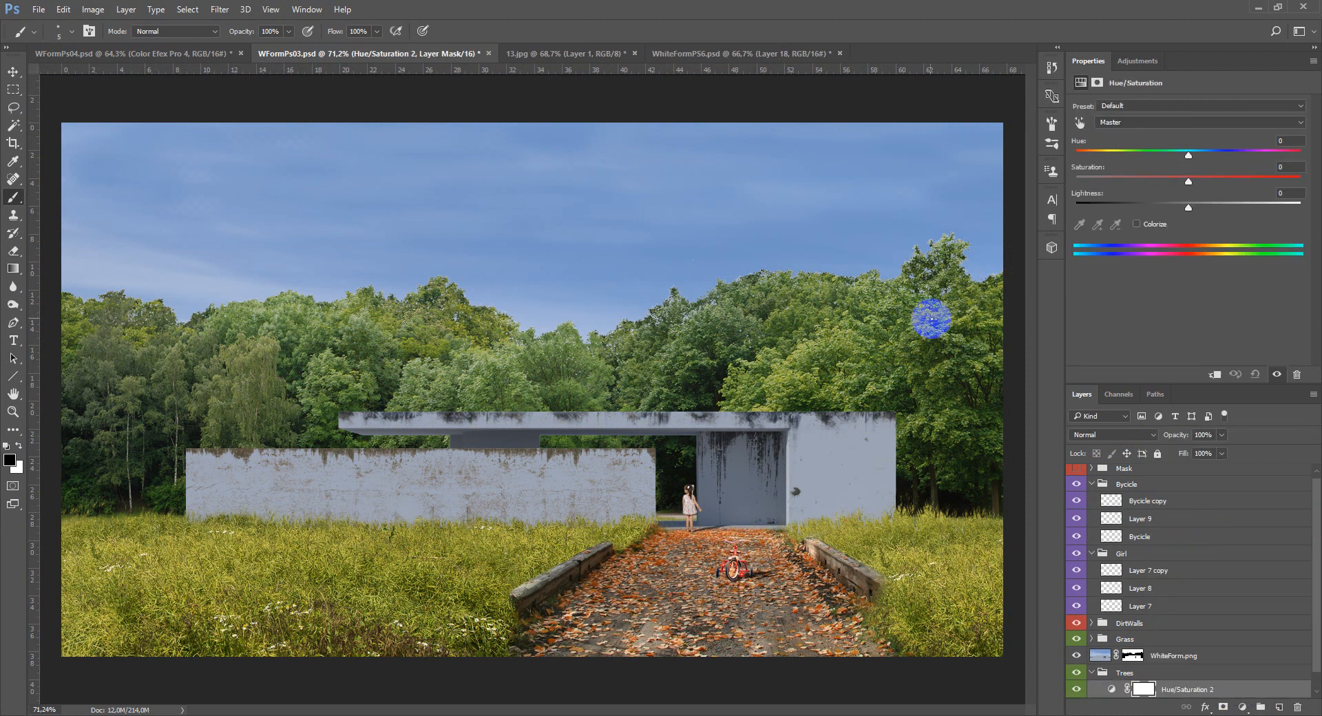
{"action": "left_click_drag", "start_coordinate": [1189, 179], "coordinate": [1113, 180]}
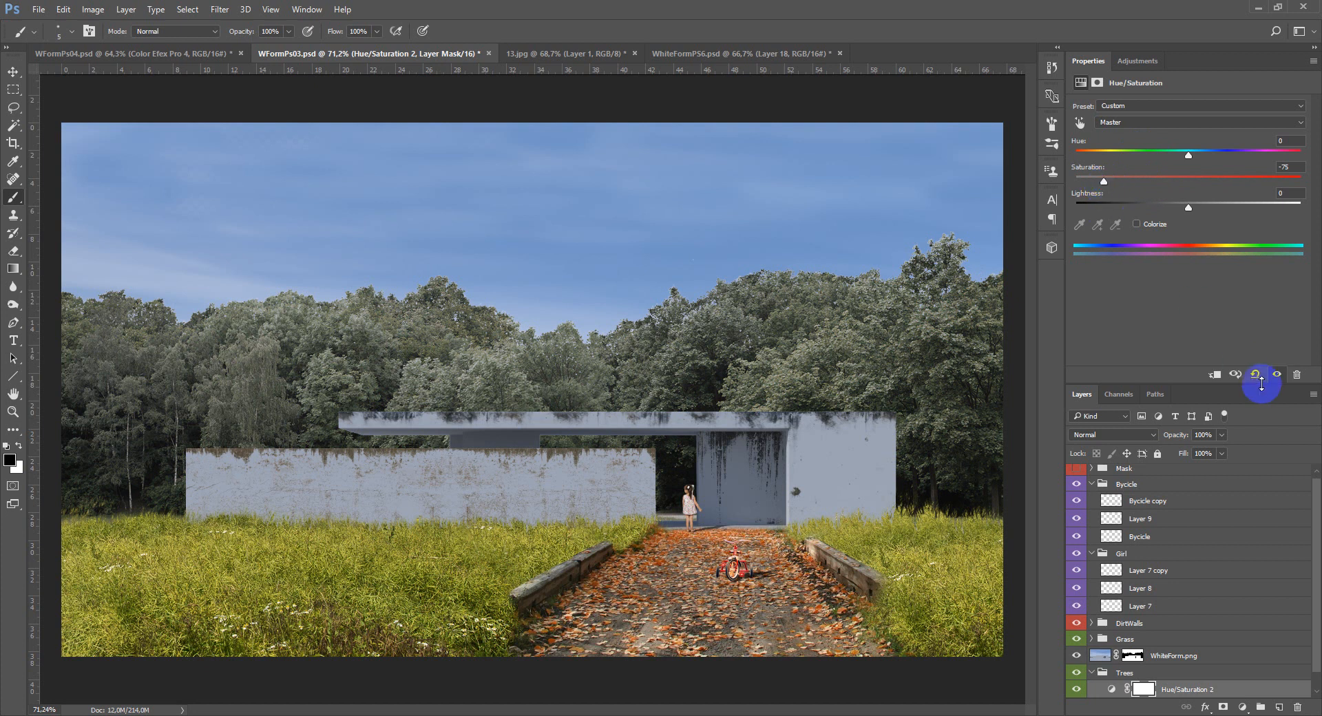
{"action": "mouse_move", "coordinate": [1223, 641]}
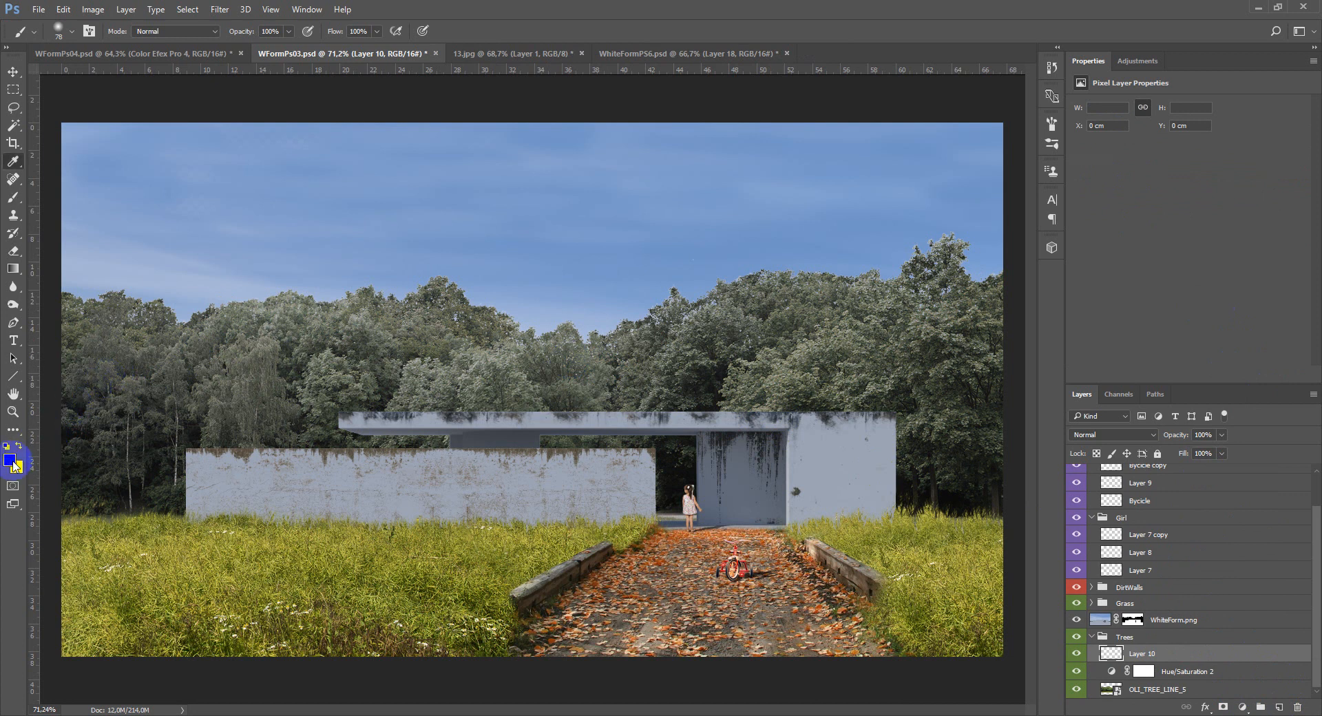
Paint a dark red tint over a tree on Layer 10 set to Overlay at 37%.
{"action": "left_click", "coordinate": [12, 446]}
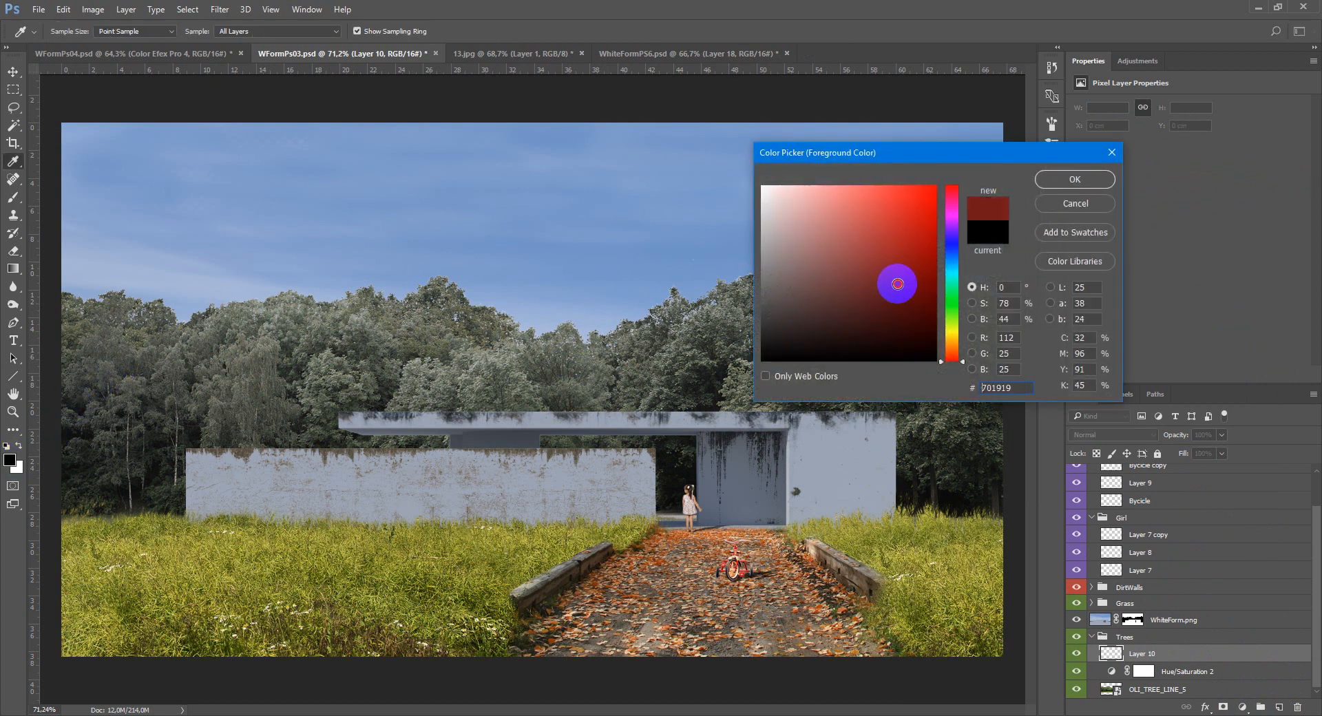
{"action": "left_click", "coordinate": [864, 307]}
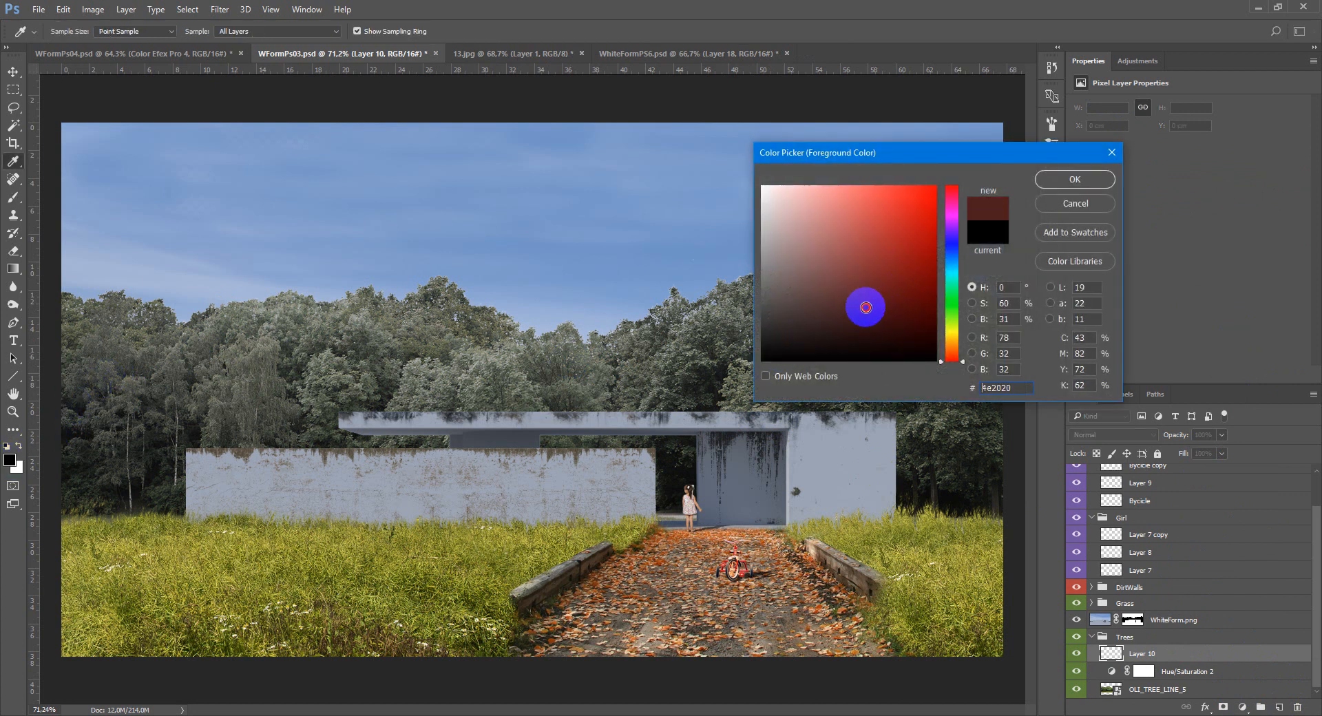
{"action": "left_click", "coordinate": [953, 217]}
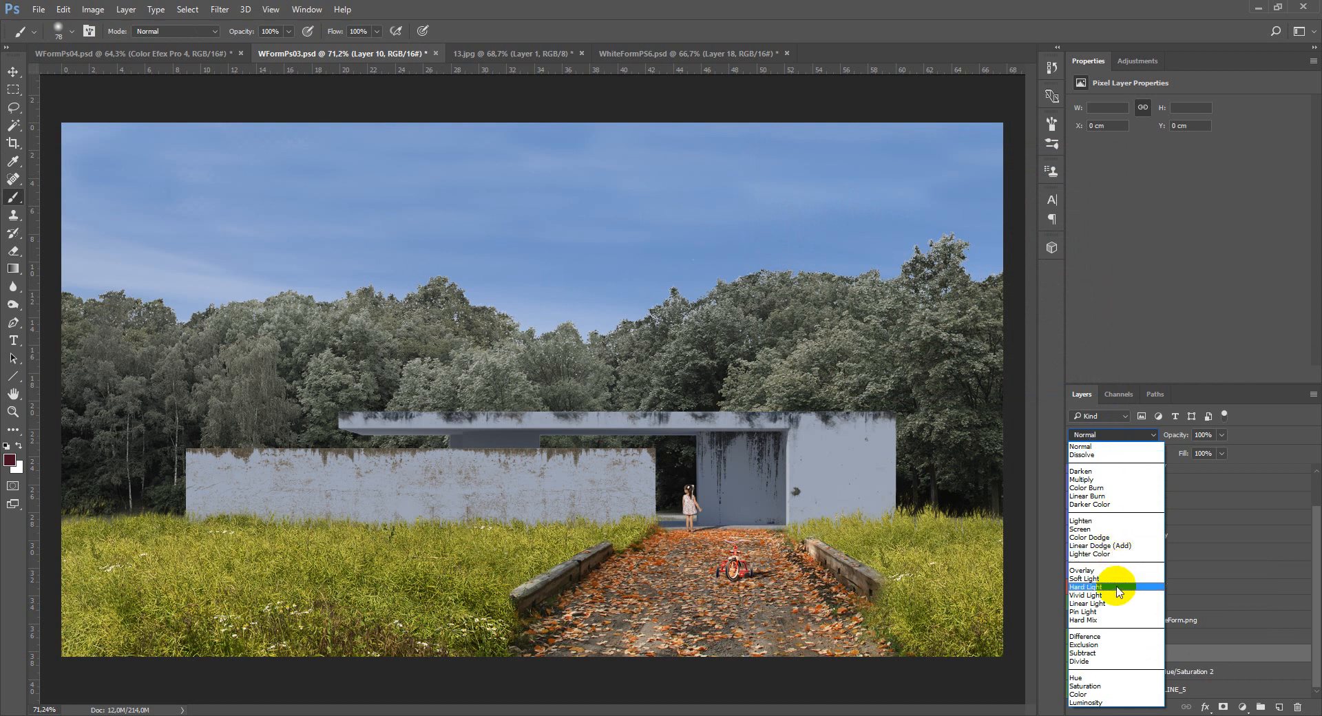
{"action": "left_click", "coordinate": [1081, 571]}
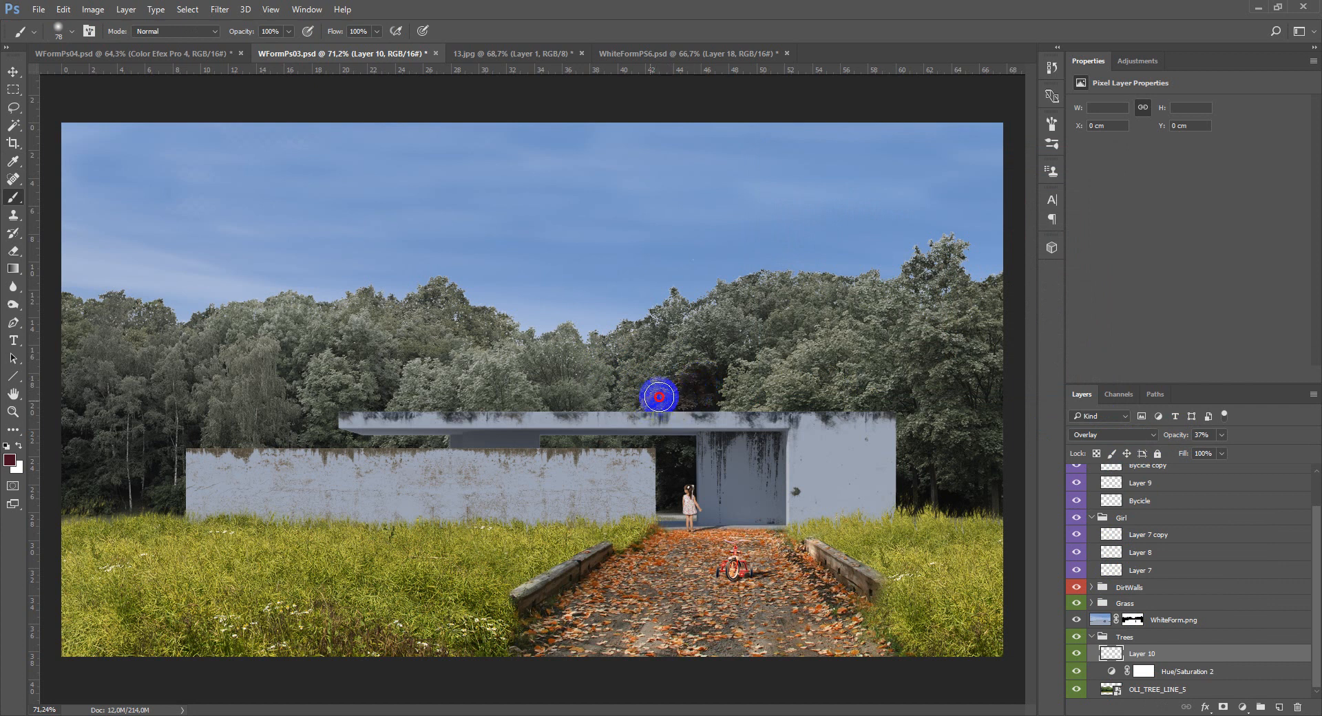
{"action": "left_click_drag", "start_coordinate": [658, 397], "coordinate": [693, 344]}
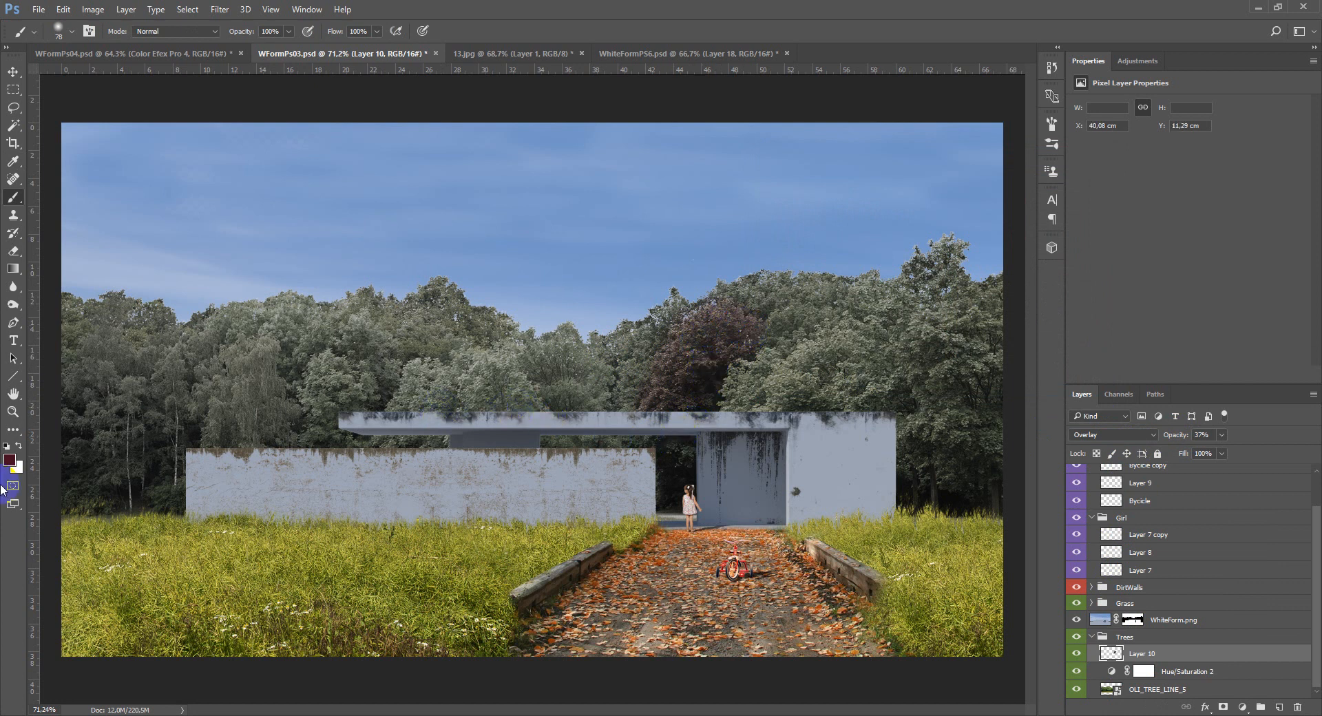
Pick a deep purple-red painting colour for further tree tints.
{"action": "left_click", "coordinate": [10, 458]}
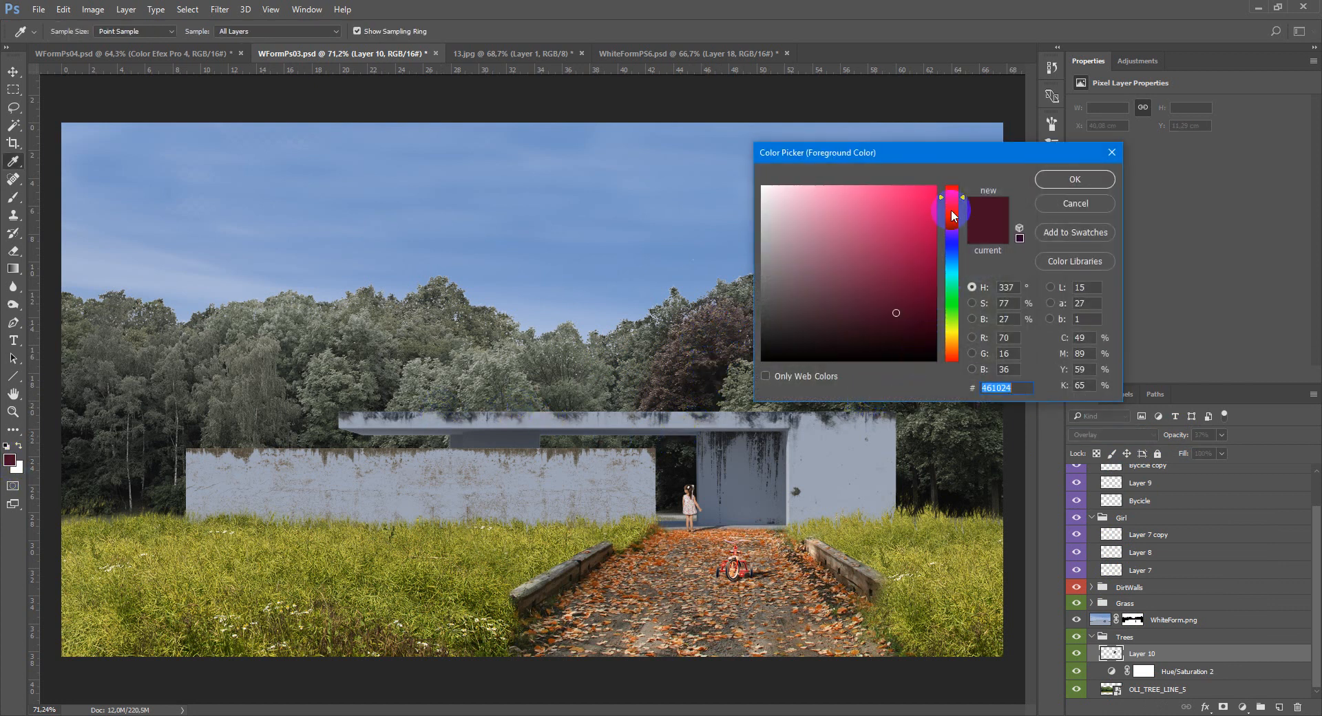
{"action": "left_click", "coordinate": [869, 330]}
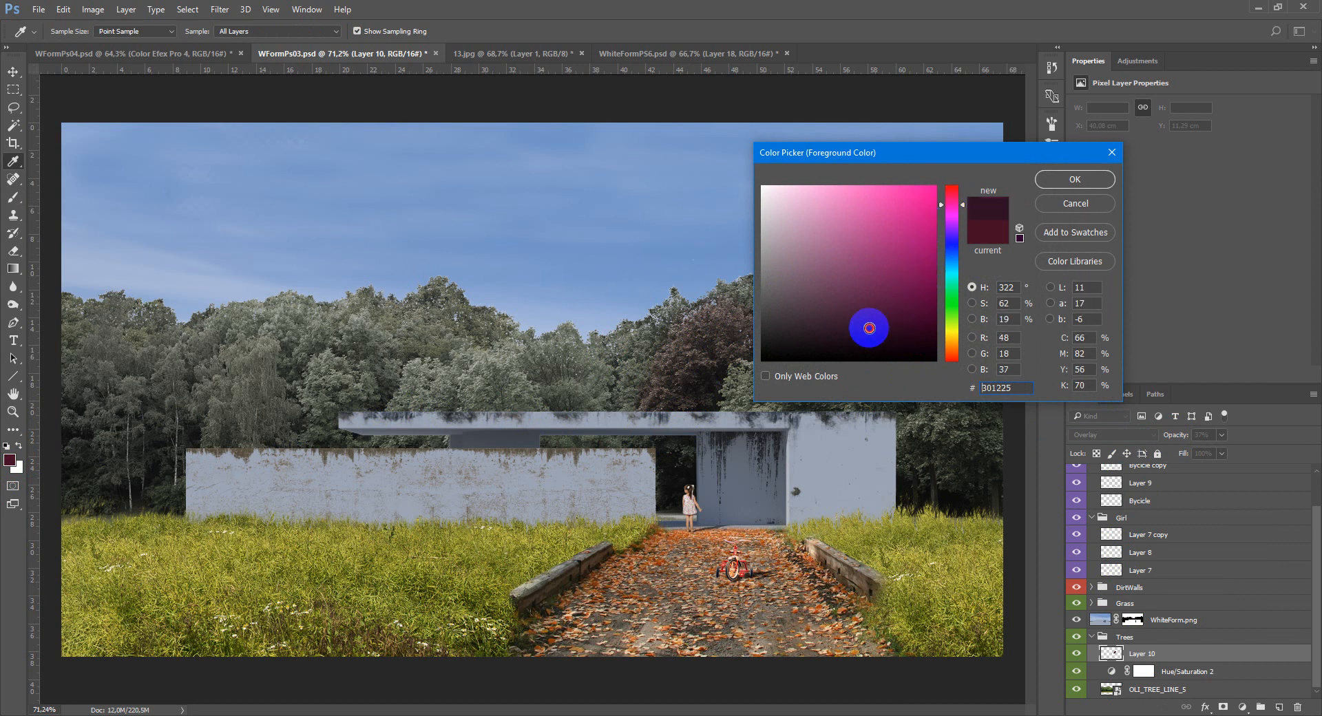
{"action": "left_click", "coordinate": [1074, 180]}
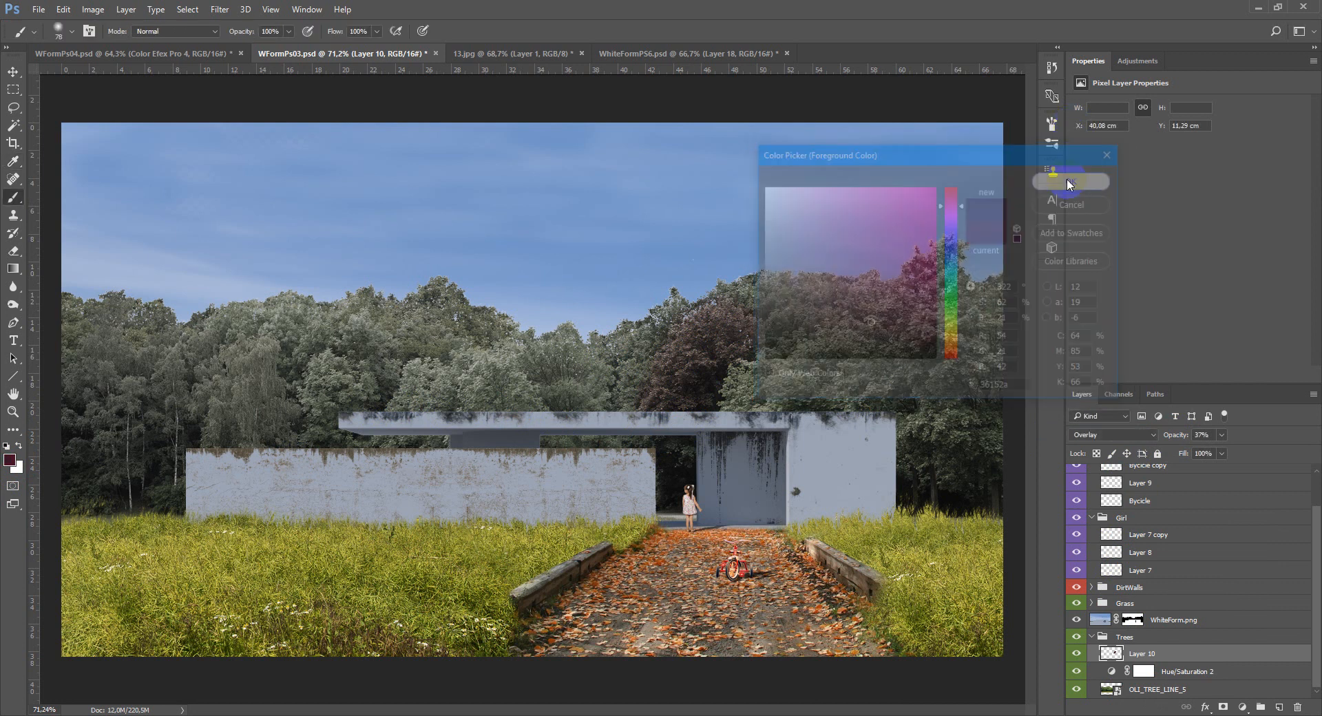
{"action": "left_click", "coordinate": [1071, 181]}
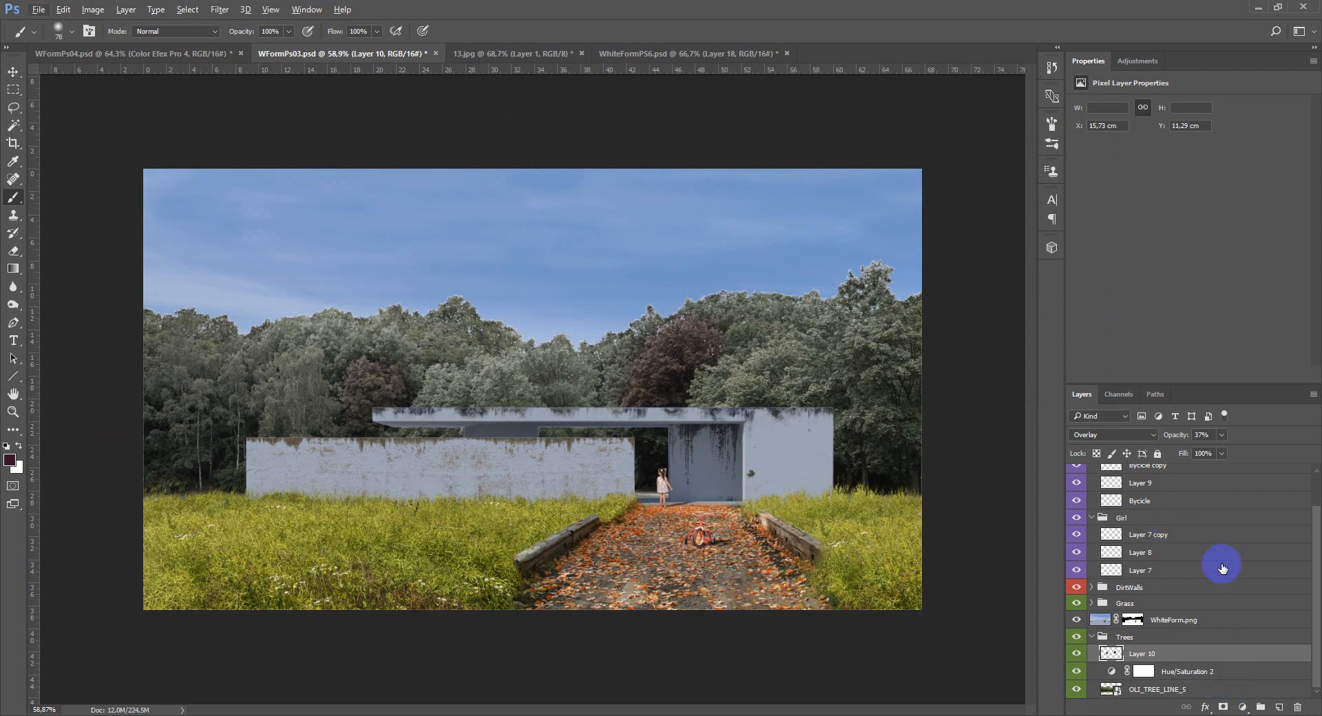
Add a Black & White adjustment layer at the top of the layer stack.
{"action": "left_click", "coordinate": [1126, 487]}
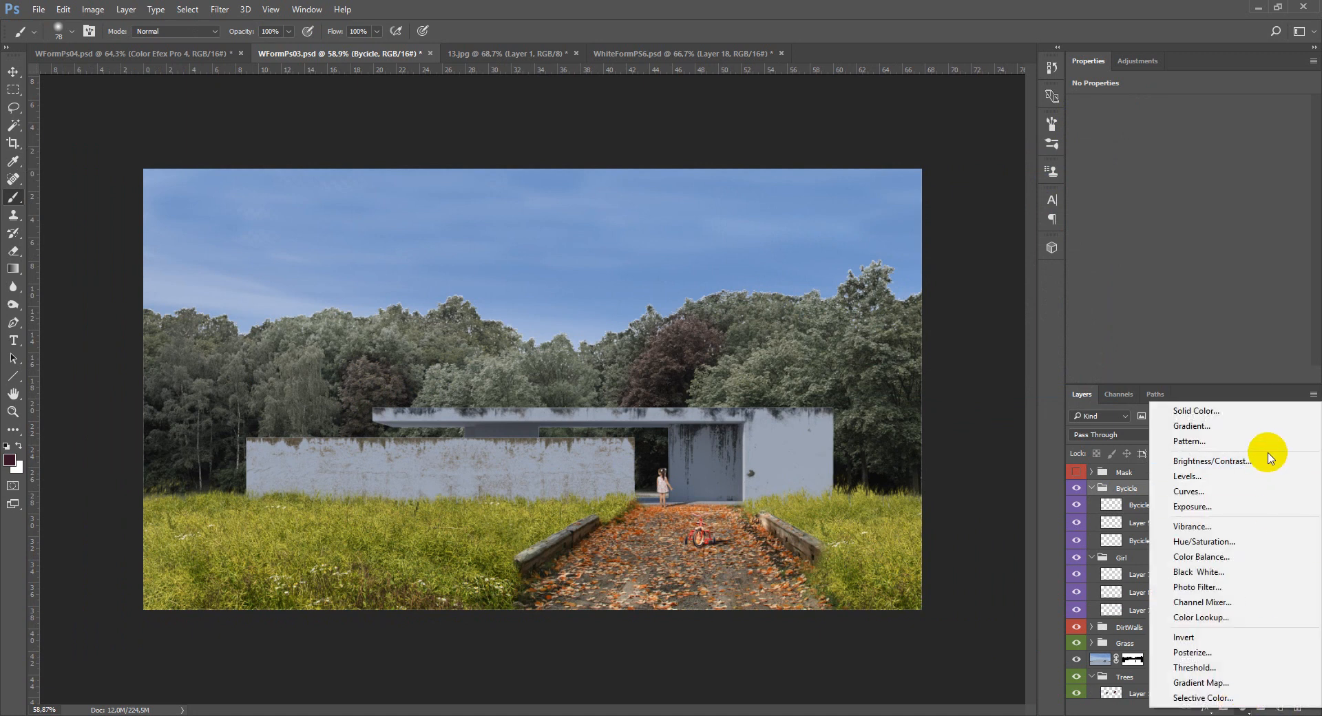
{"action": "mouse_move", "coordinate": [1214, 462]}
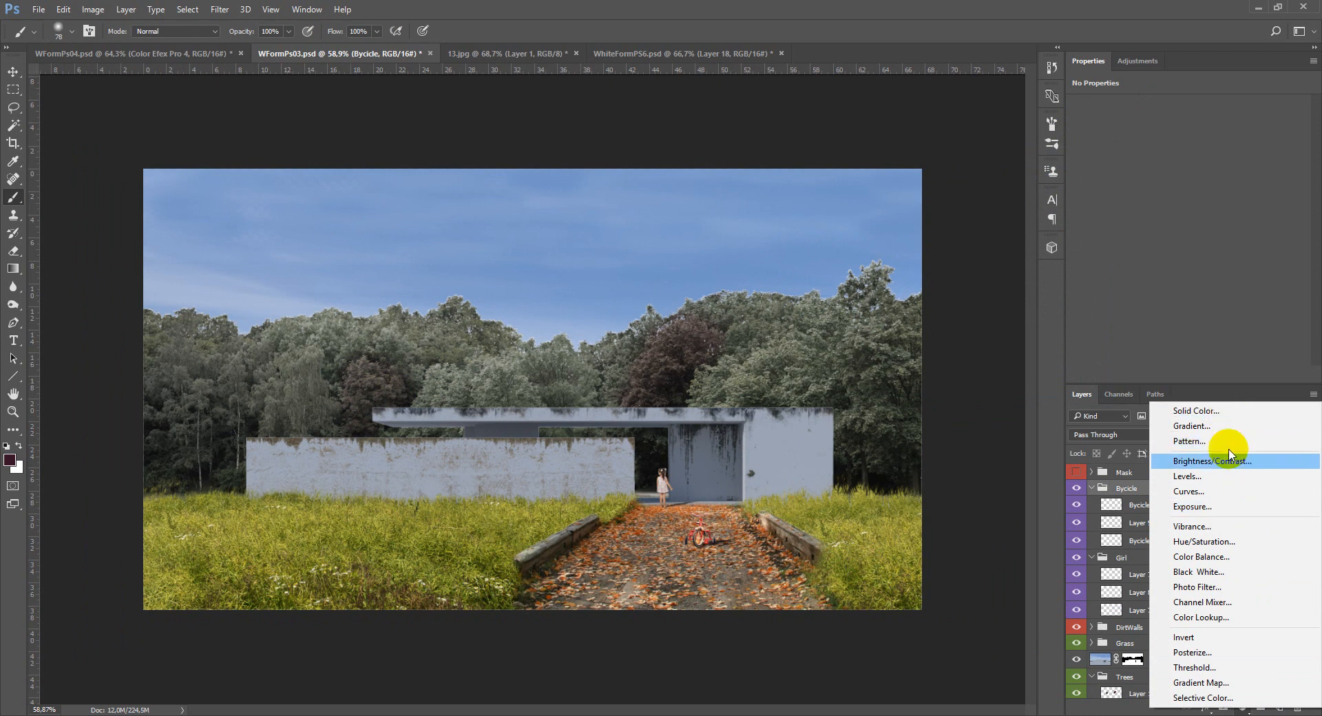
{"action": "left_click", "coordinate": [1198, 572]}
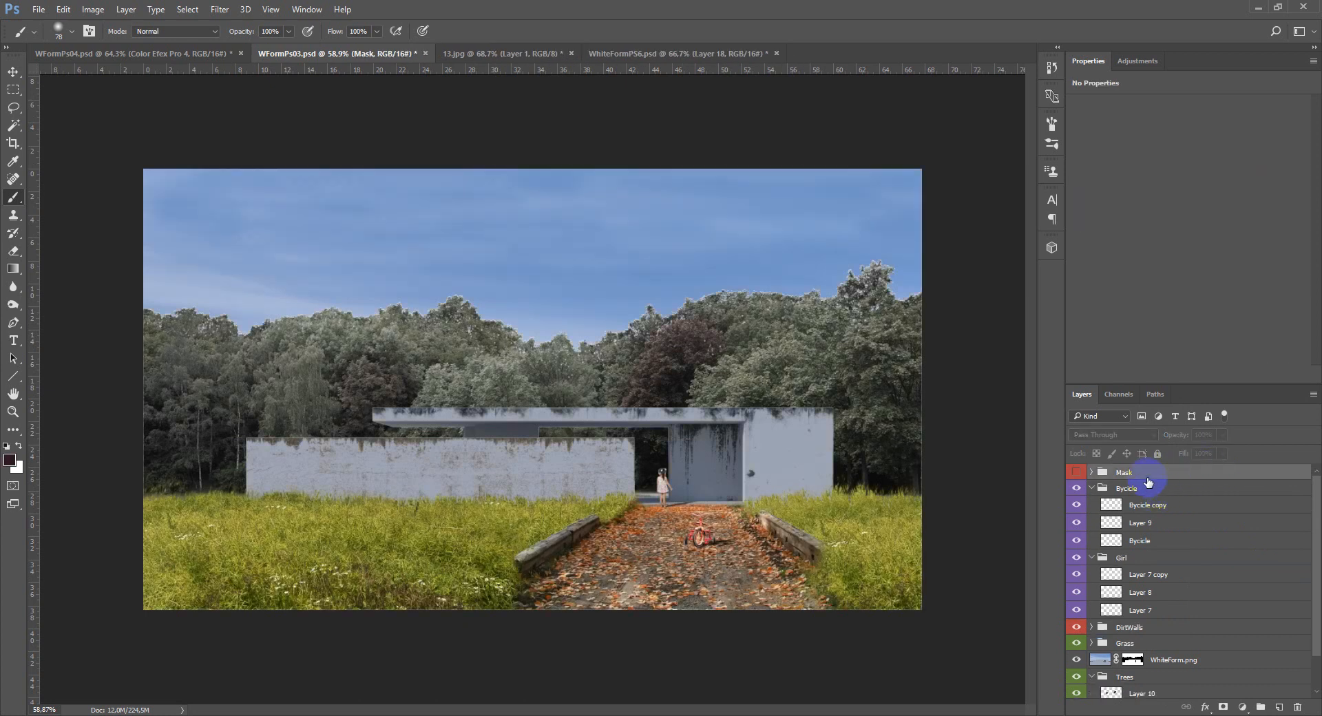
{"action": "left_click", "coordinate": [1146, 487]}
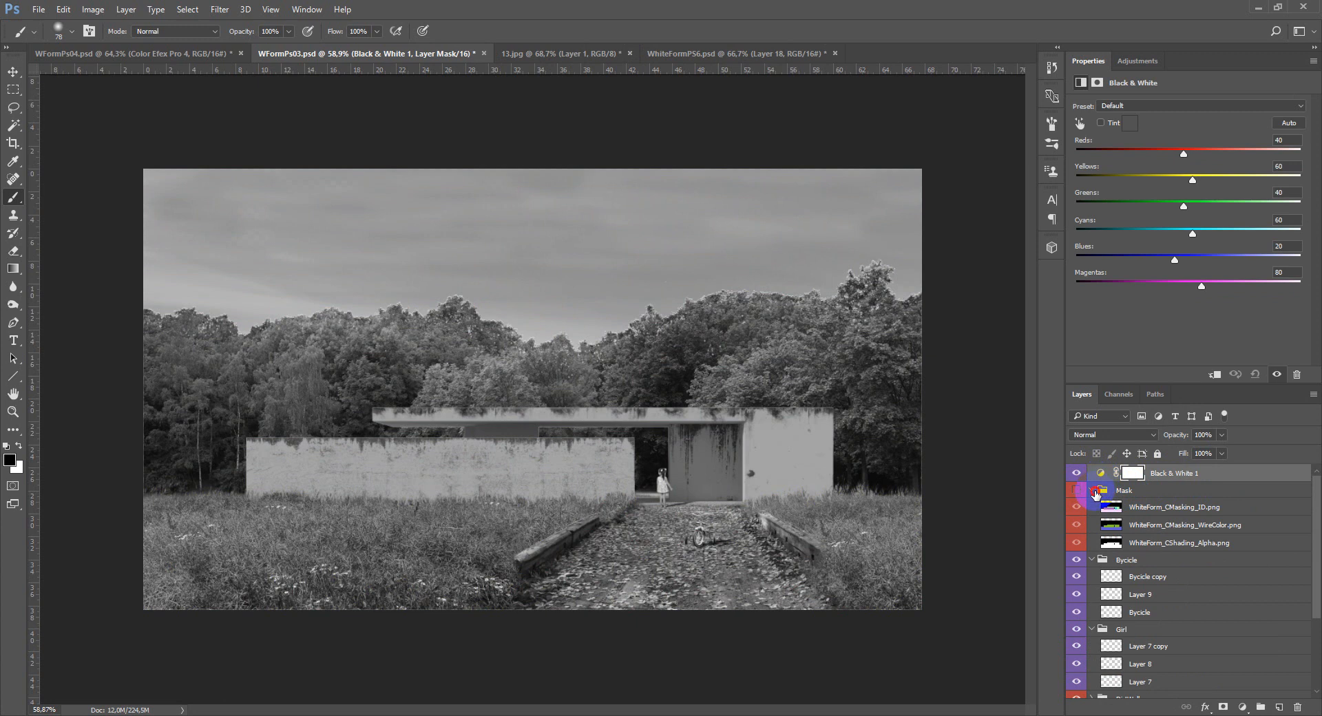
{"action": "left_click", "coordinate": [1092, 490]}
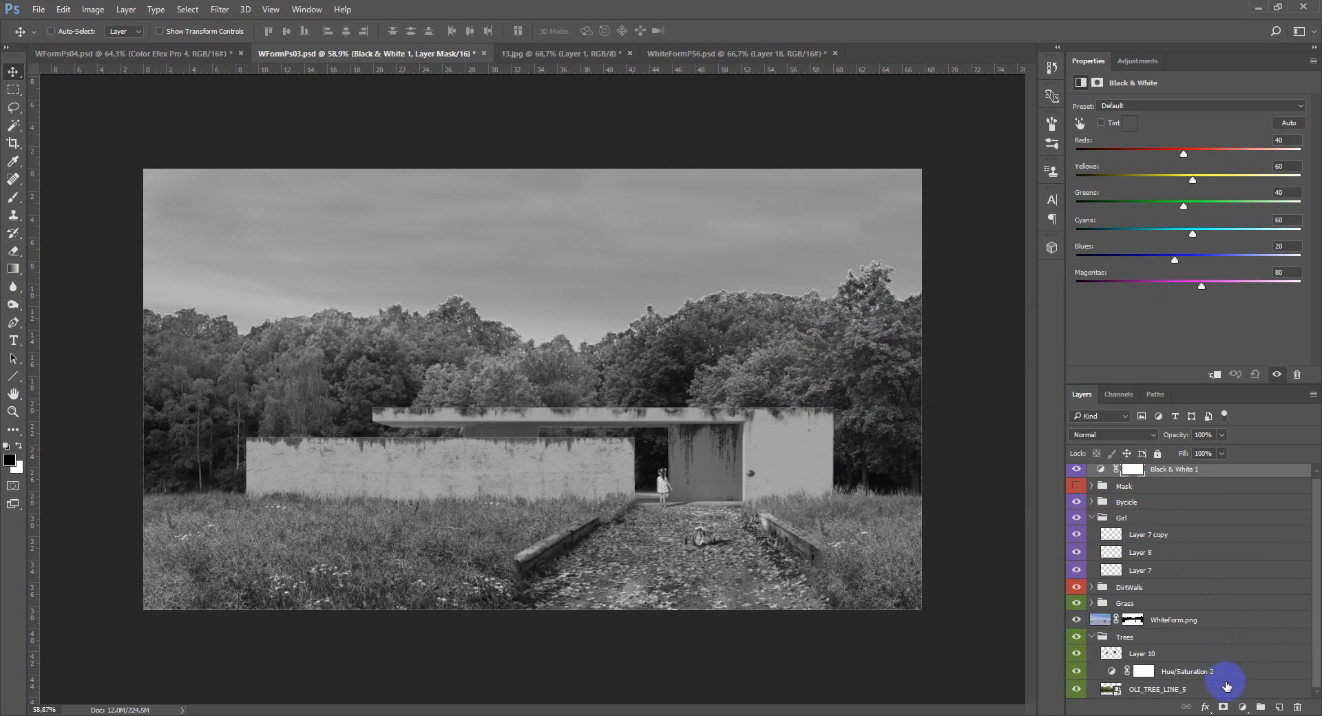
Add a tree Levels adjustment with output levels 12 and 237, then hide Black & White 1.
{"action": "left_click", "coordinate": [1172, 619]}
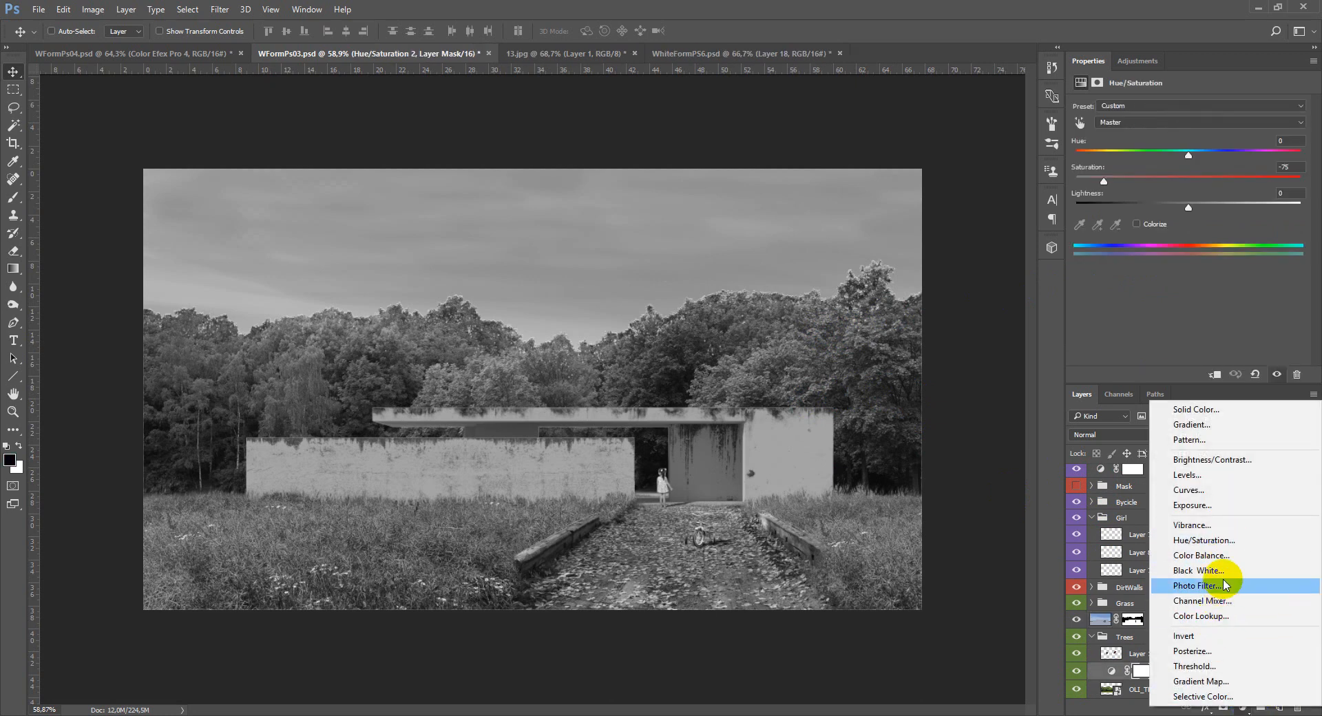
{"action": "left_click", "coordinate": [1187, 474]}
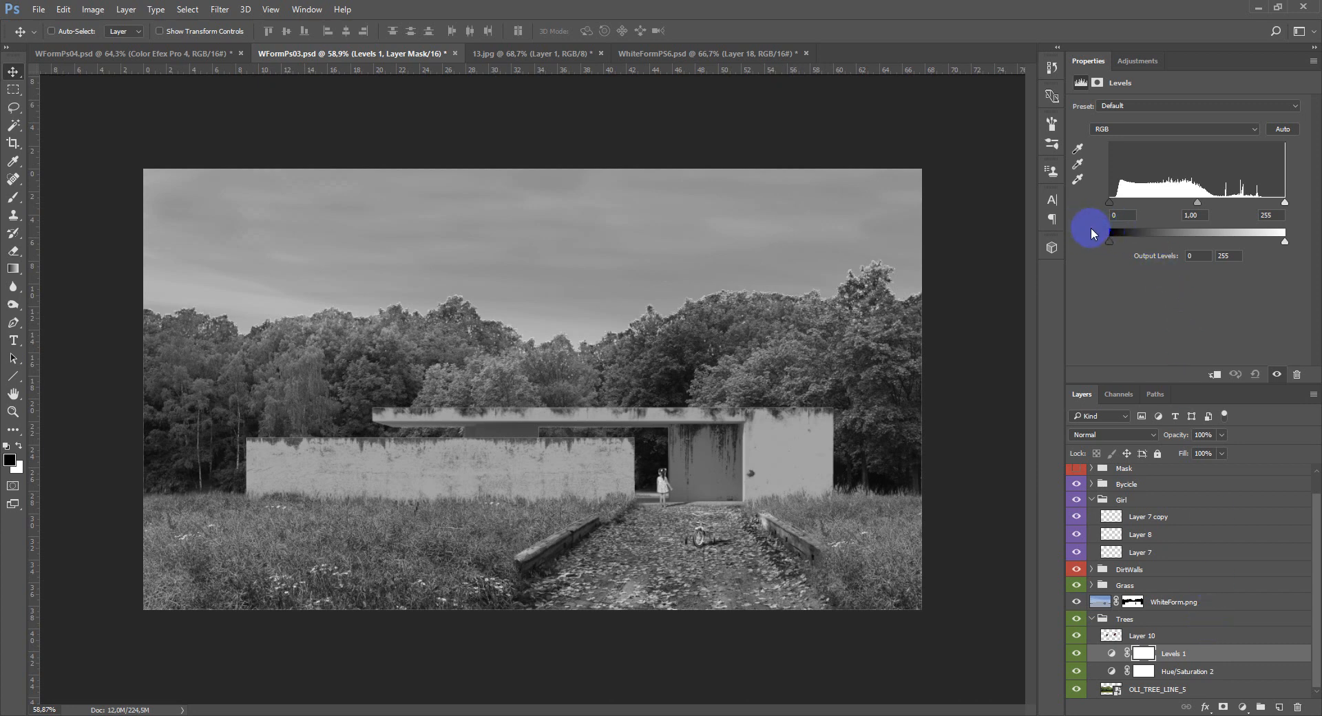
{"action": "left_click_drag", "start_coordinate": [1110, 240], "coordinate": [1142, 240]}
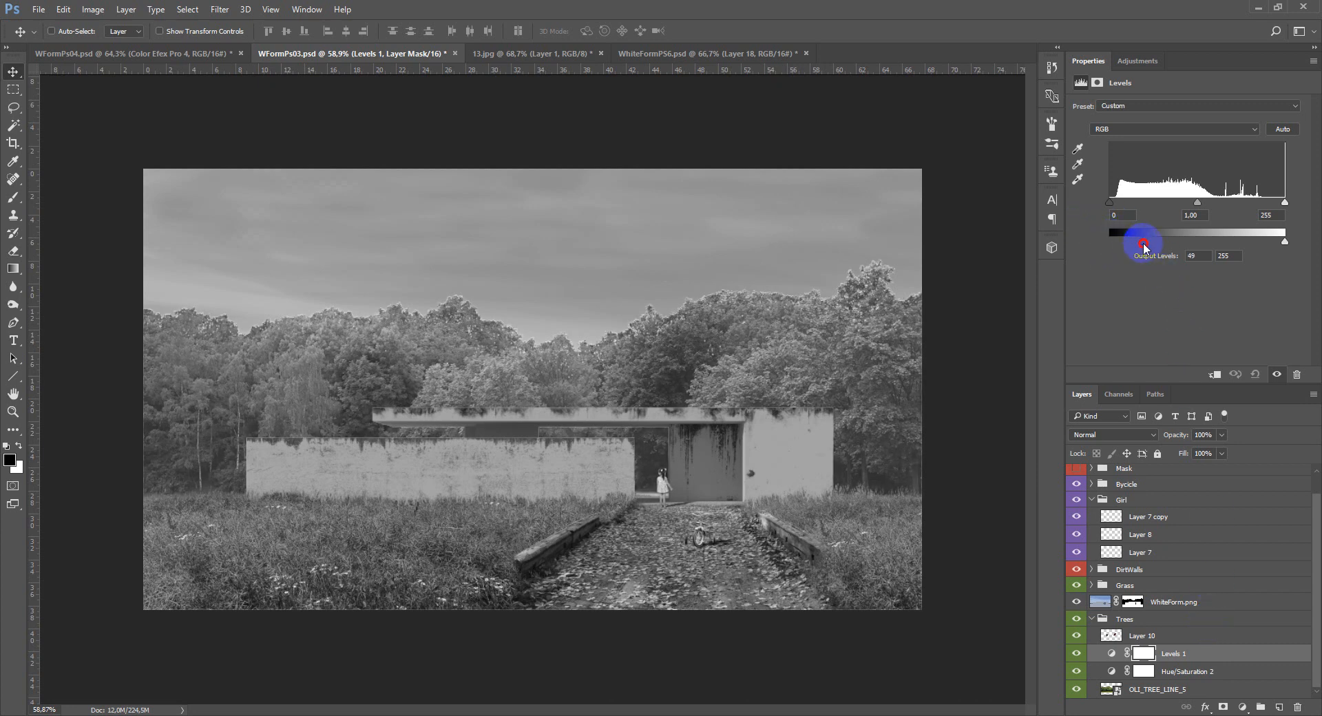
{"action": "left_click_drag", "start_coordinate": [1142, 241], "coordinate": [1117, 241]}
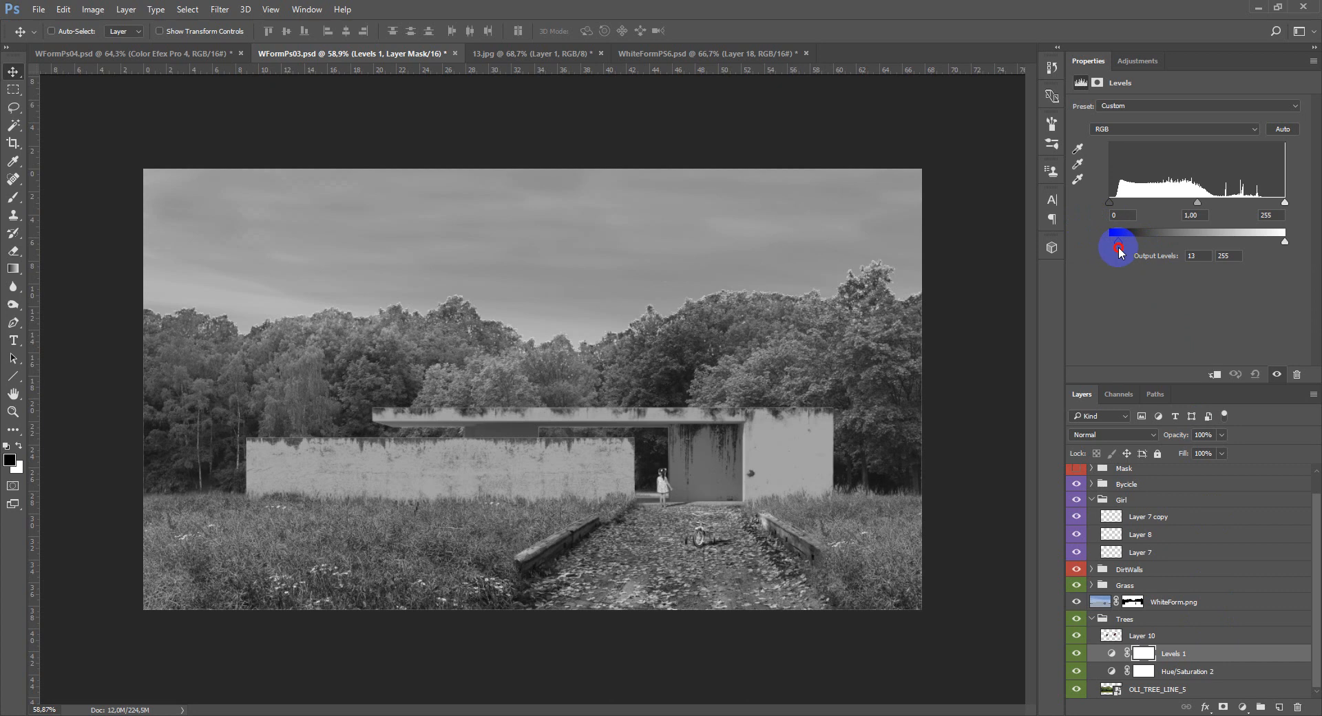
{"action": "left_click_drag", "start_coordinate": [1117, 243], "coordinate": [1282, 243]}
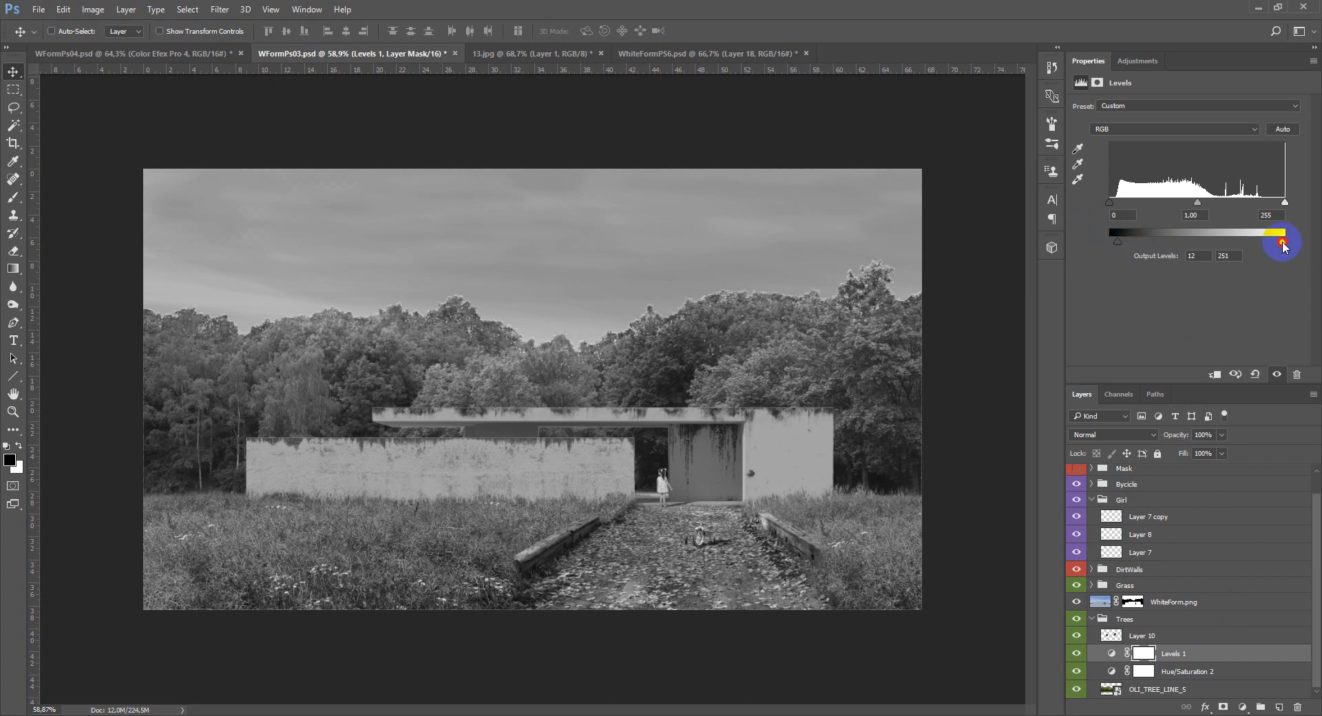
{"action": "left_click_drag", "start_coordinate": [1282, 244], "coordinate": [1273, 249]}
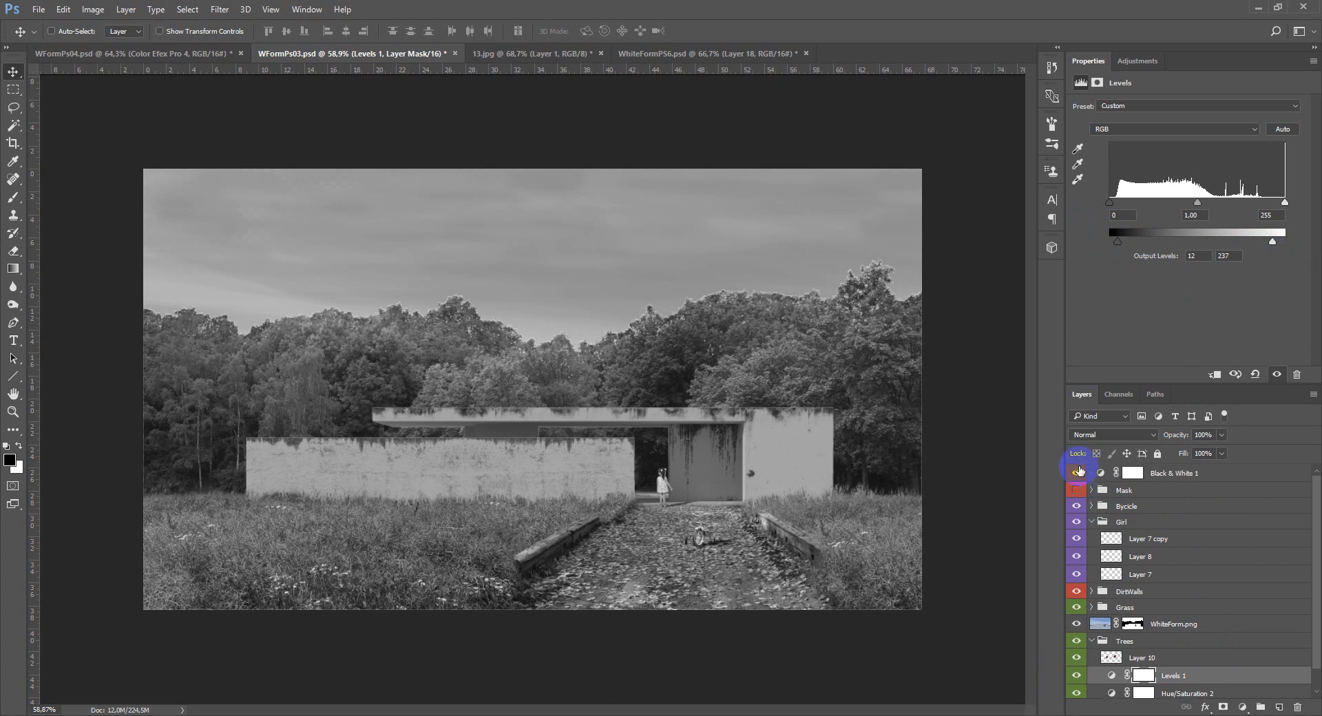
{"action": "left_click", "coordinate": [1077, 472]}
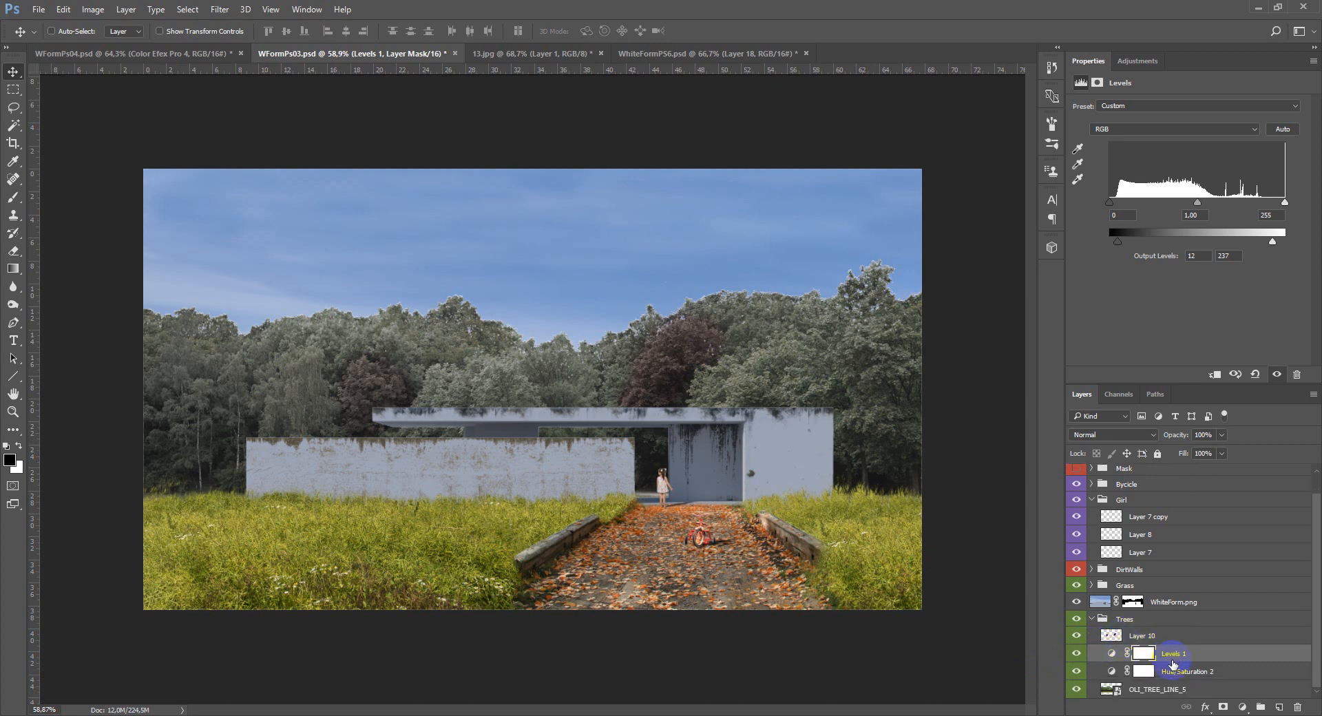
Set Hue/Saturation 2 to Saturation -77, Lightness -10; add Hue/Saturation 3 at Saturation -67.
{"action": "left_click", "coordinate": [1187, 671]}
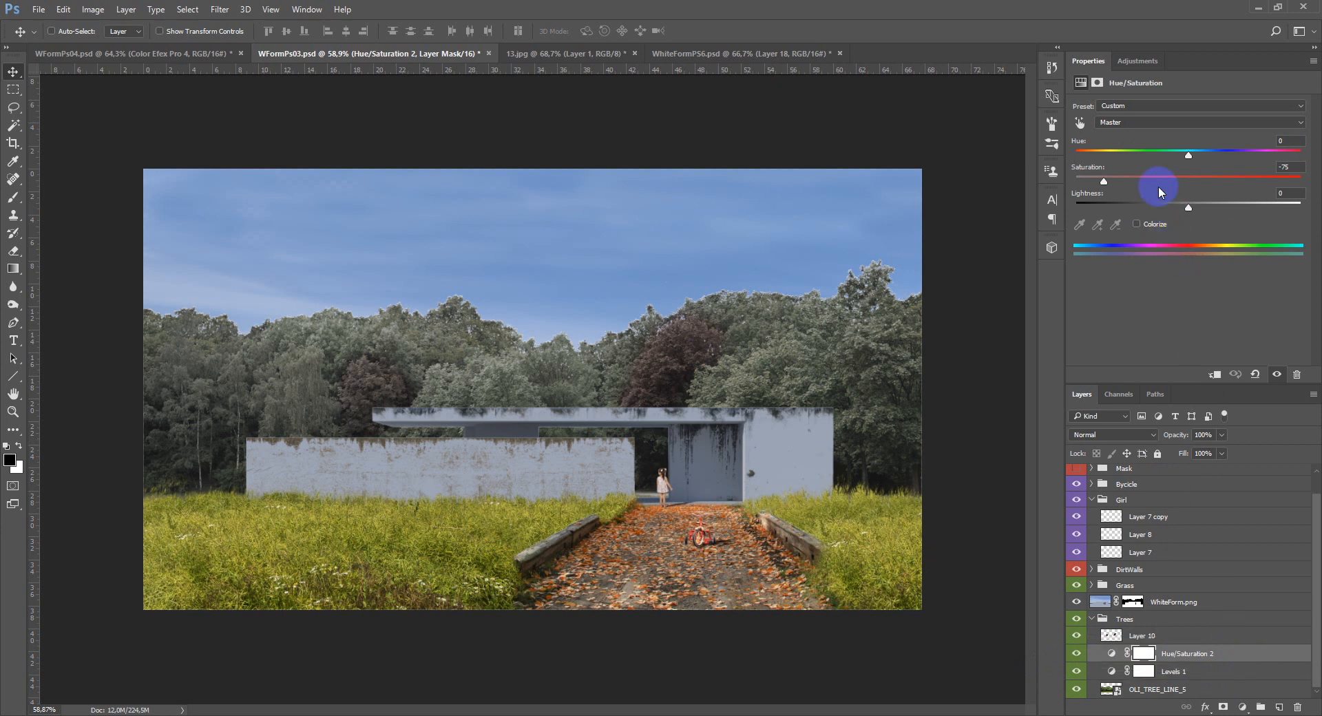
{"action": "left_click_drag", "start_coordinate": [1160, 191], "coordinate": [1103, 184]}
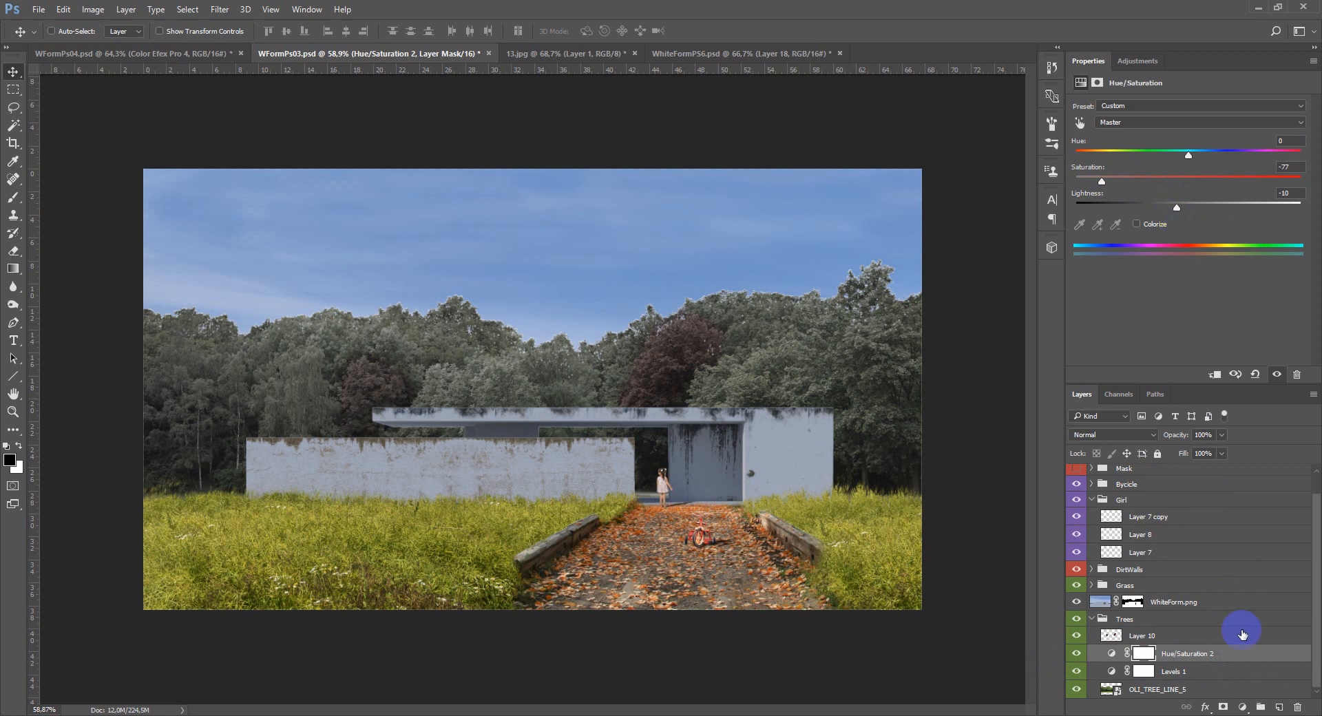
{"action": "mouse_move", "coordinate": [1213, 638]}
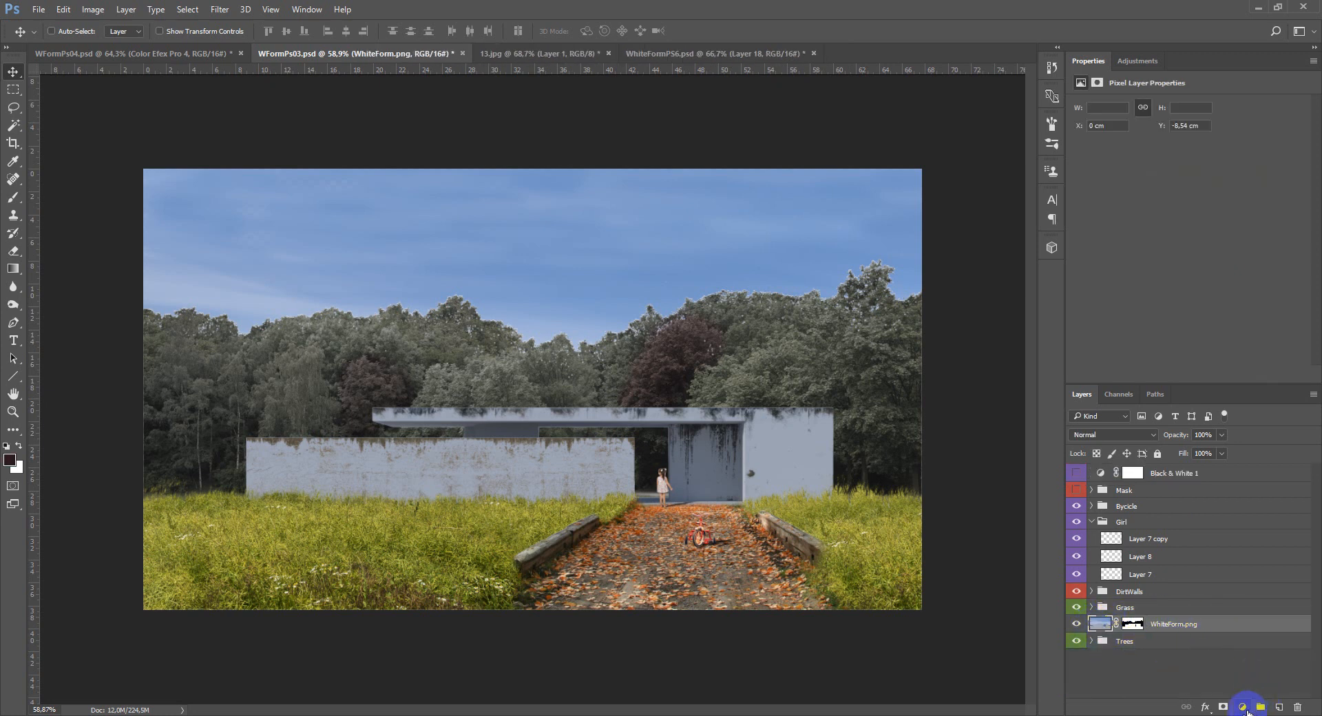
{"action": "left_click", "coordinate": [1243, 707]}
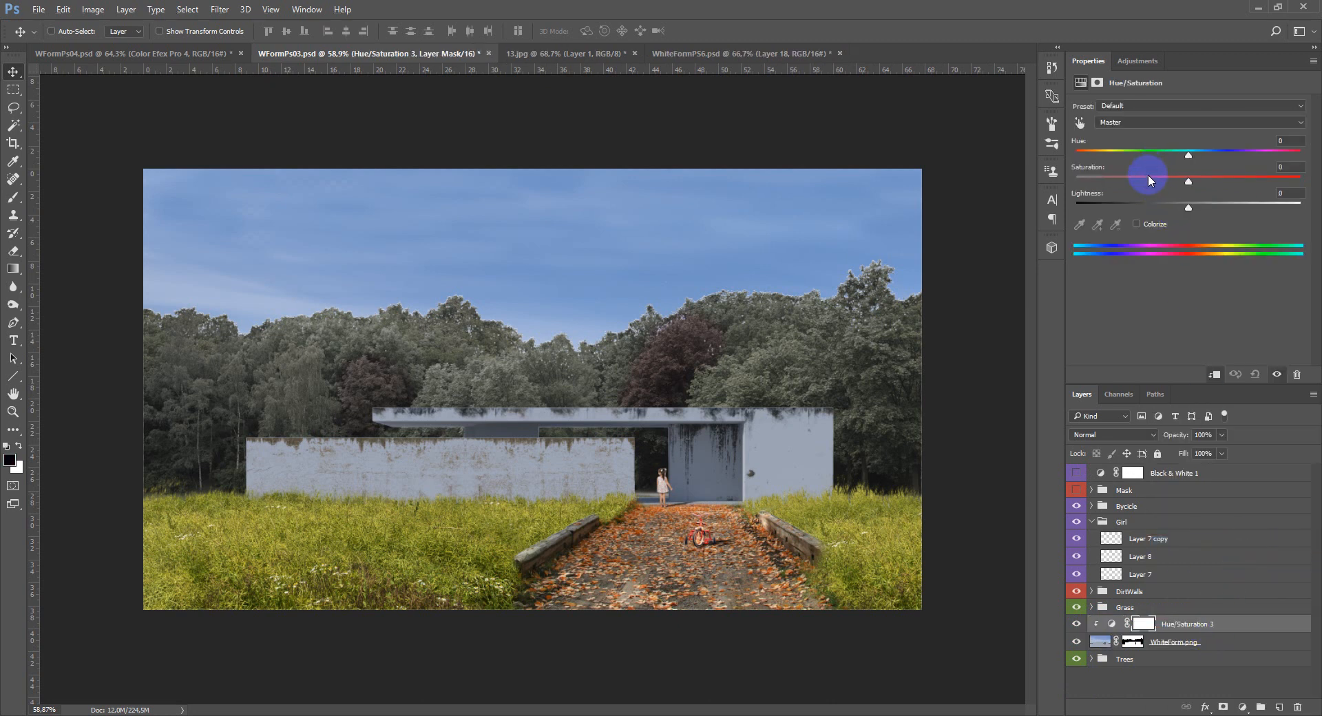
{"action": "left_click_drag", "start_coordinate": [1187, 180], "coordinate": [1104, 180]}
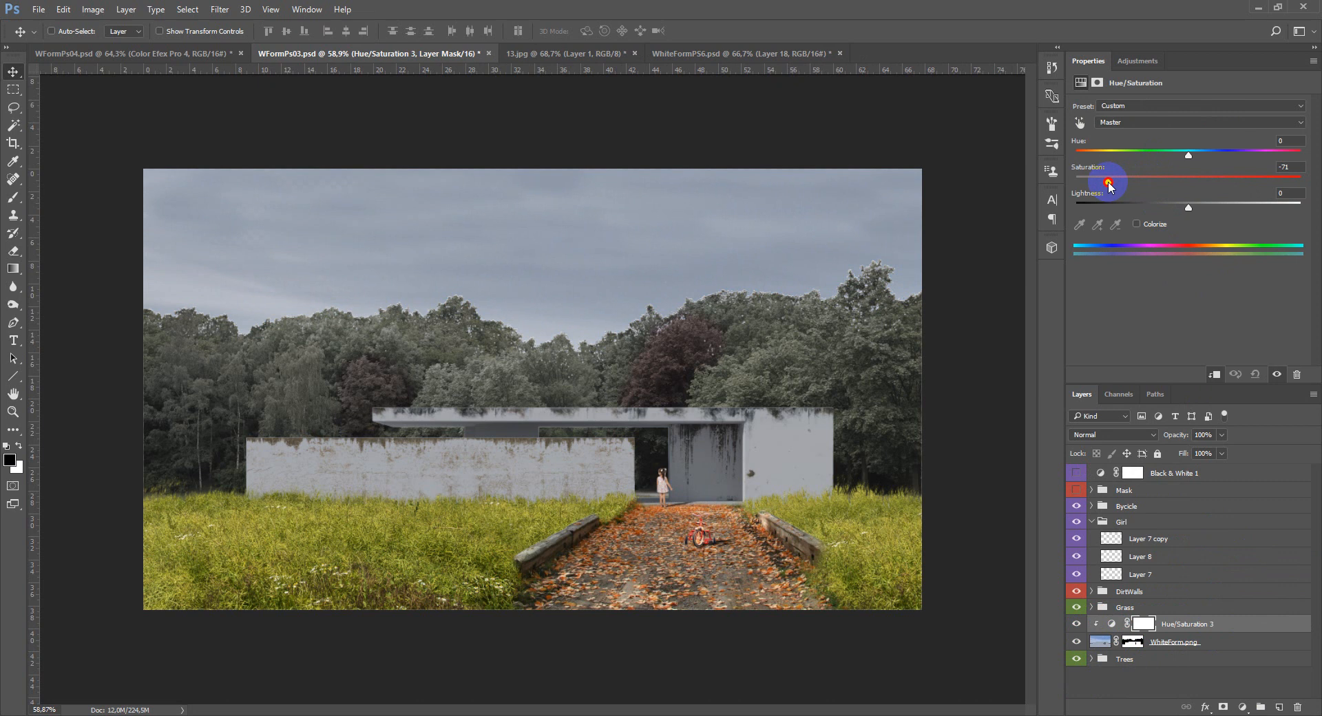
{"action": "left_click_drag", "start_coordinate": [1101, 181], "coordinate": [1113, 181]}
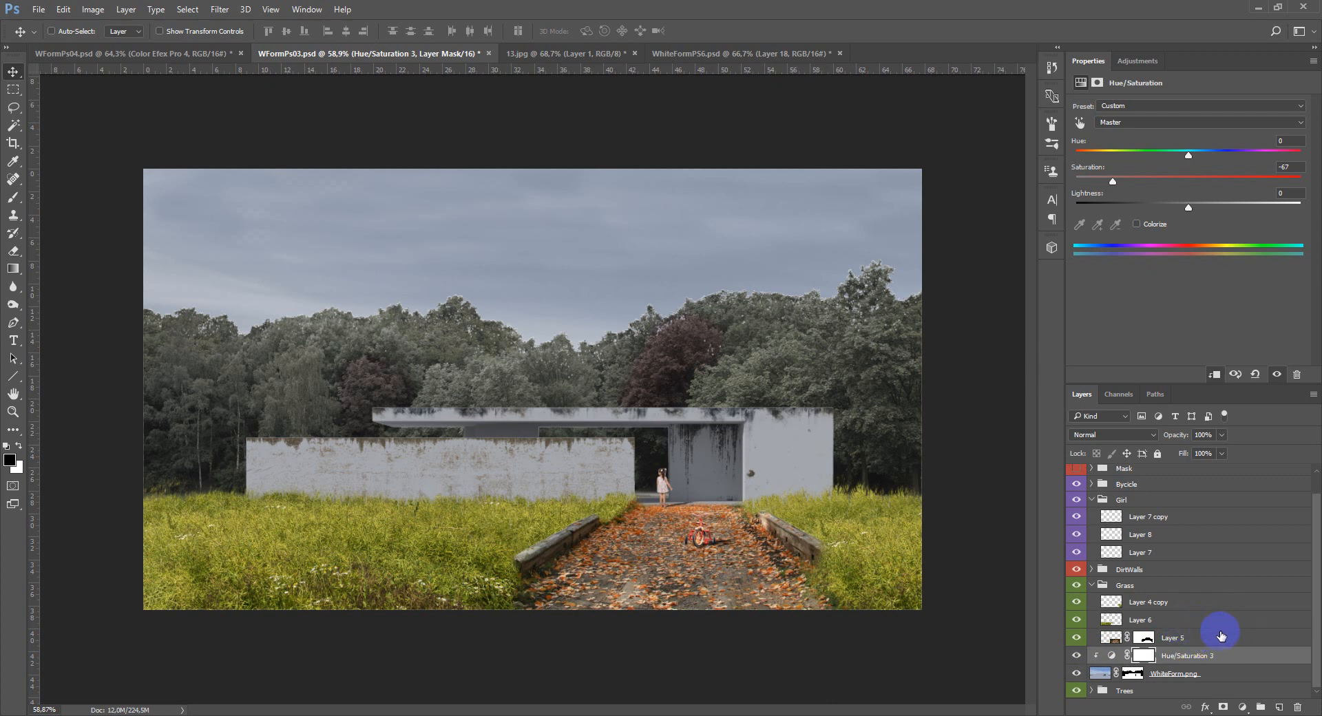
Clip a Hue/Saturation adjustment to Layer 4 copy with Hue -30 and Saturation -63.
{"action": "left_click", "coordinate": [1146, 601]}
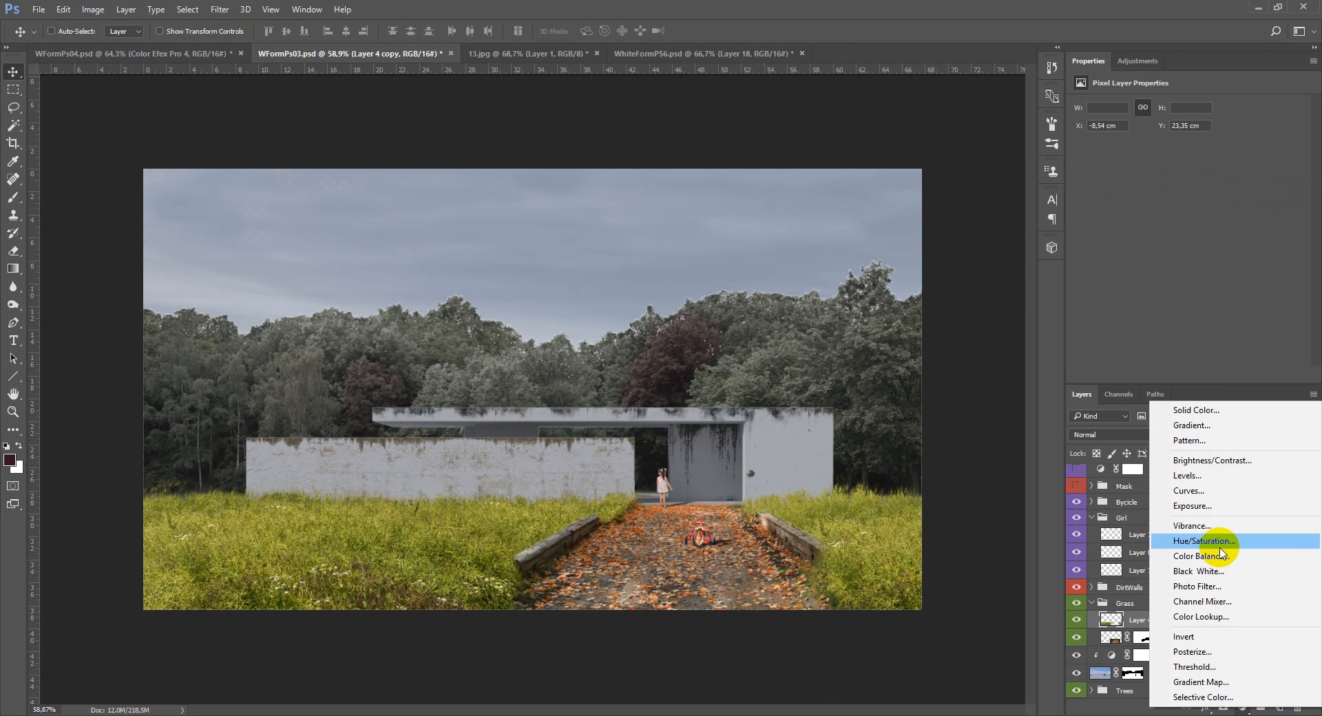
{"action": "left_click", "coordinate": [1203, 540]}
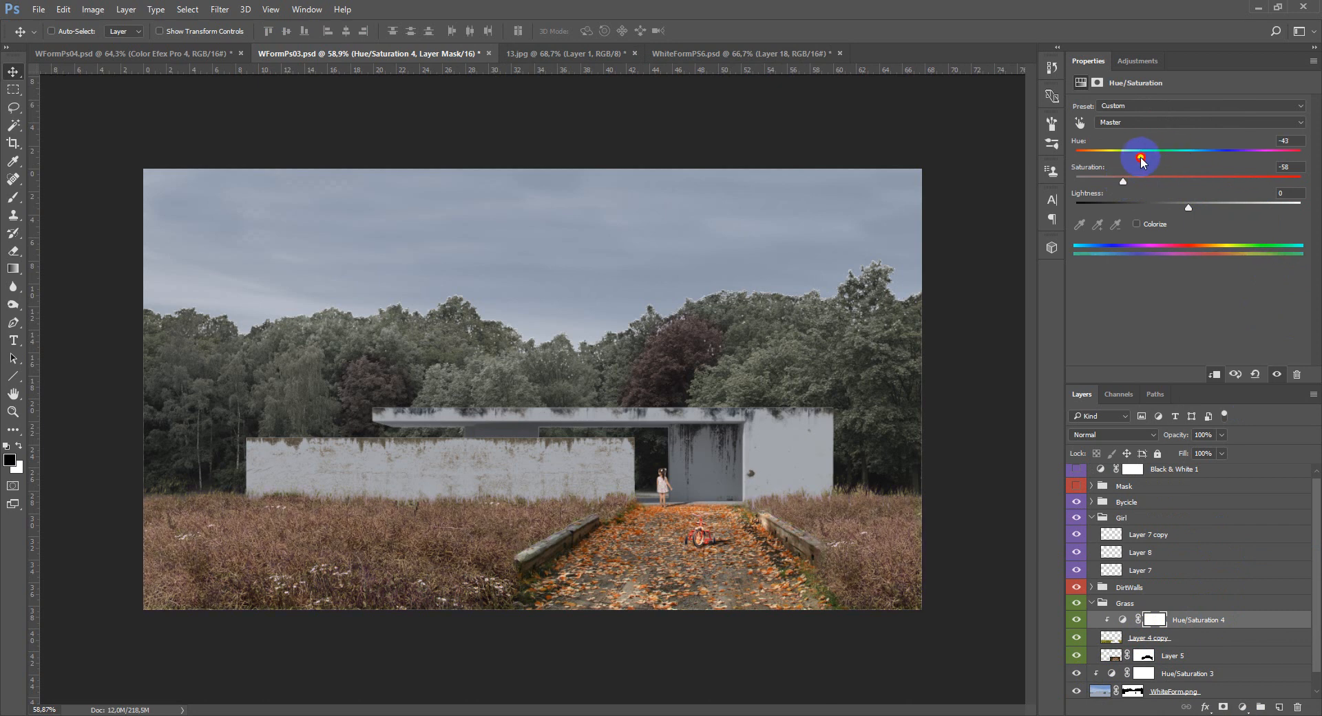
{"action": "left_click_drag", "start_coordinate": [1141, 158], "coordinate": [1157, 157]}
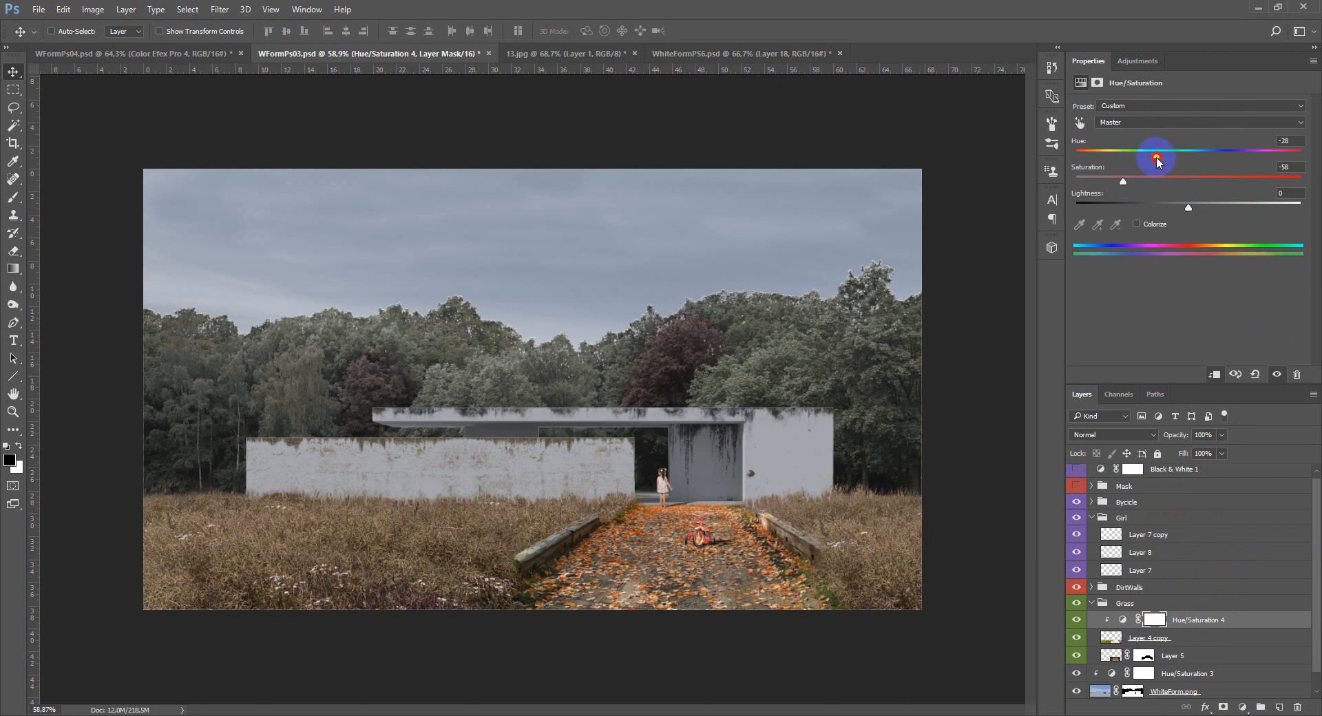
{"action": "left_click_drag", "start_coordinate": [1156, 150], "coordinate": [1126, 180]}
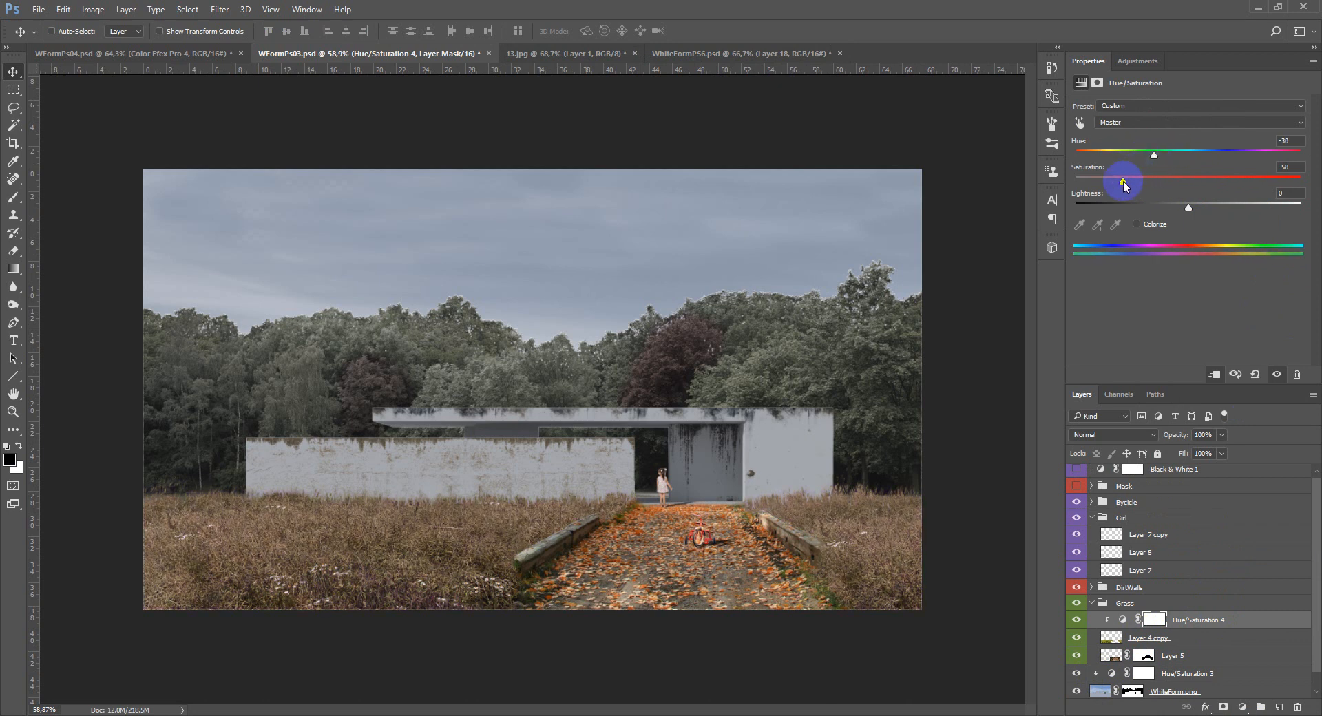
{"action": "left_click_drag", "start_coordinate": [1124, 180], "coordinate": [1117, 180]}
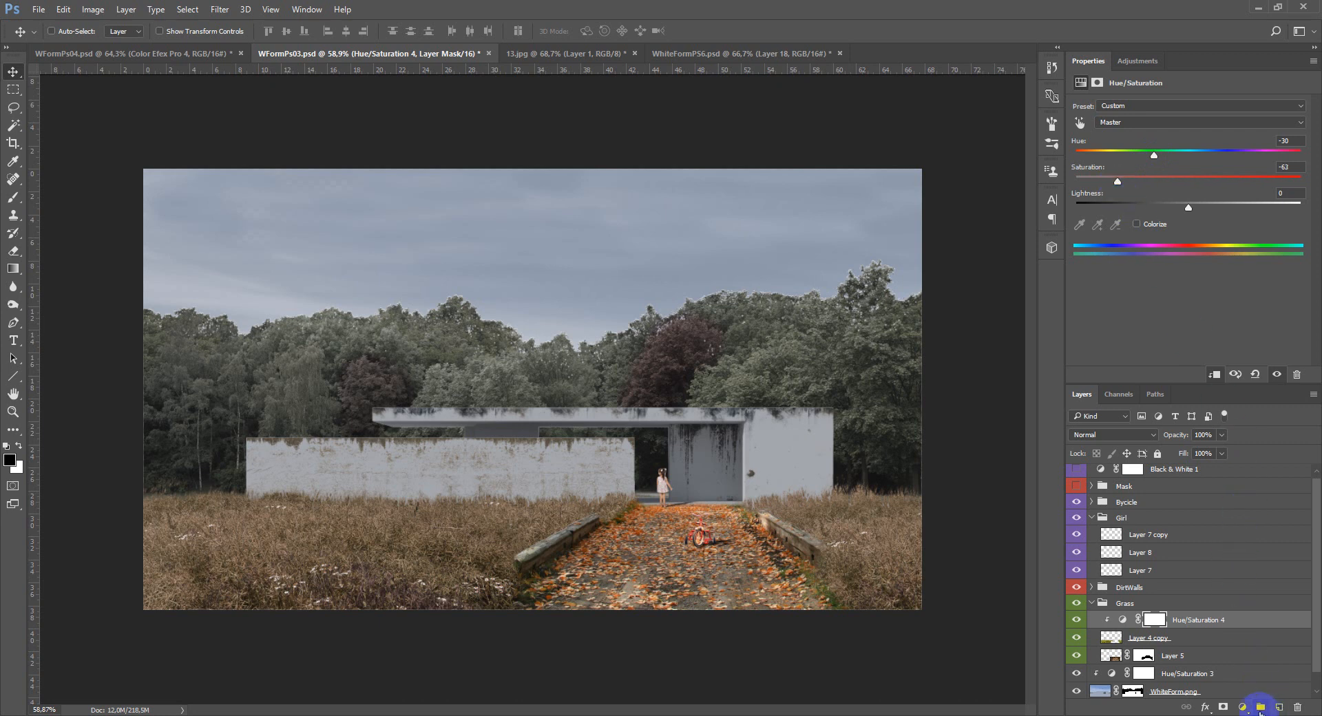
{"action": "left_click", "coordinate": [1077, 487]}
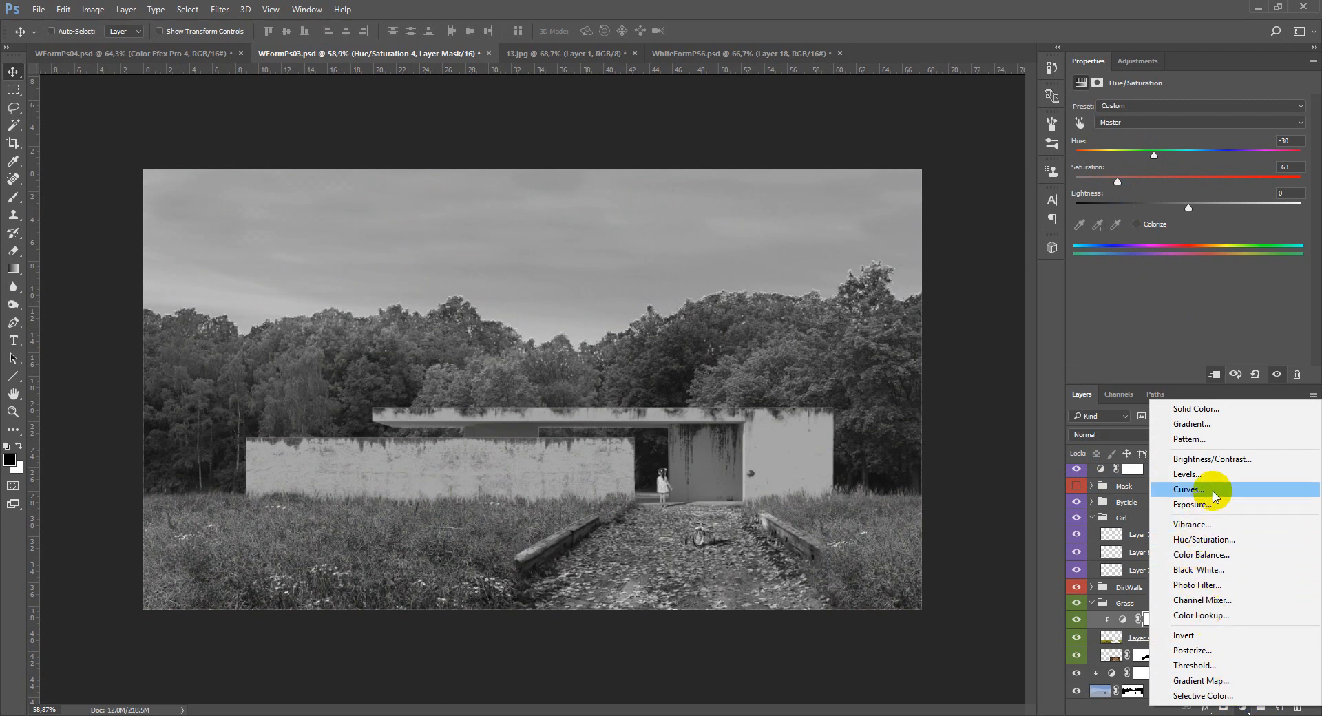
Add a clipped Levels adjustment with input levels 30 and 206, masked with a black gradient.
{"action": "left_click", "coordinate": [1187, 474]}
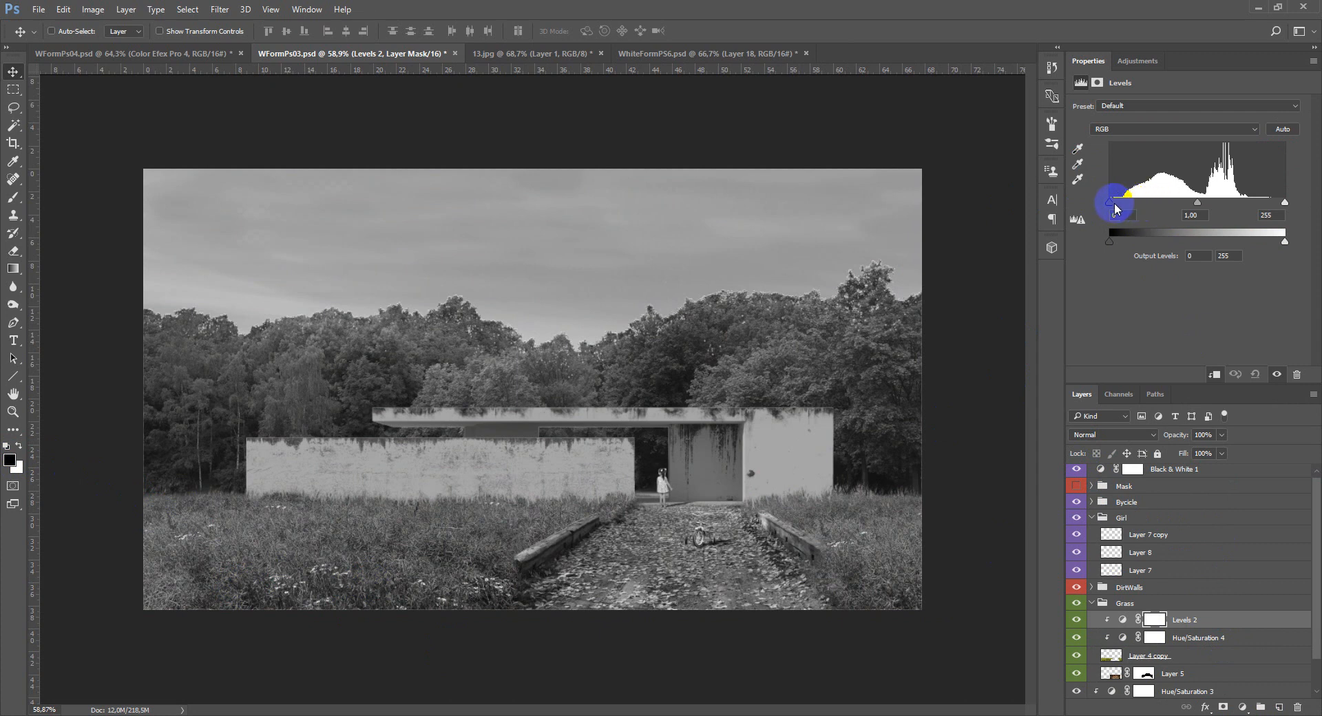
{"action": "left_click_drag", "start_coordinate": [1113, 204], "coordinate": [1122, 203]}
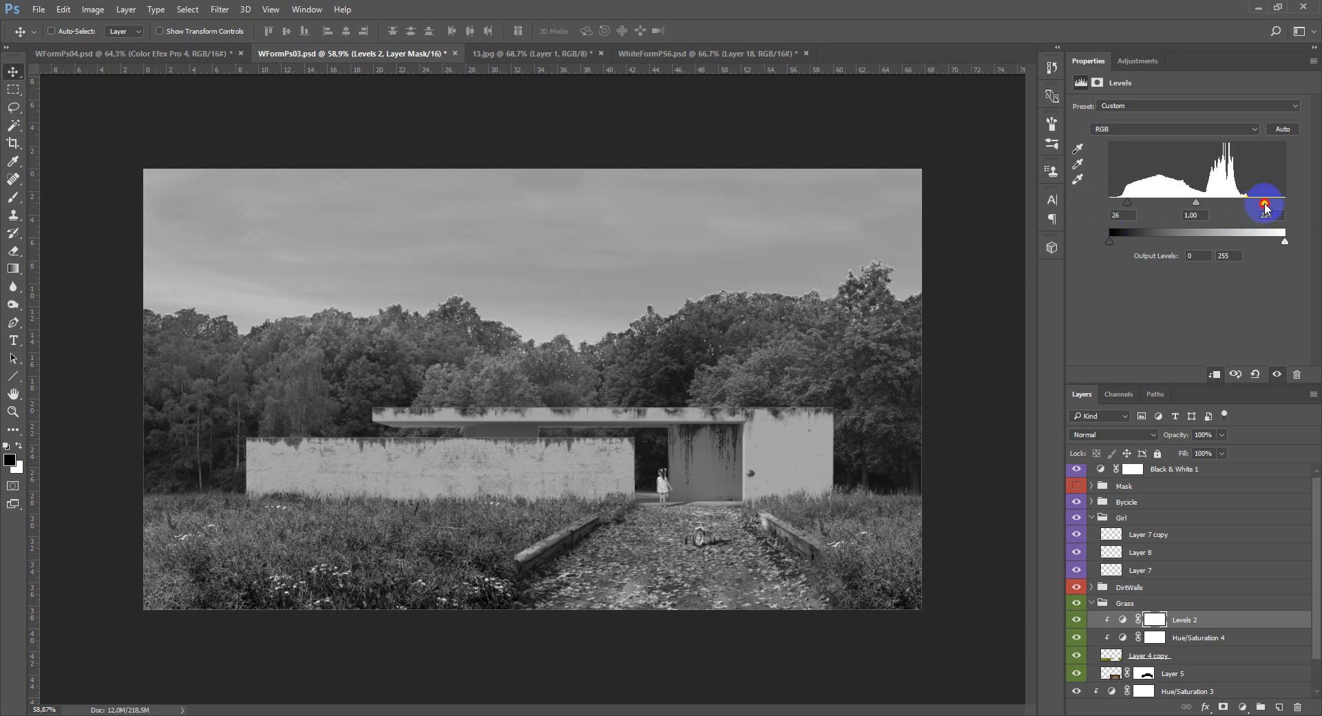
{"action": "left_click_drag", "start_coordinate": [1265, 206], "coordinate": [1130, 206]}
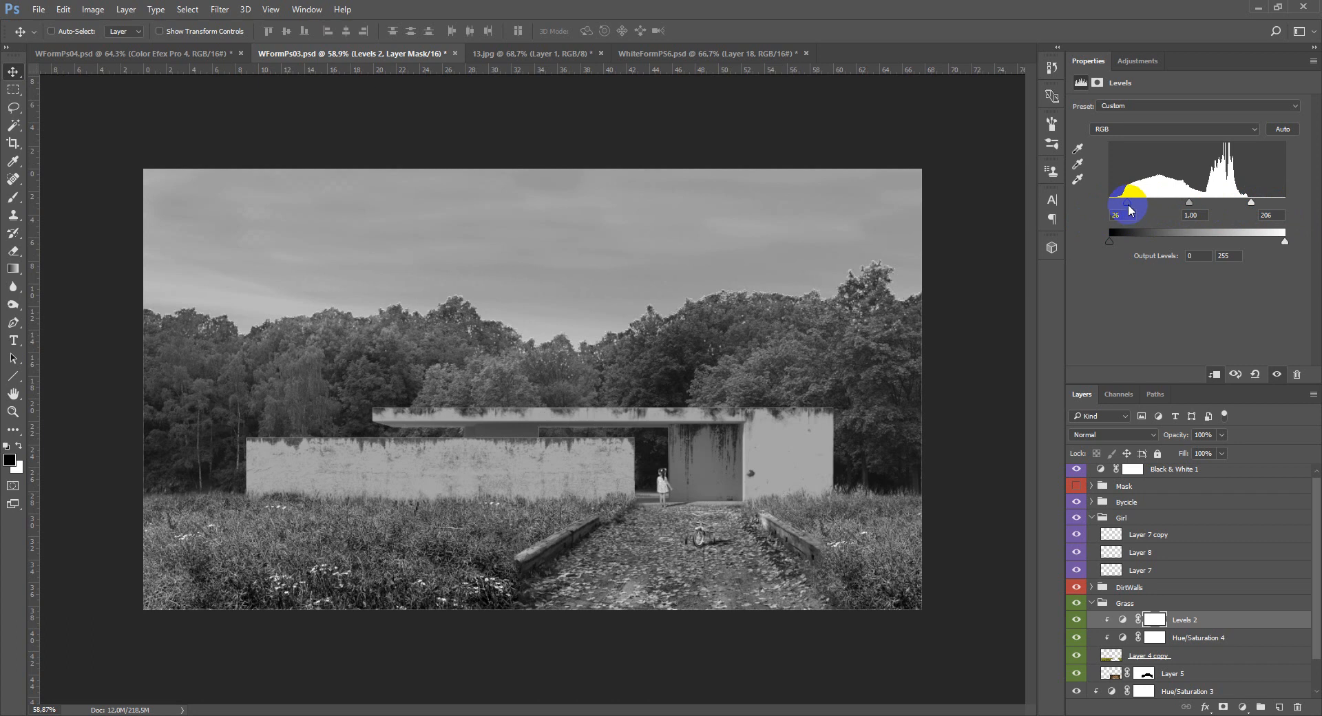
{"action": "left_click_drag", "start_coordinate": [1116, 226], "coordinate": [1130, 226]}
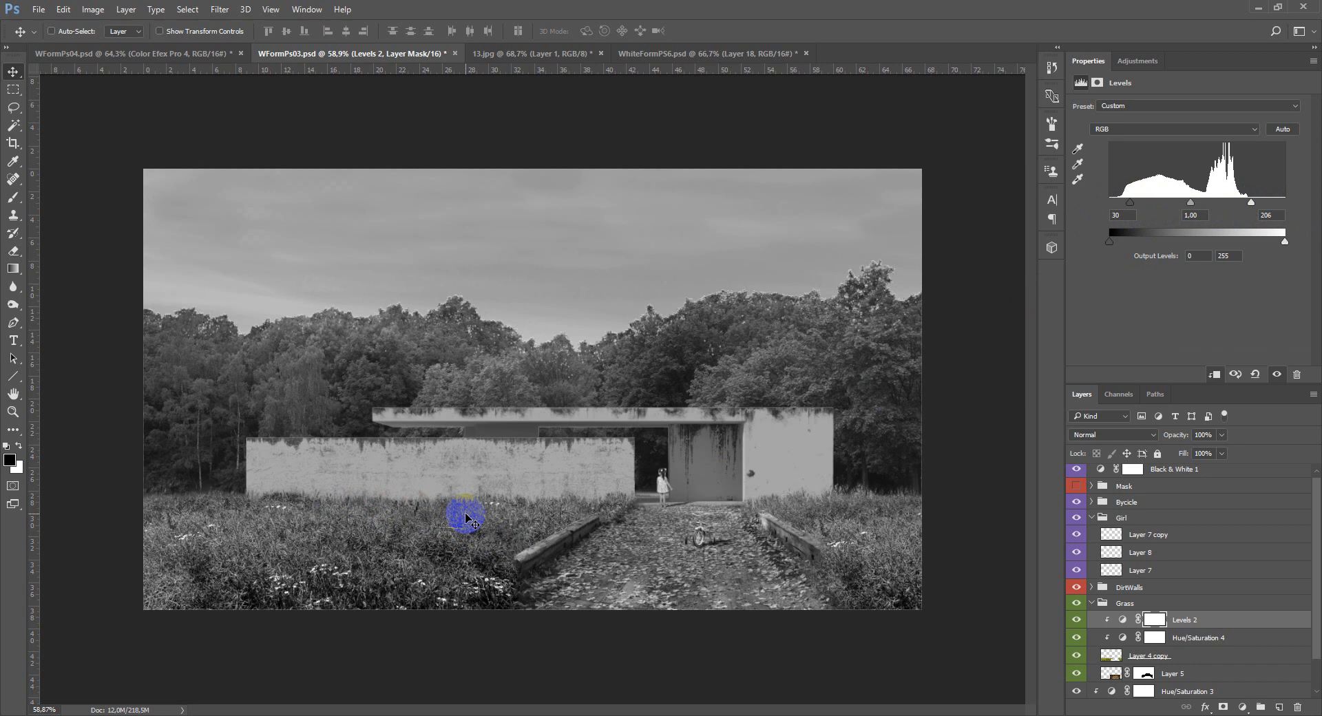
{"action": "left_click", "coordinate": [1157, 619]}
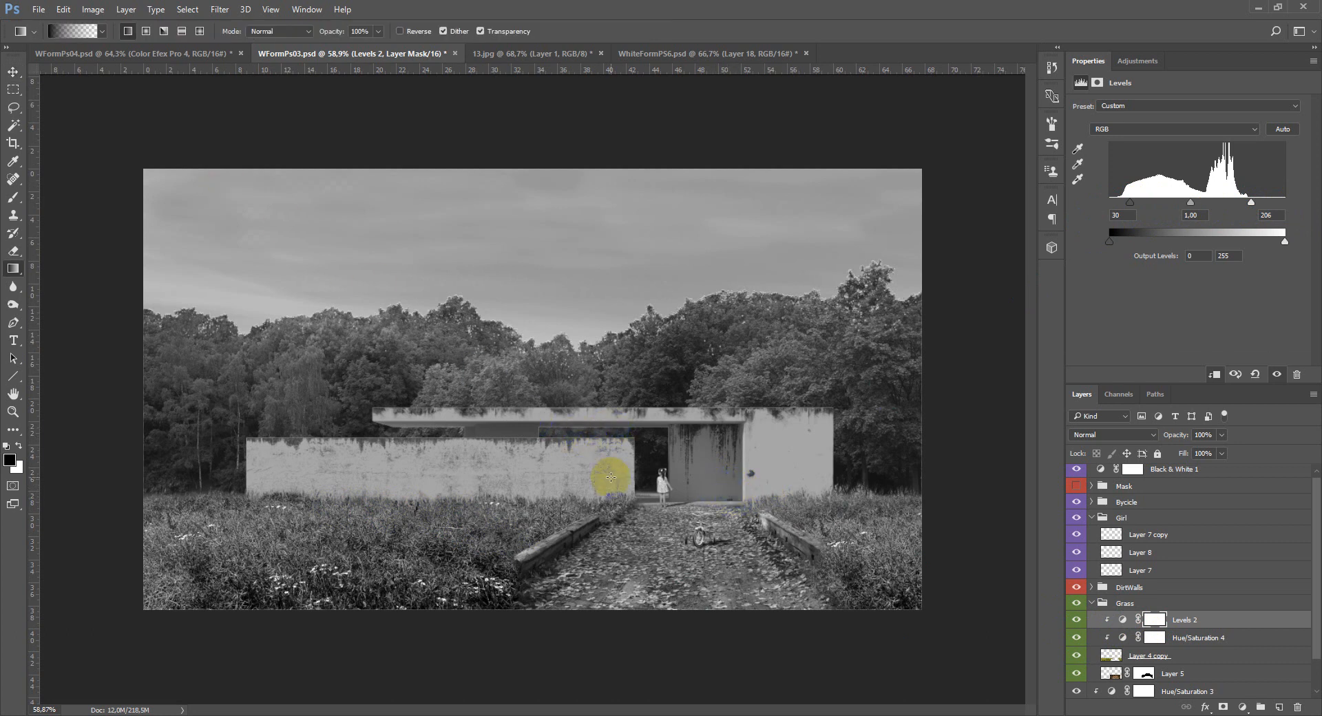
{"action": "left_click_drag", "start_coordinate": [612, 479], "coordinate": [564, 550]}
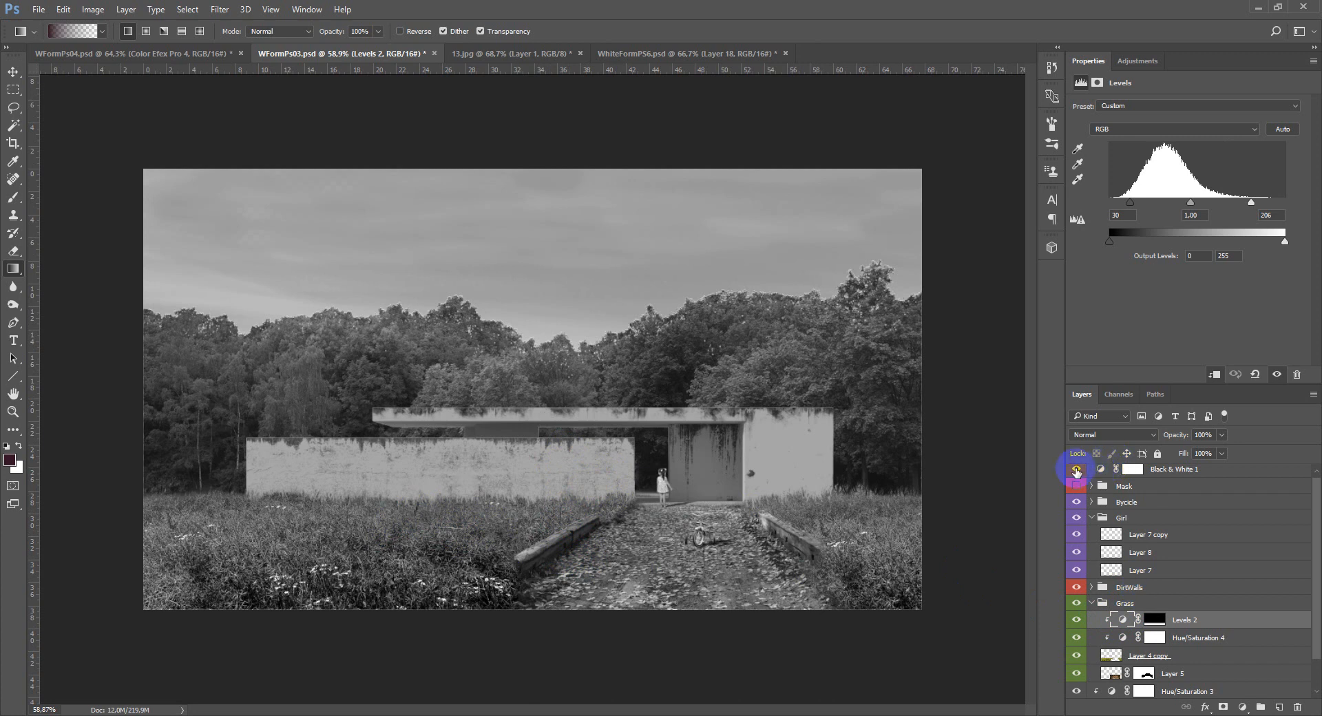
Hide Black & White 1 and brush the Levels 2 contrast boost over the left and right grass.
{"action": "left_click", "coordinate": [1077, 471]}
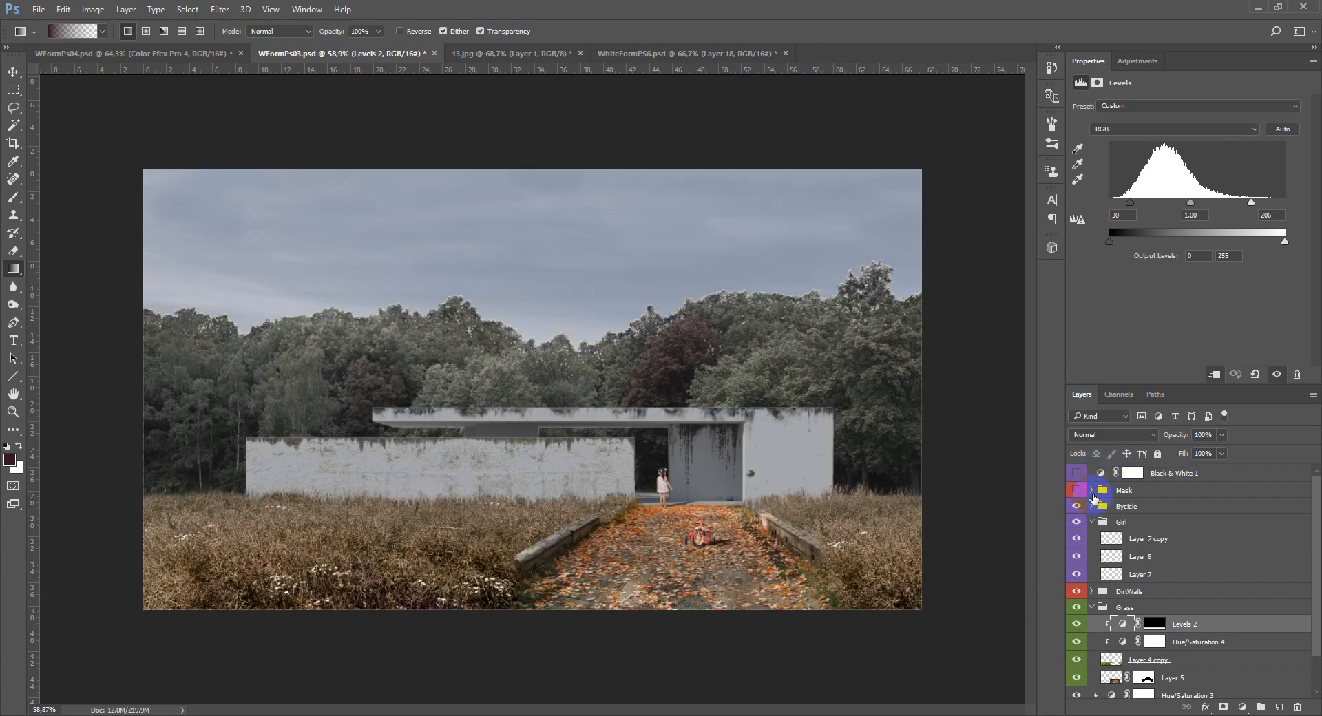
{"action": "left_click", "coordinate": [1099, 490]}
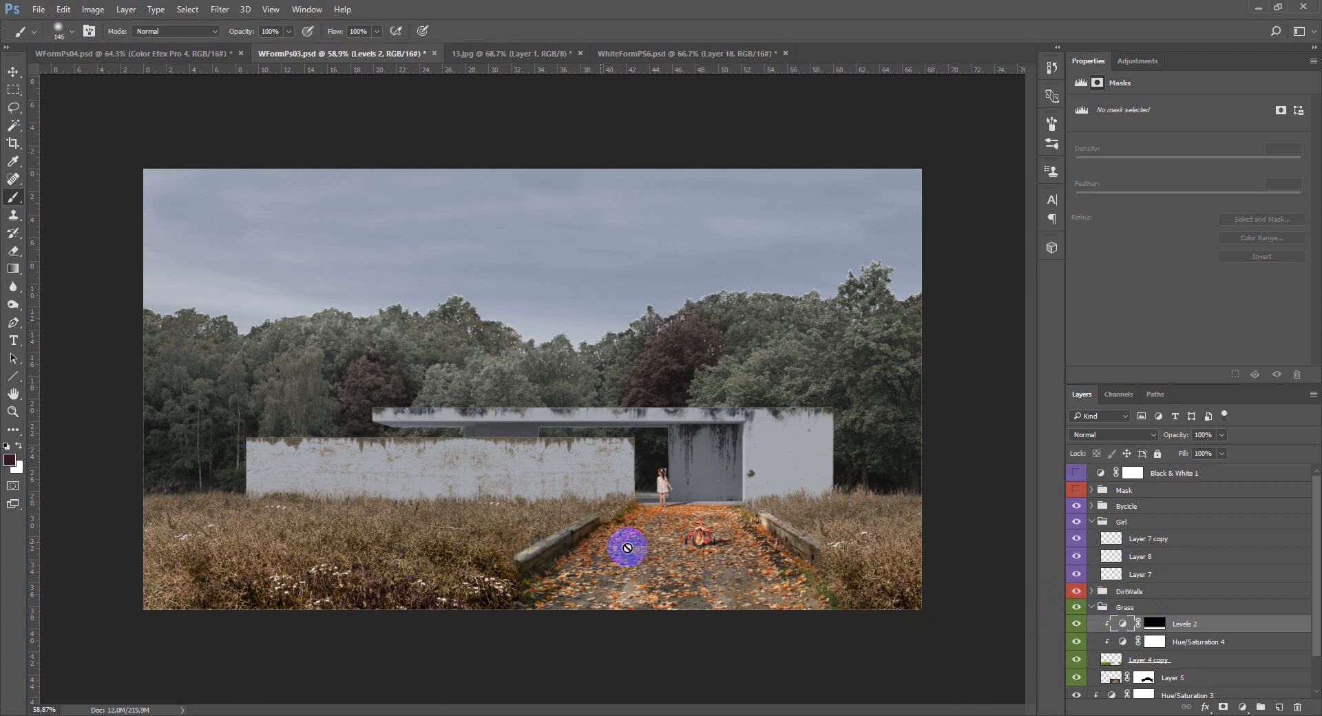
{"action": "left_click_drag", "start_coordinate": [626, 548], "coordinate": [440, 548]}
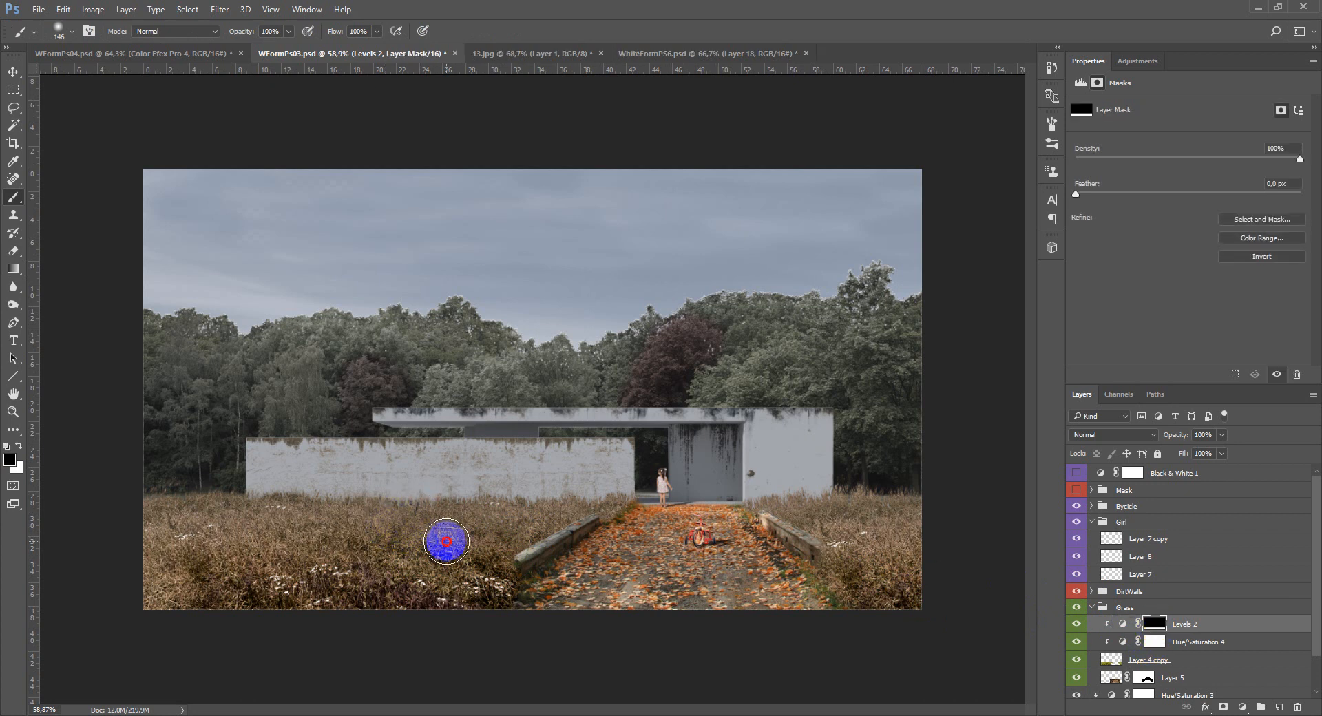
{"action": "left_click_drag", "start_coordinate": [445, 540], "coordinate": [412, 549]}
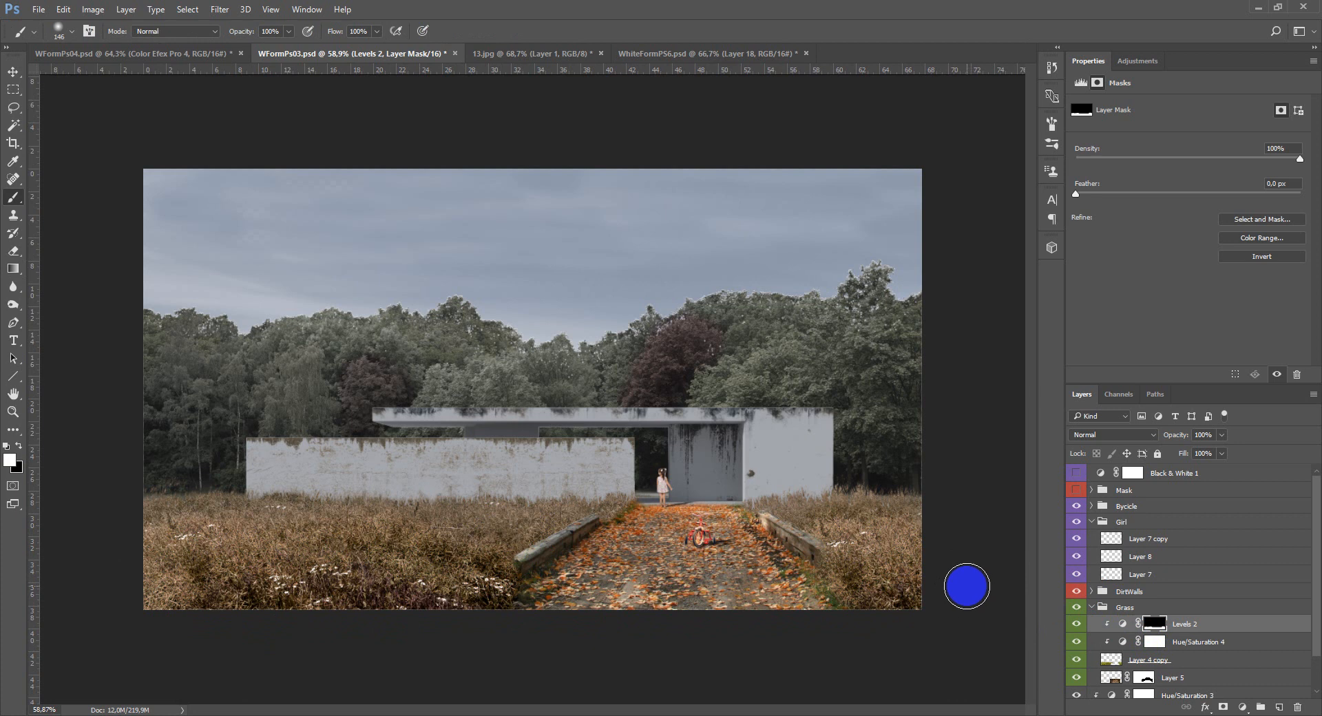
{"action": "mouse_move", "coordinate": [951, 533]}
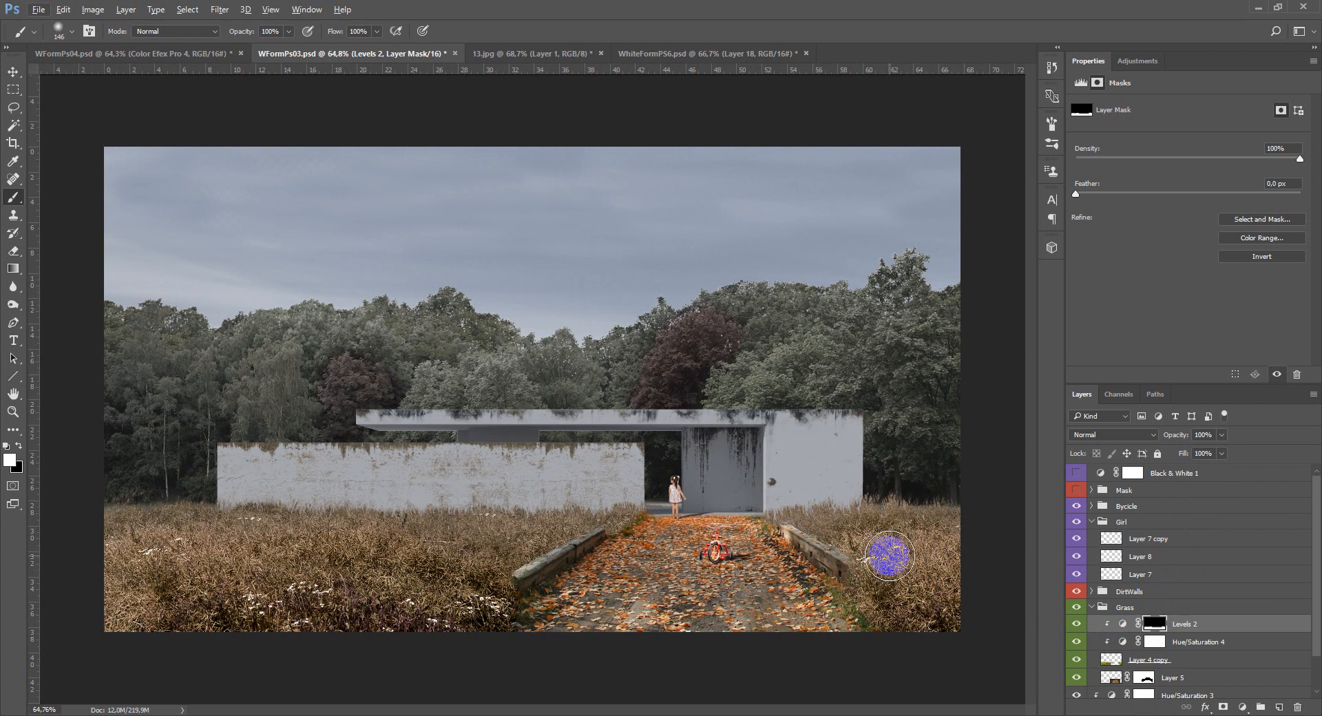
{"action": "left_click", "coordinate": [1125, 607]}
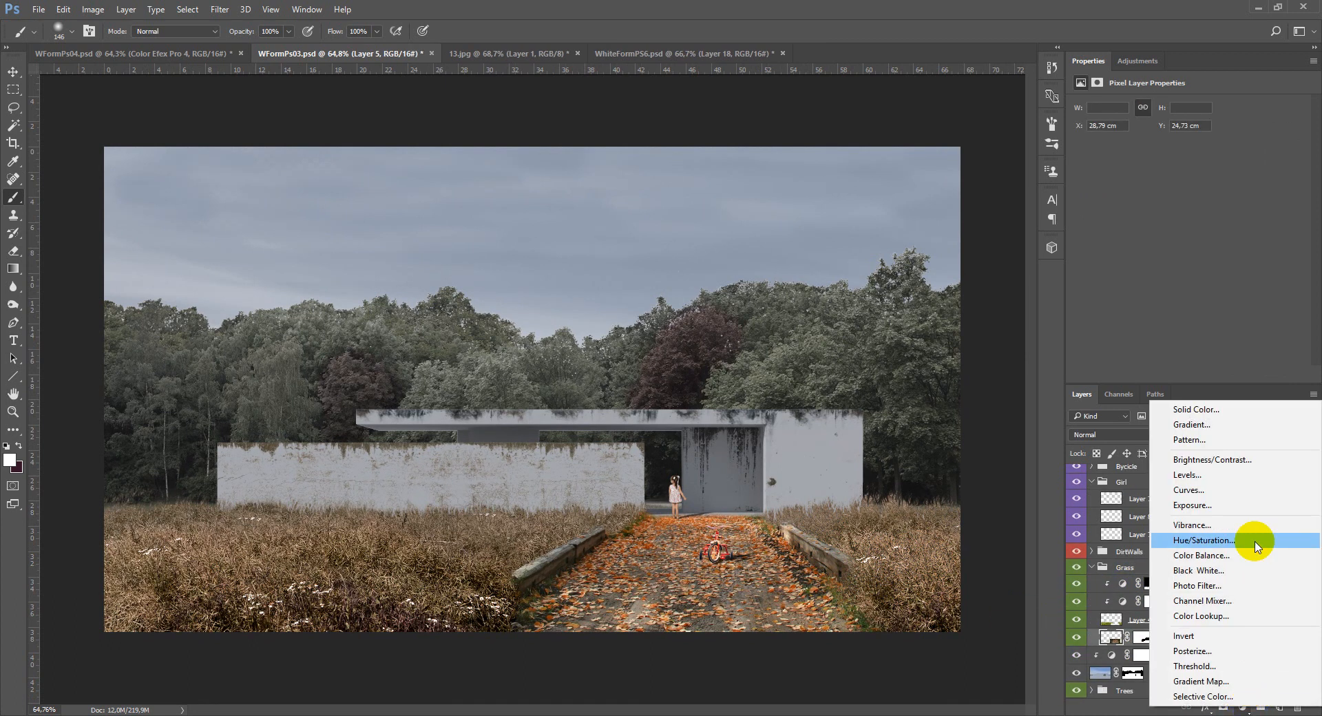
{"action": "mouse_move", "coordinate": [1201, 555]}
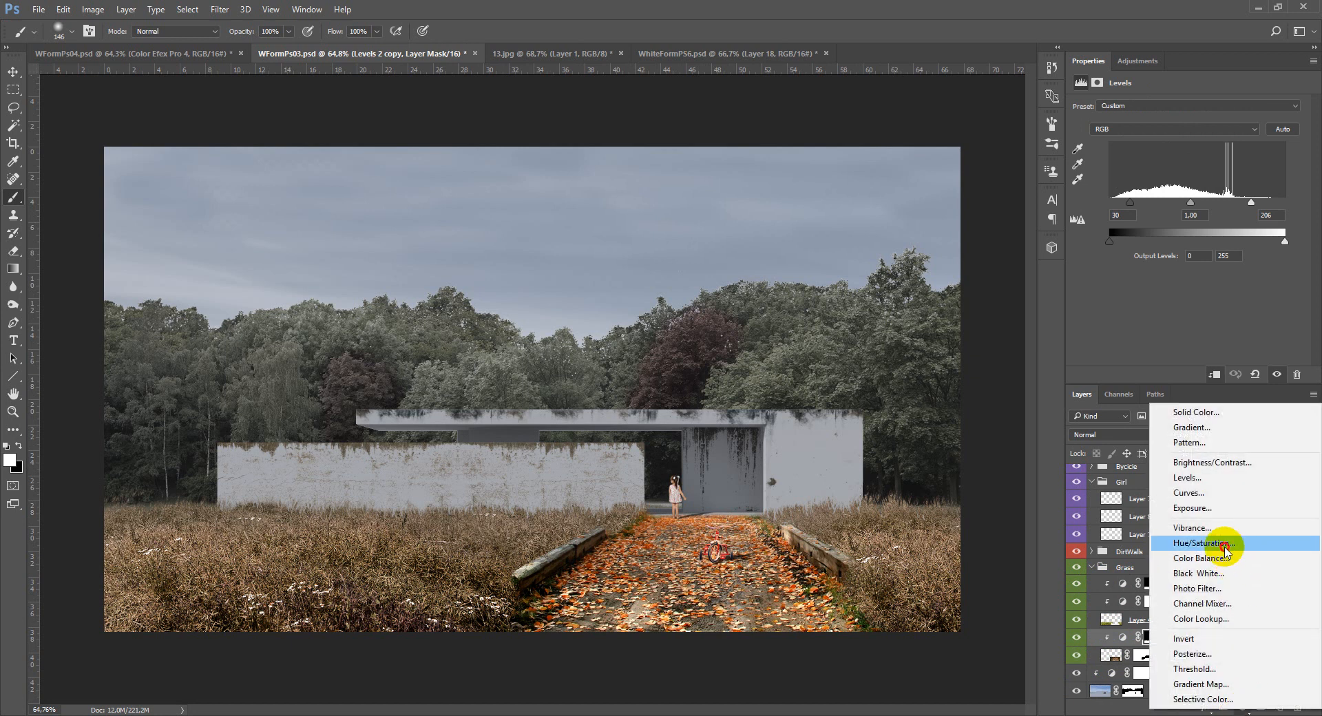
Mute the path leaves with a −60 Hue/Saturation, and fade Levels 2 copy to 80% opacity.
{"action": "left_click", "coordinate": [1201, 543]}
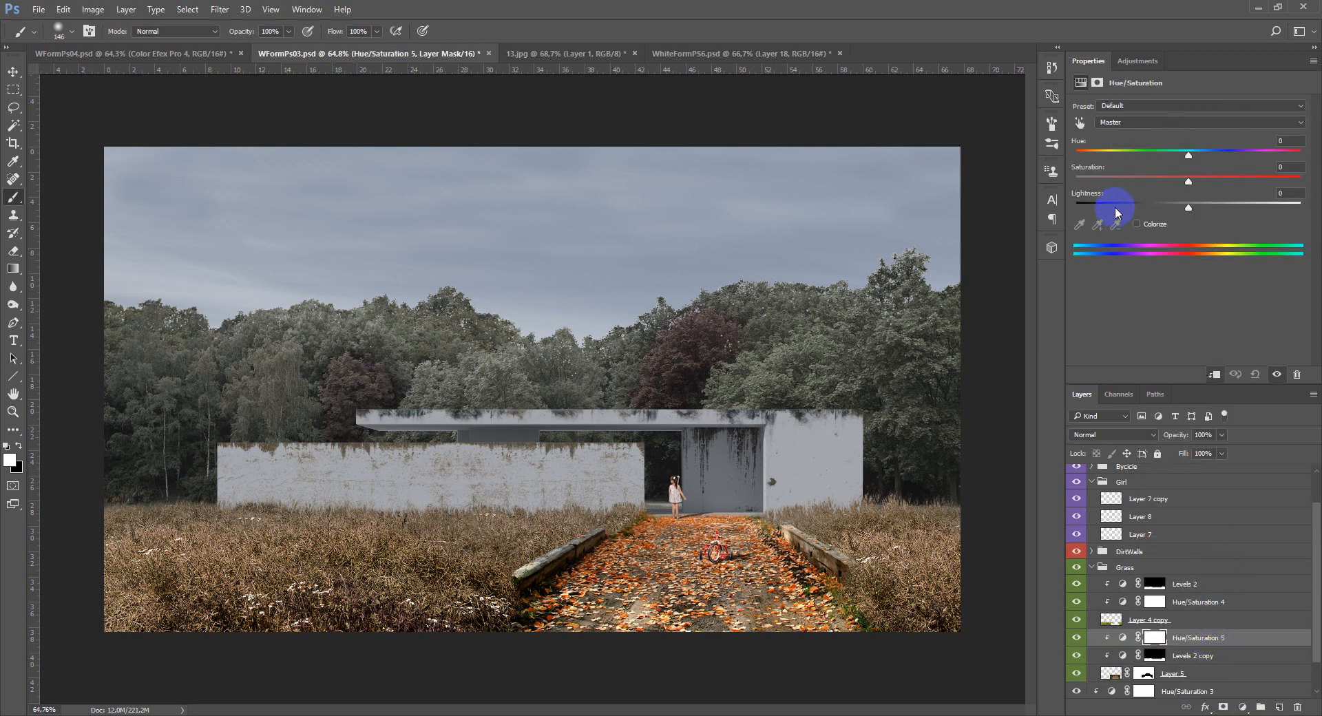
{"action": "left_click_drag", "start_coordinate": [1187, 180], "coordinate": [1115, 181]}
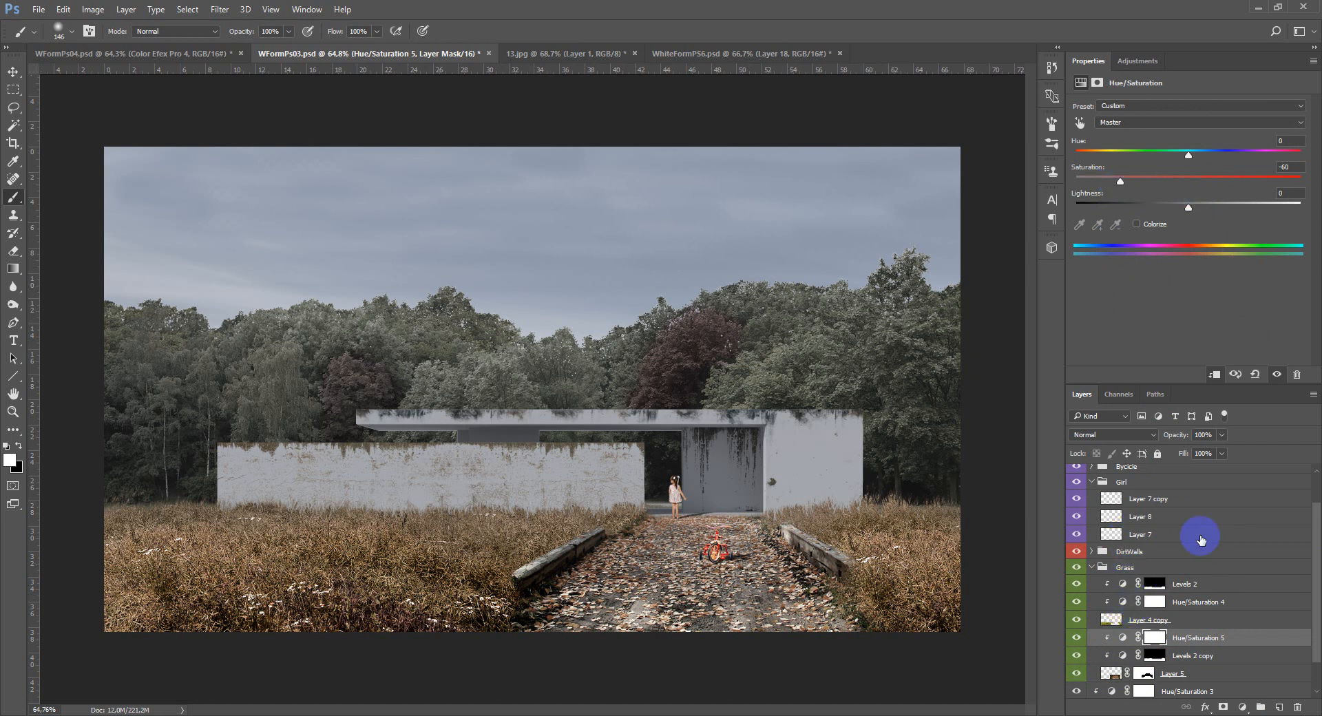
{"action": "mouse_move", "coordinate": [1207, 573]}
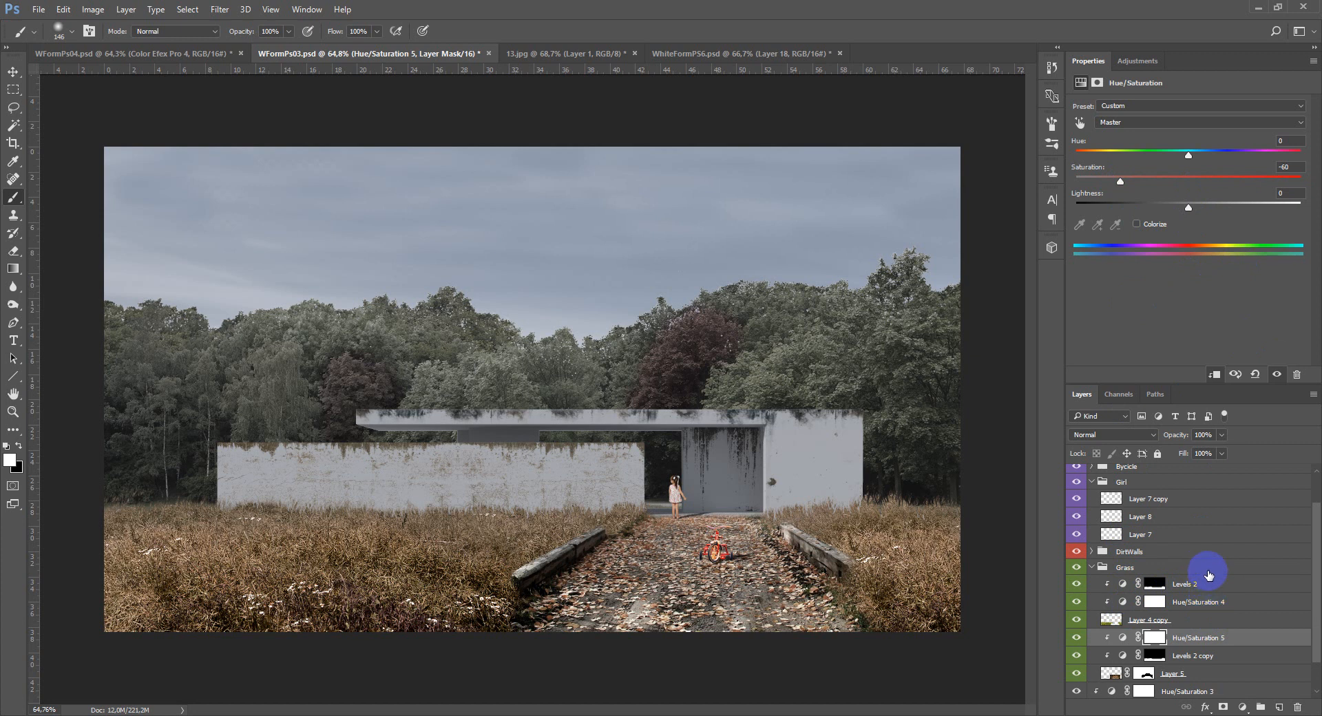
{"action": "left_click", "coordinate": [1184, 655]}
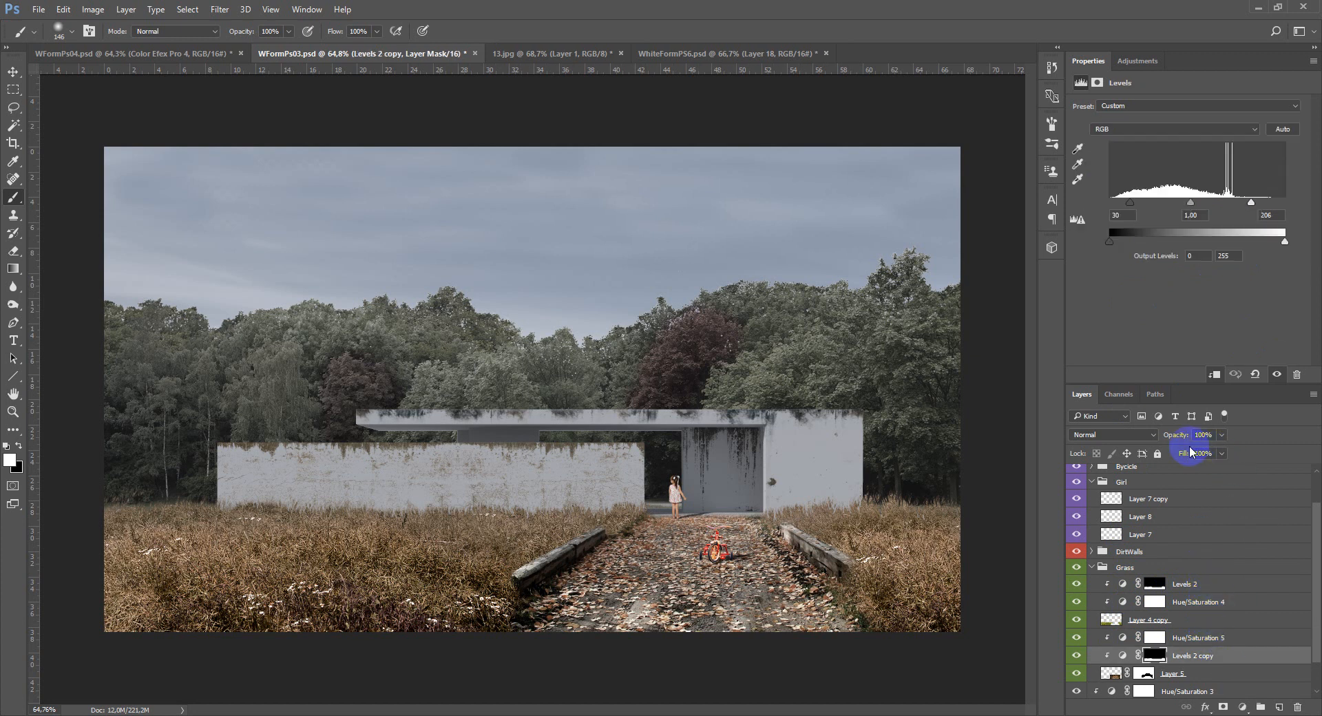
{"action": "left_click", "coordinate": [1205, 434]}
{"action": "type", "text": "40"}
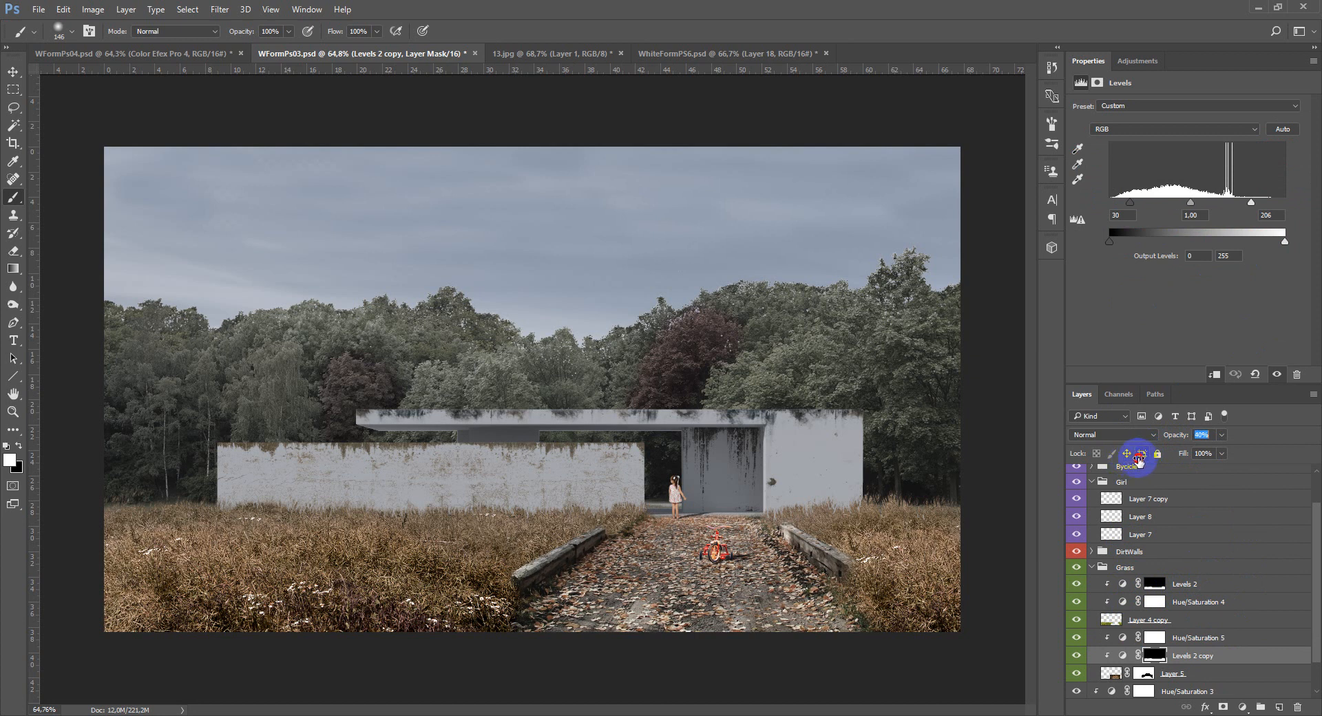
{"action": "left_click", "coordinate": [1200, 434]}
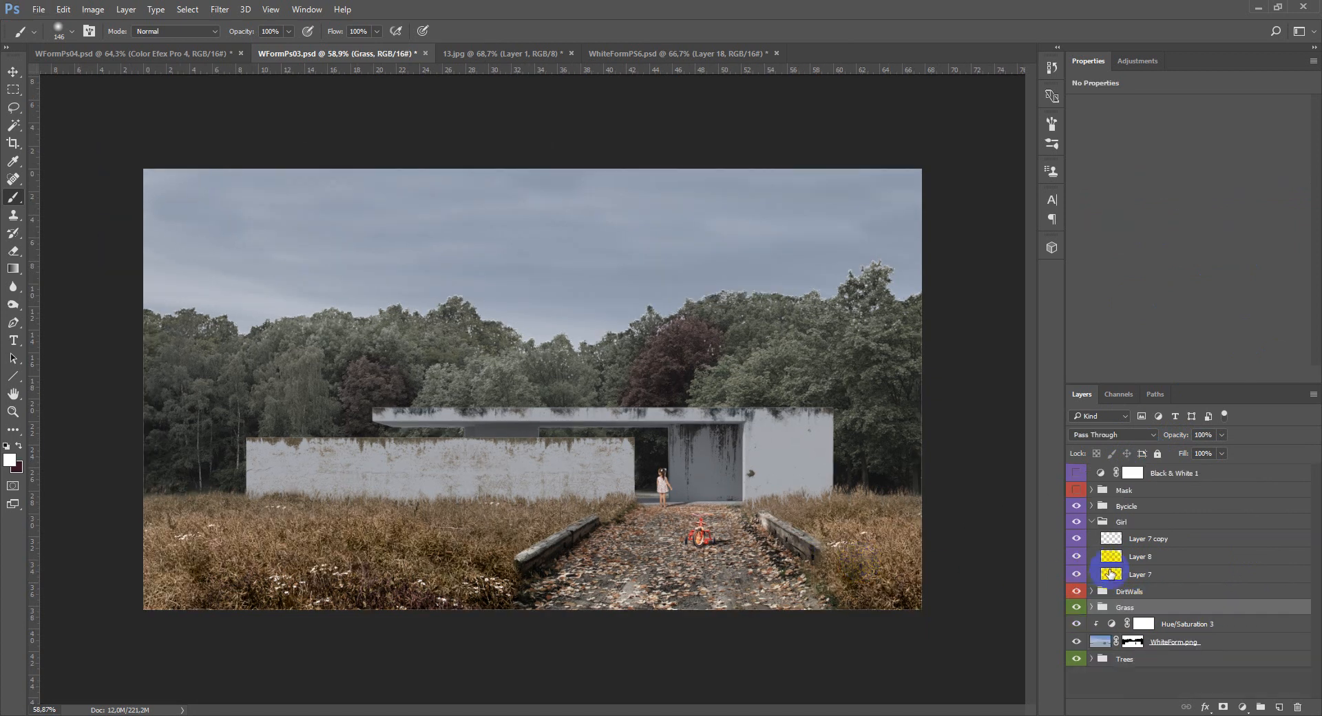
Clip Hue/Saturation and Levels (output 12–235) to Layer 7 copy, then restore colour.
{"action": "left_click", "coordinate": [1148, 539]}
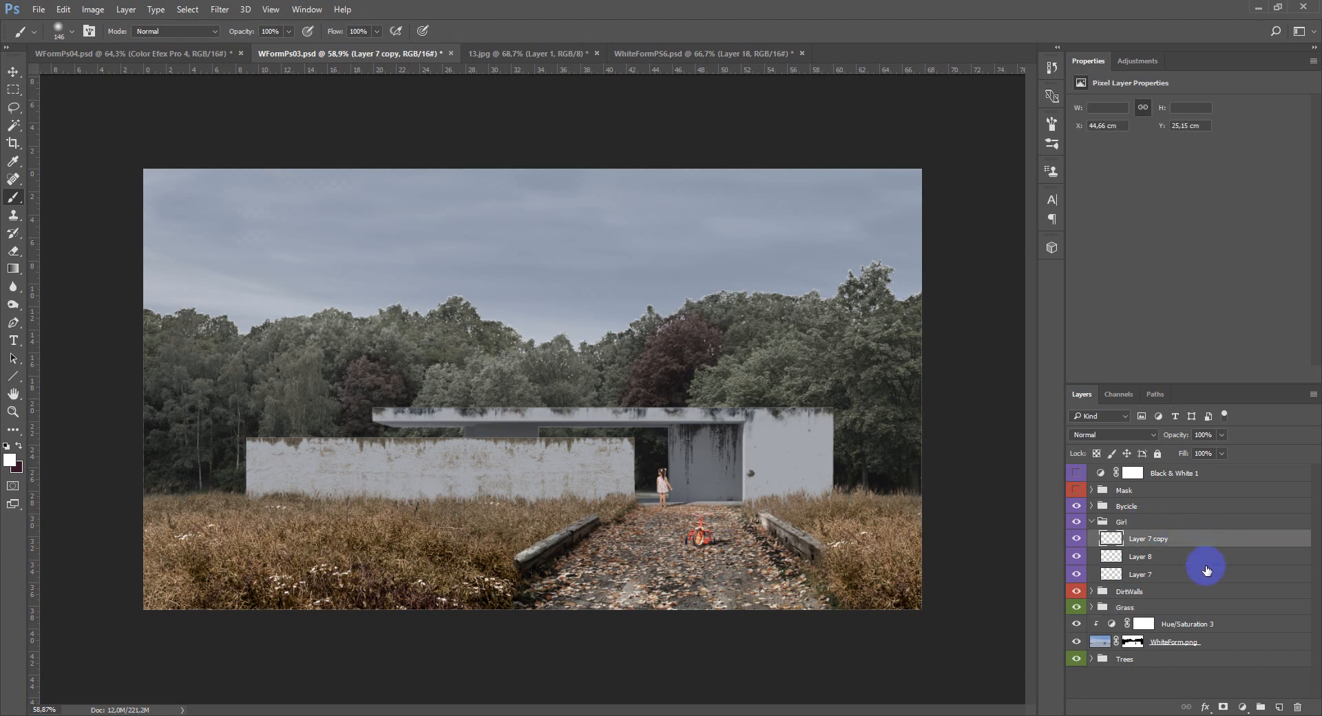
{"action": "left_click", "coordinate": [1240, 707]}
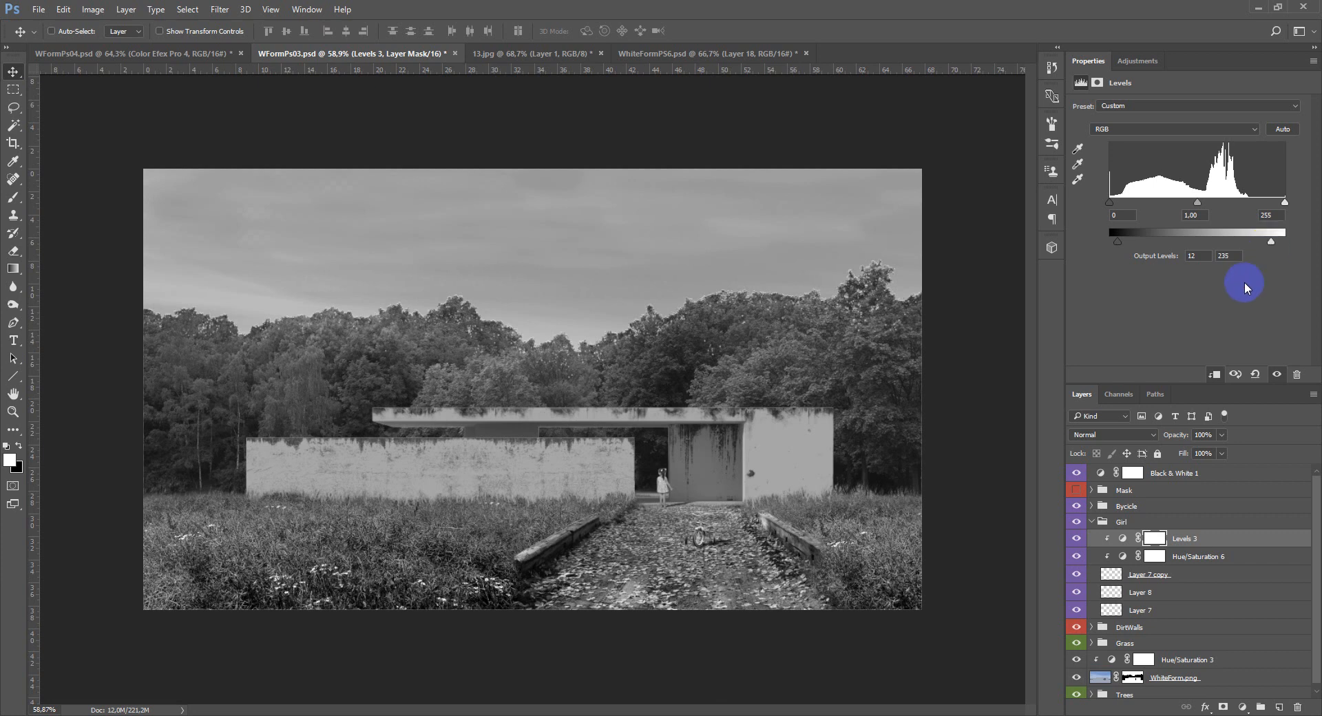
{"action": "left_click", "coordinate": [1092, 521]}
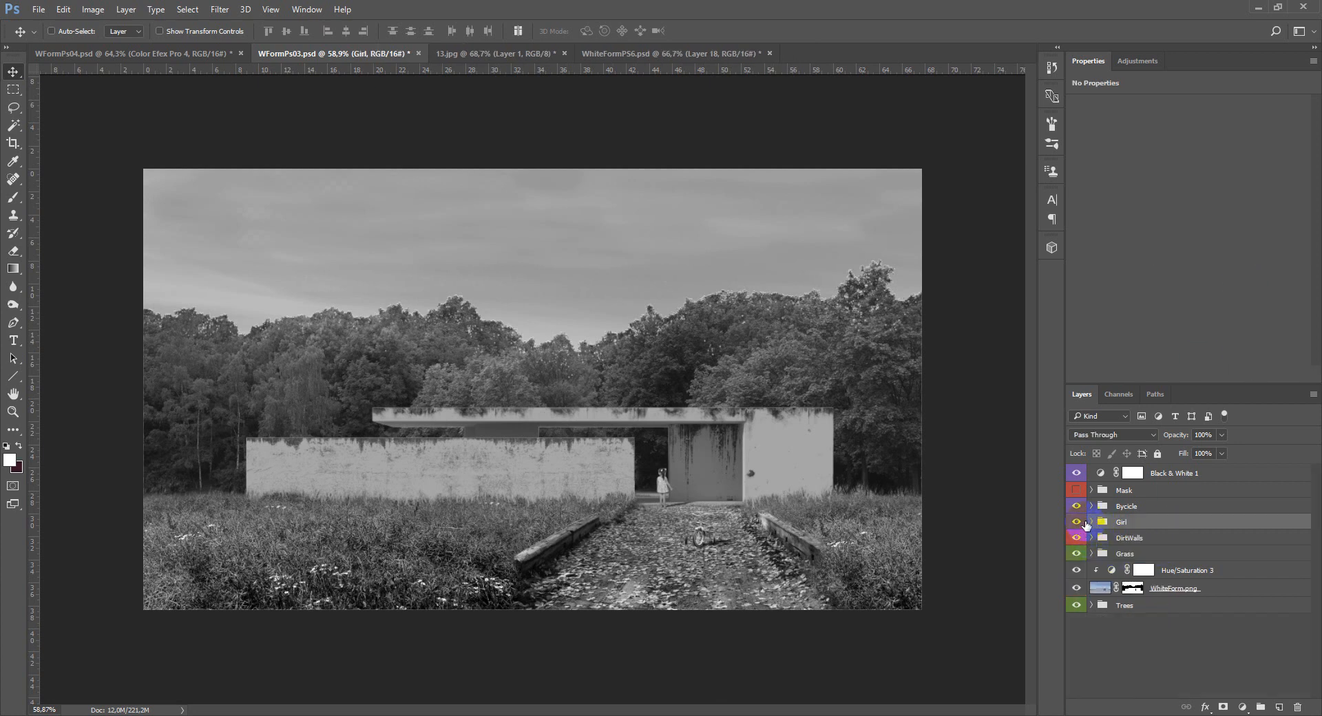
{"action": "left_click", "coordinate": [1076, 473]}
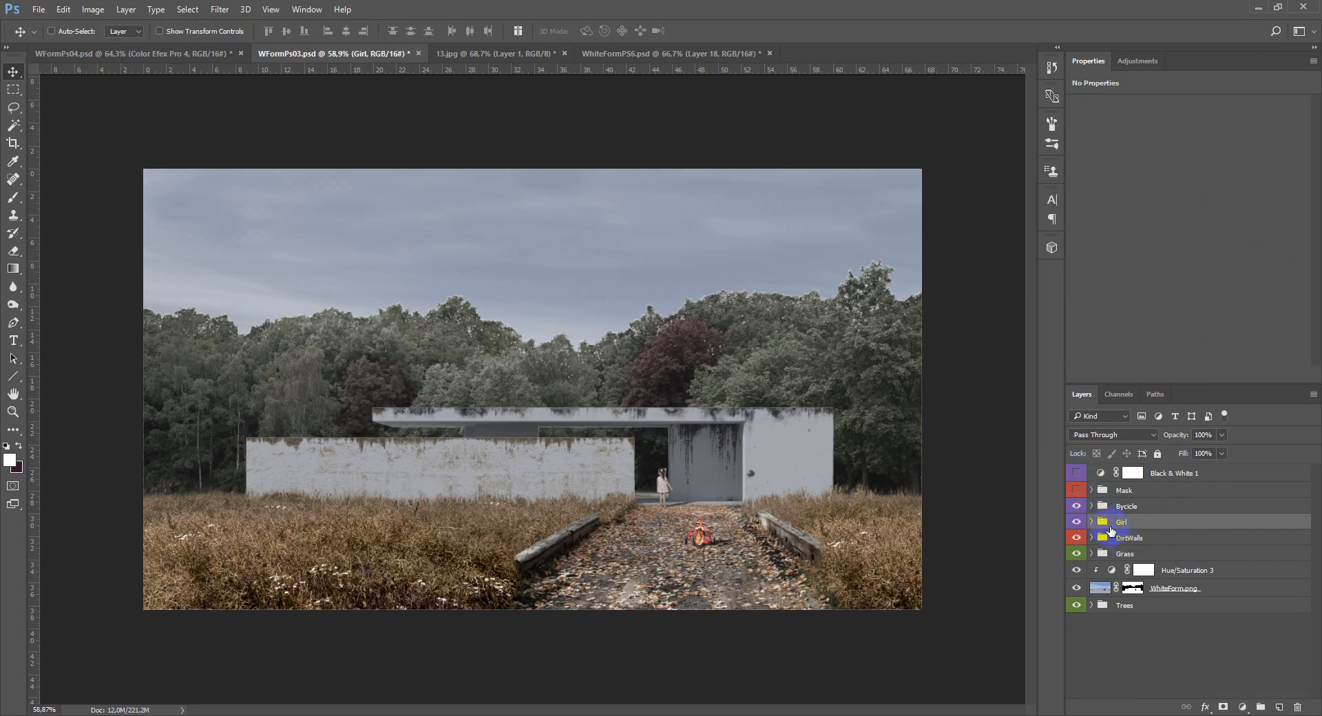
Copy the girl's Hue/Saturation and Levels into the Bycicle group, with Levels output 0–244.
{"action": "left_click", "coordinate": [1075, 506]}
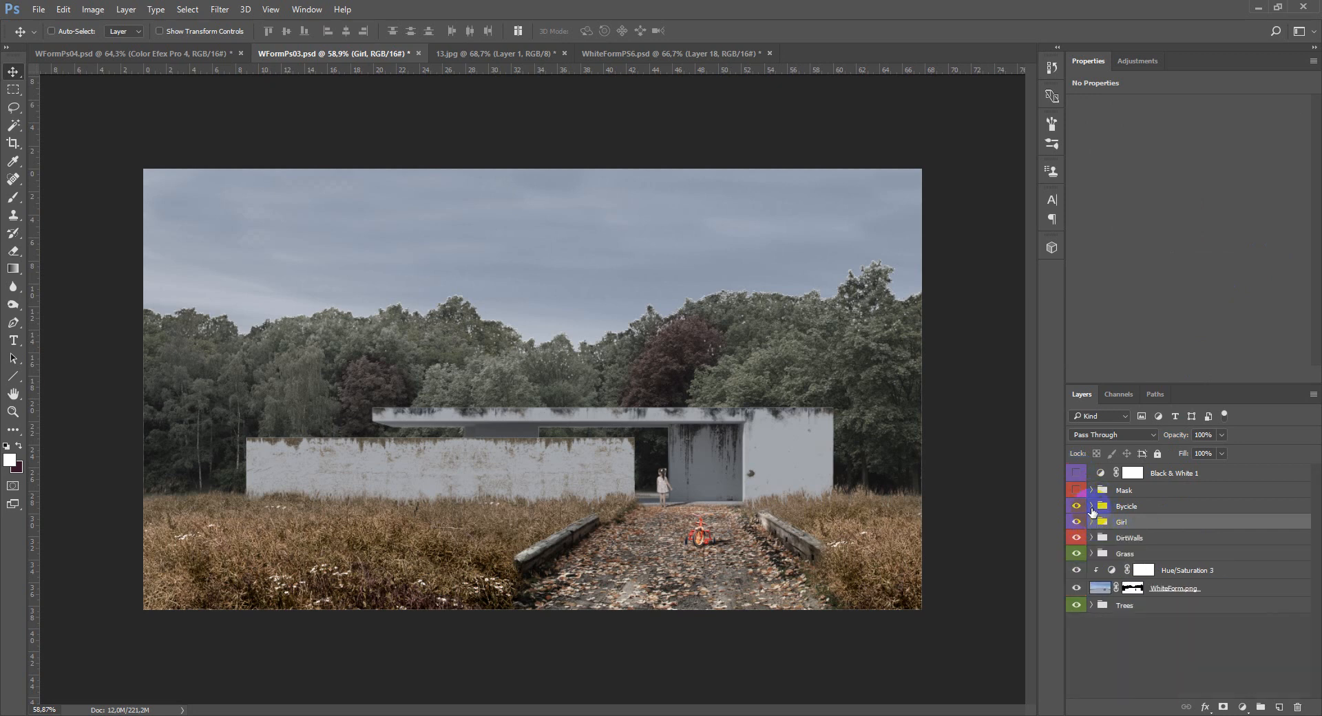
{"action": "left_click", "coordinate": [1114, 505]}
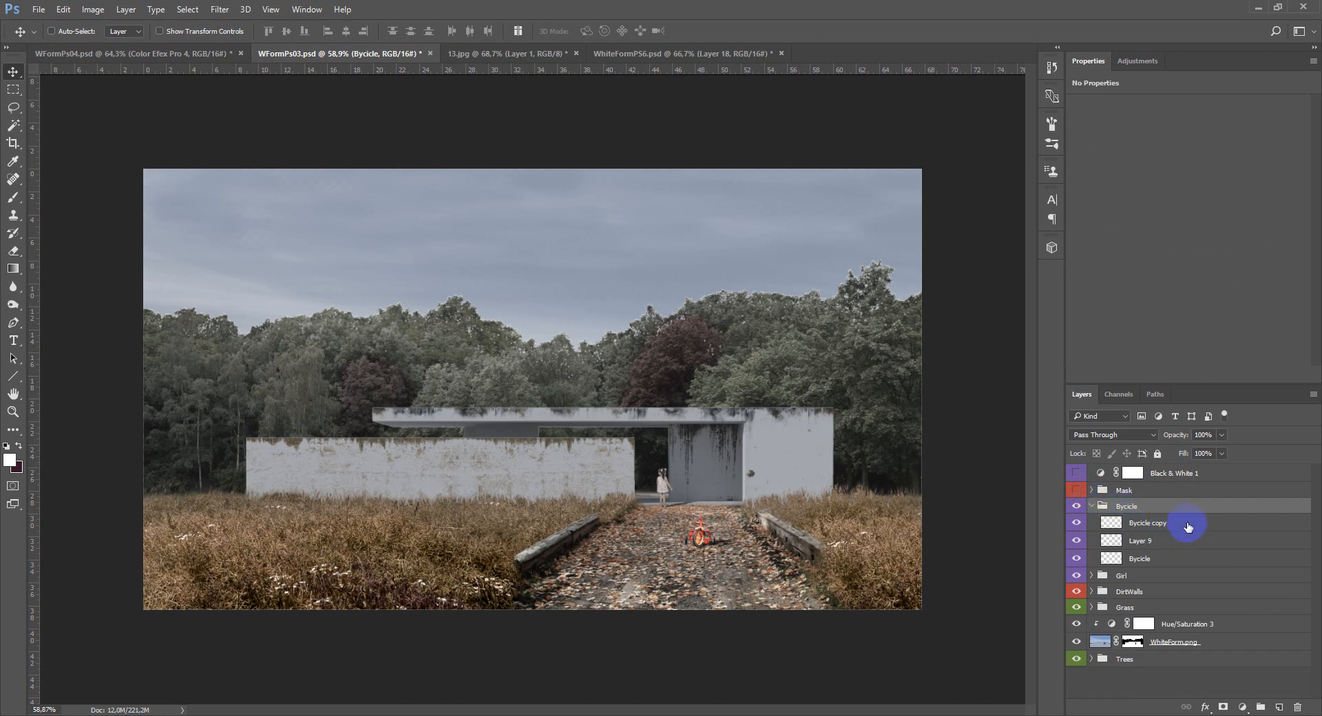
{"action": "left_click", "coordinate": [1115, 575]}
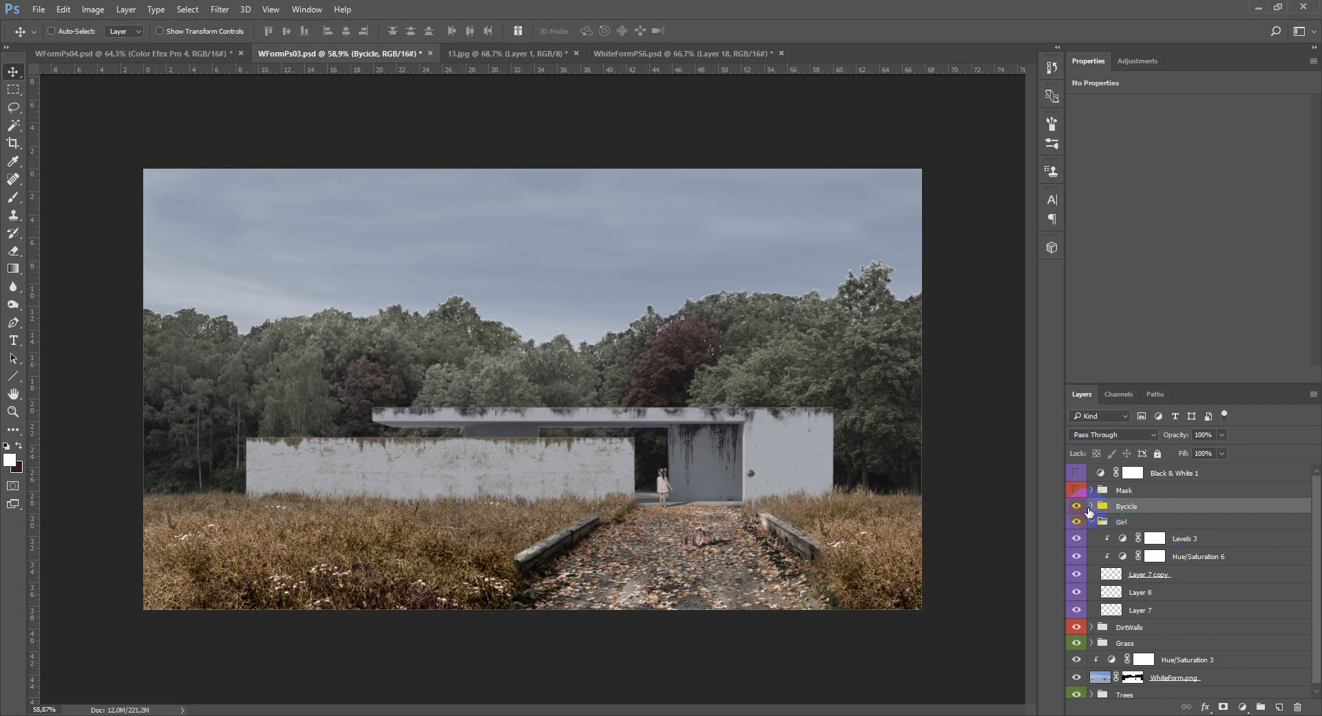
{"action": "left_click", "coordinate": [1092, 506]}
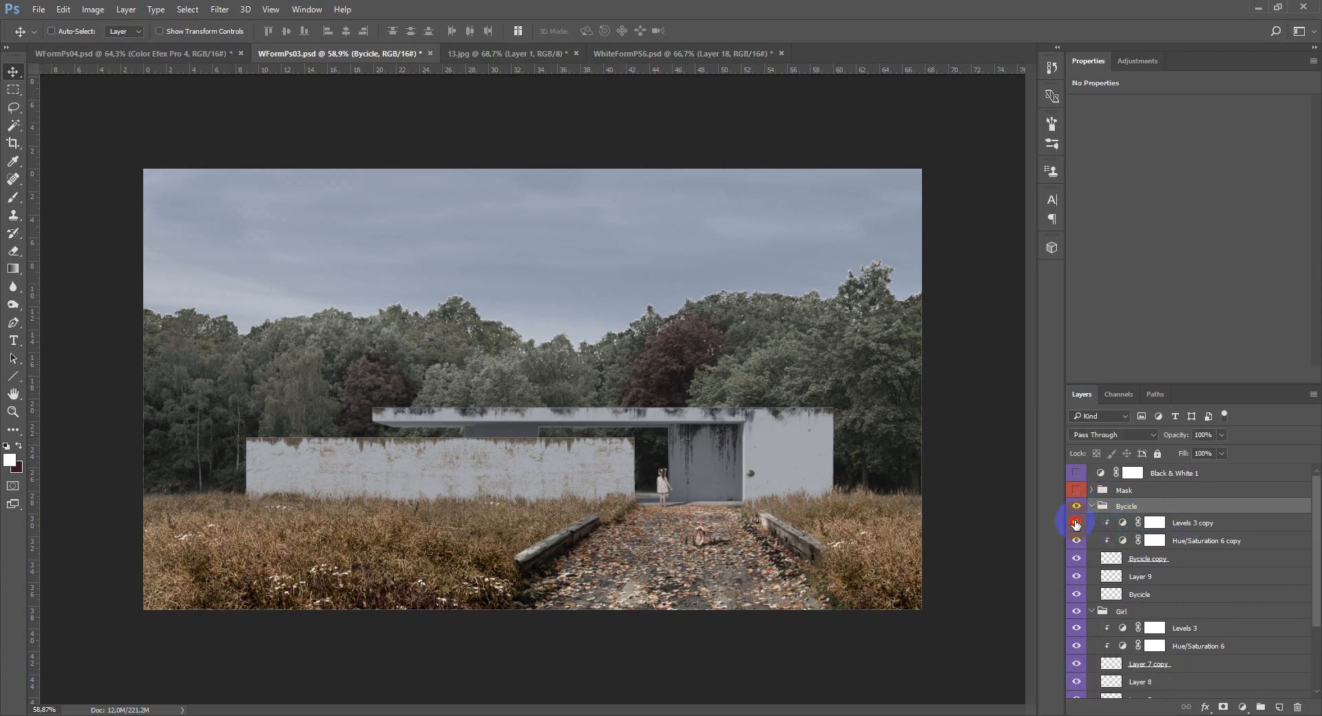
{"action": "left_click", "coordinate": [1076, 522]}
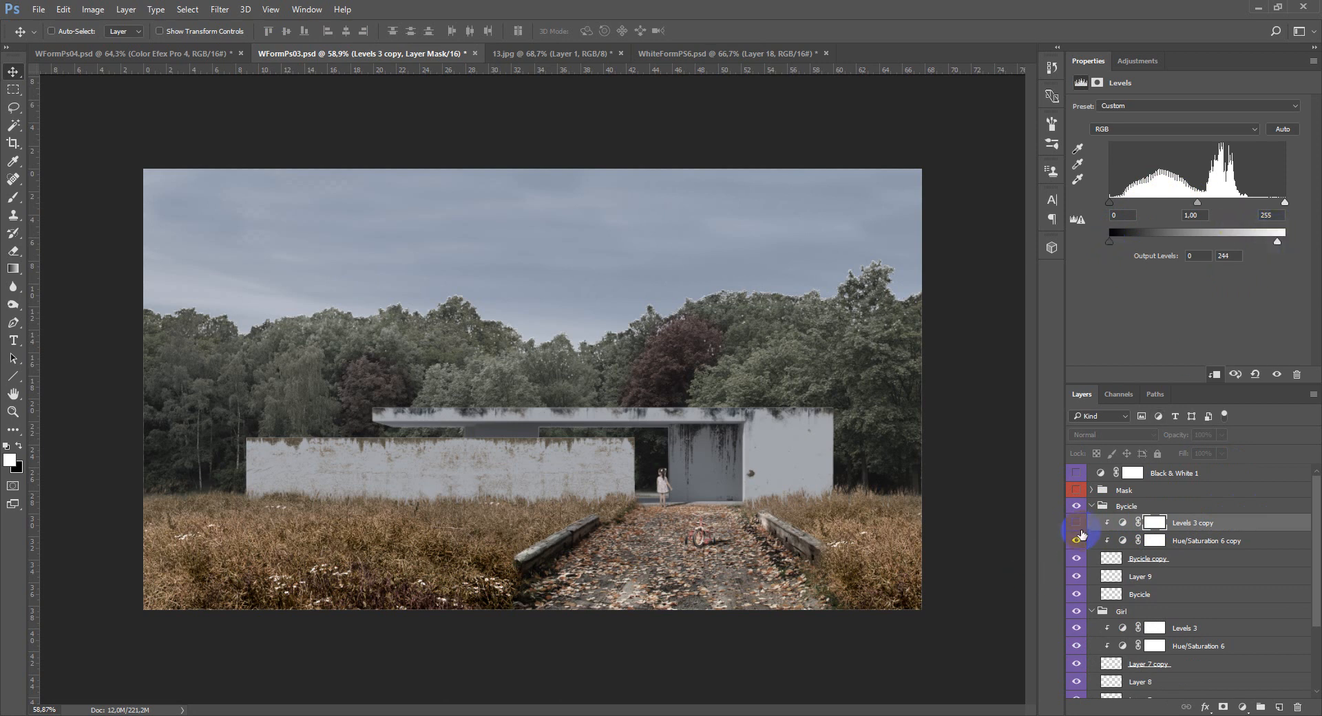
{"action": "left_click", "coordinate": [1077, 522]}
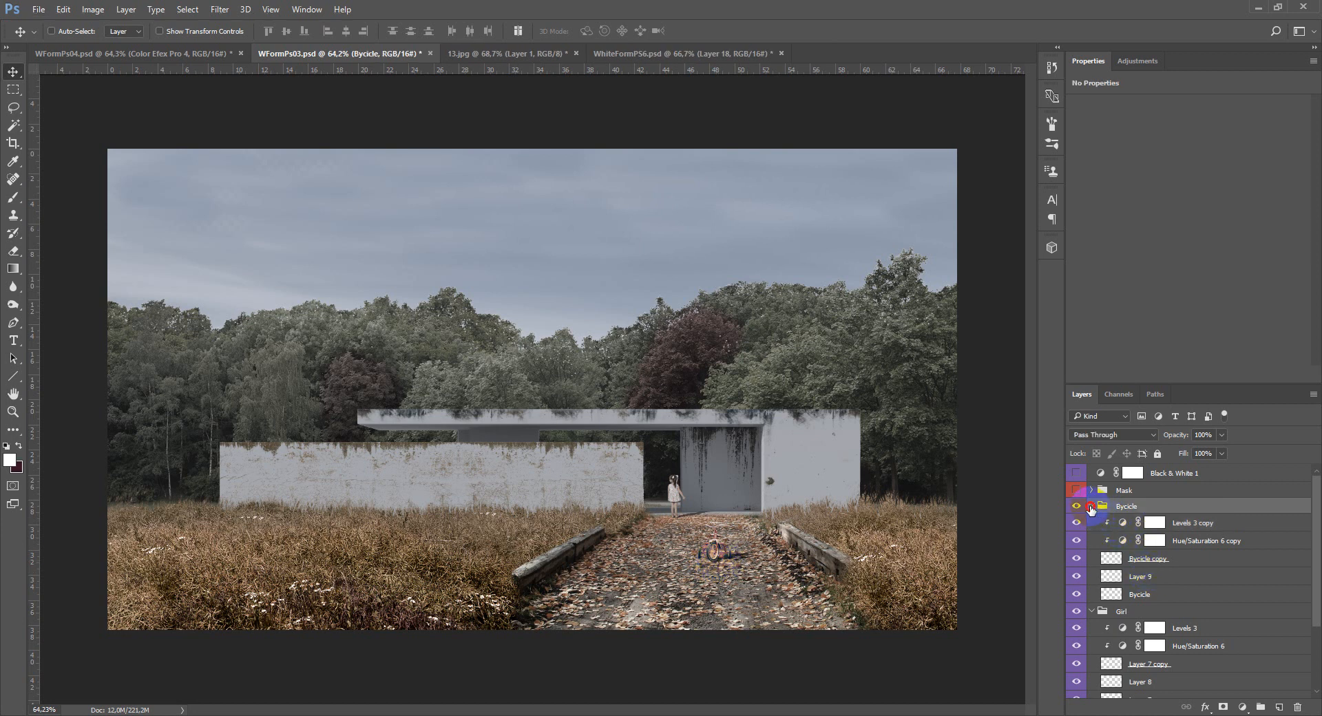
{"action": "left_click", "coordinate": [1090, 505]}
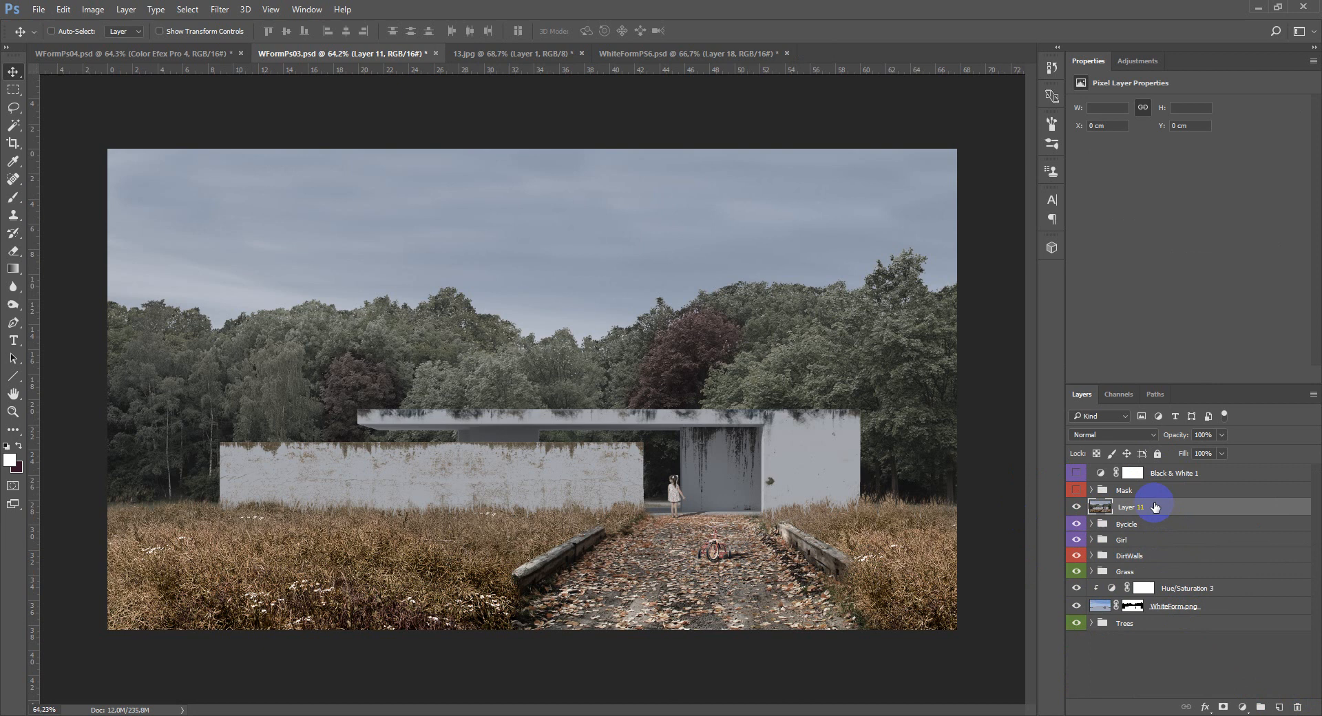
Stamp the visible composite into Layer 11 and select the Trees group.
{"action": "left_click", "coordinate": [221, 9]}
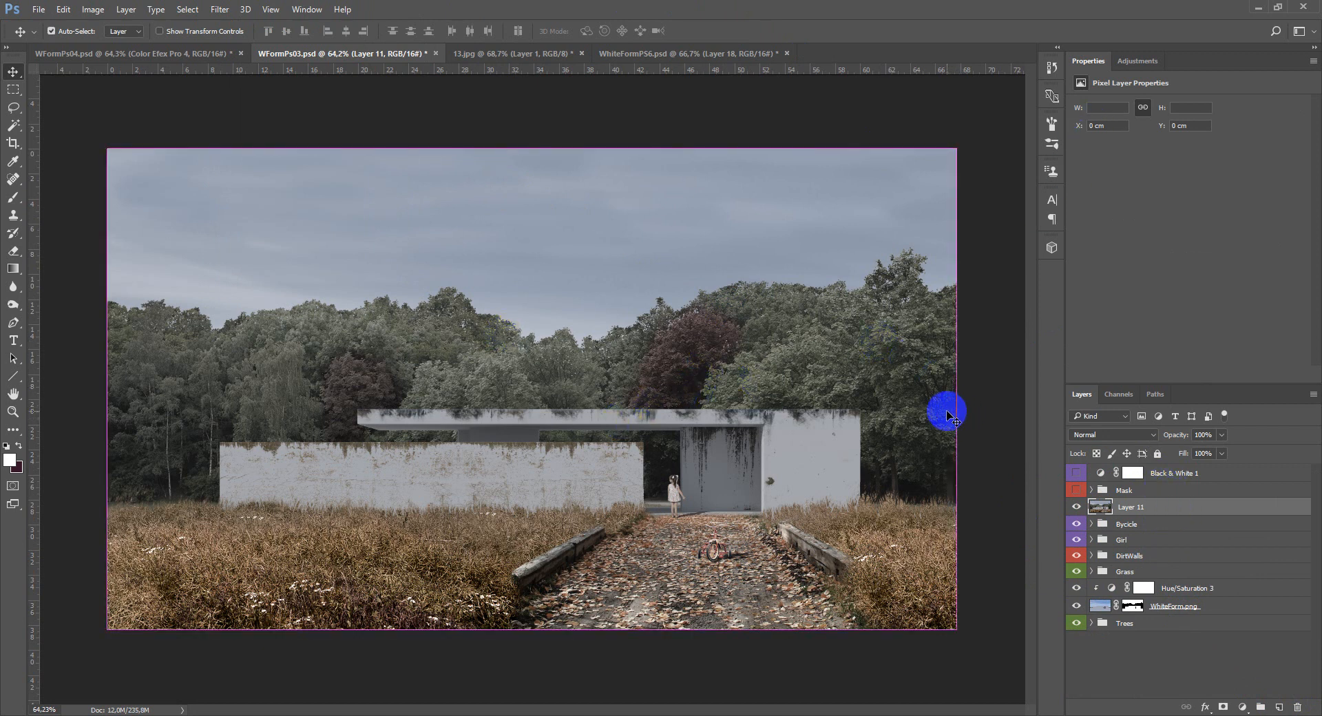
{"action": "left_click", "coordinate": [1130, 506]}
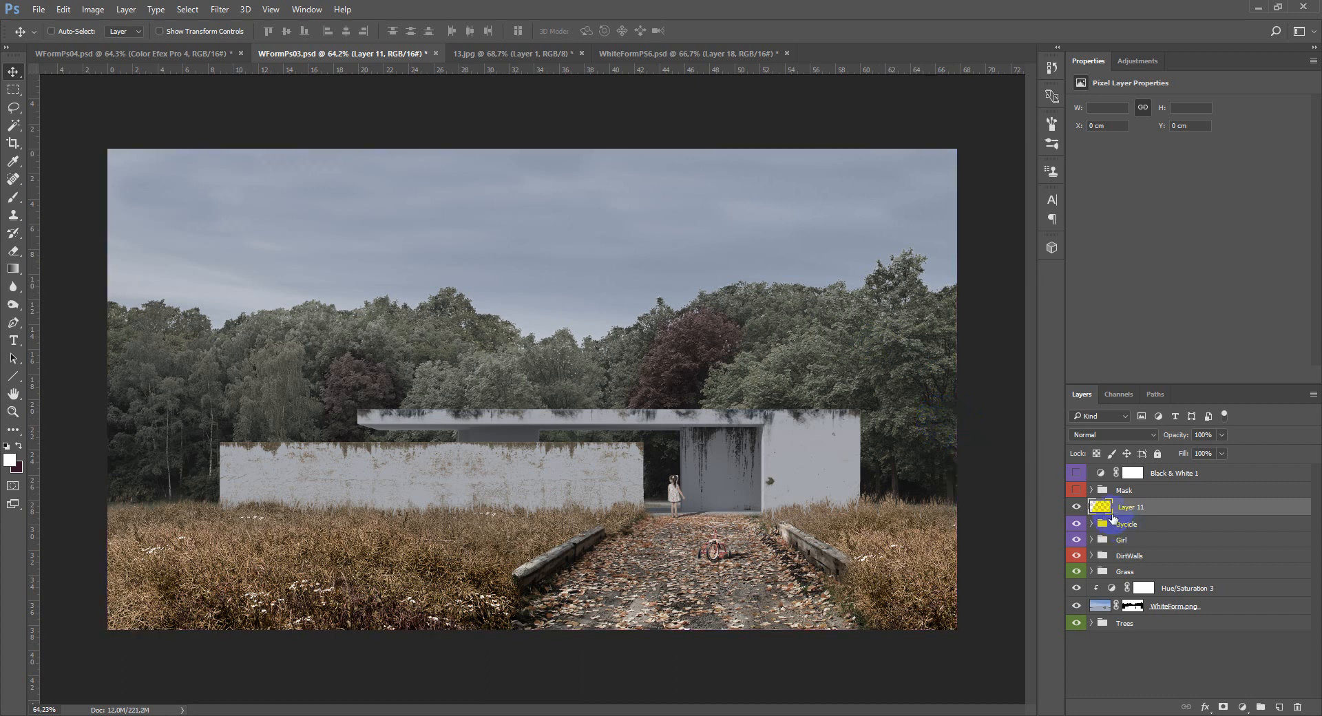
{"action": "left_click", "coordinate": [1124, 623]}
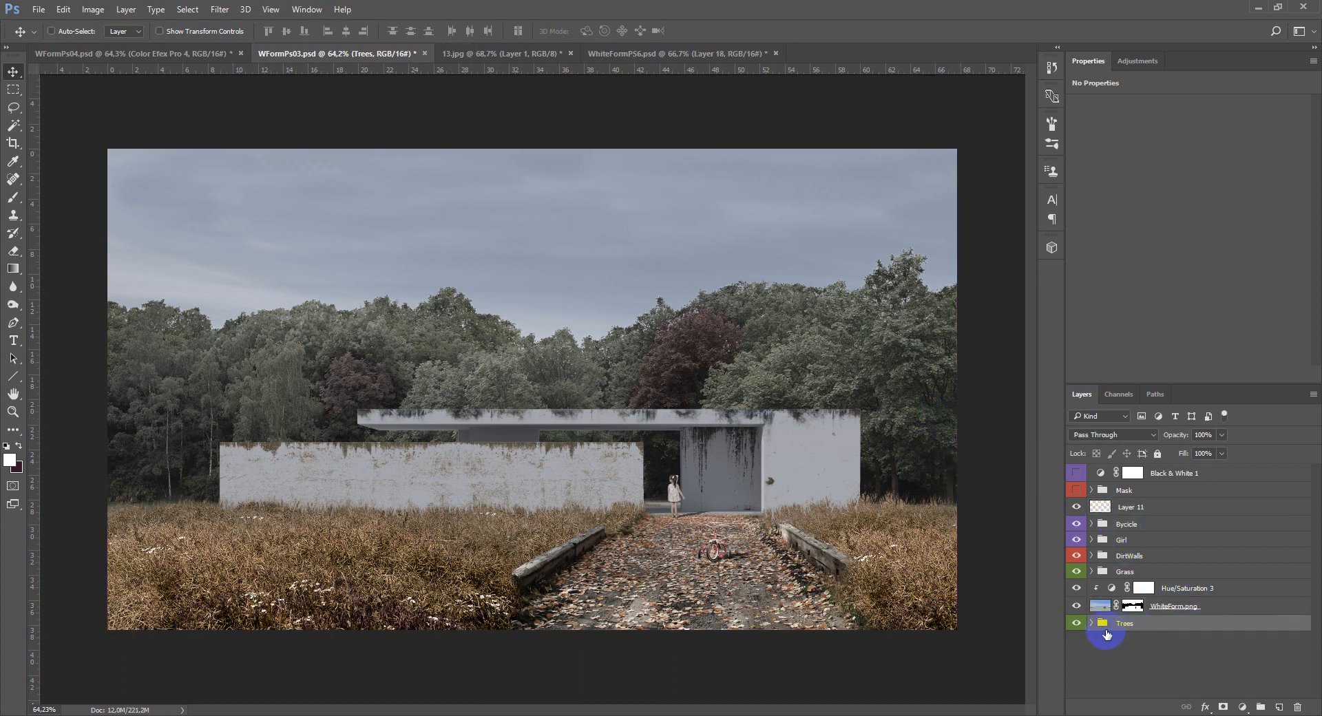
{"action": "left_click", "coordinate": [1090, 622]}
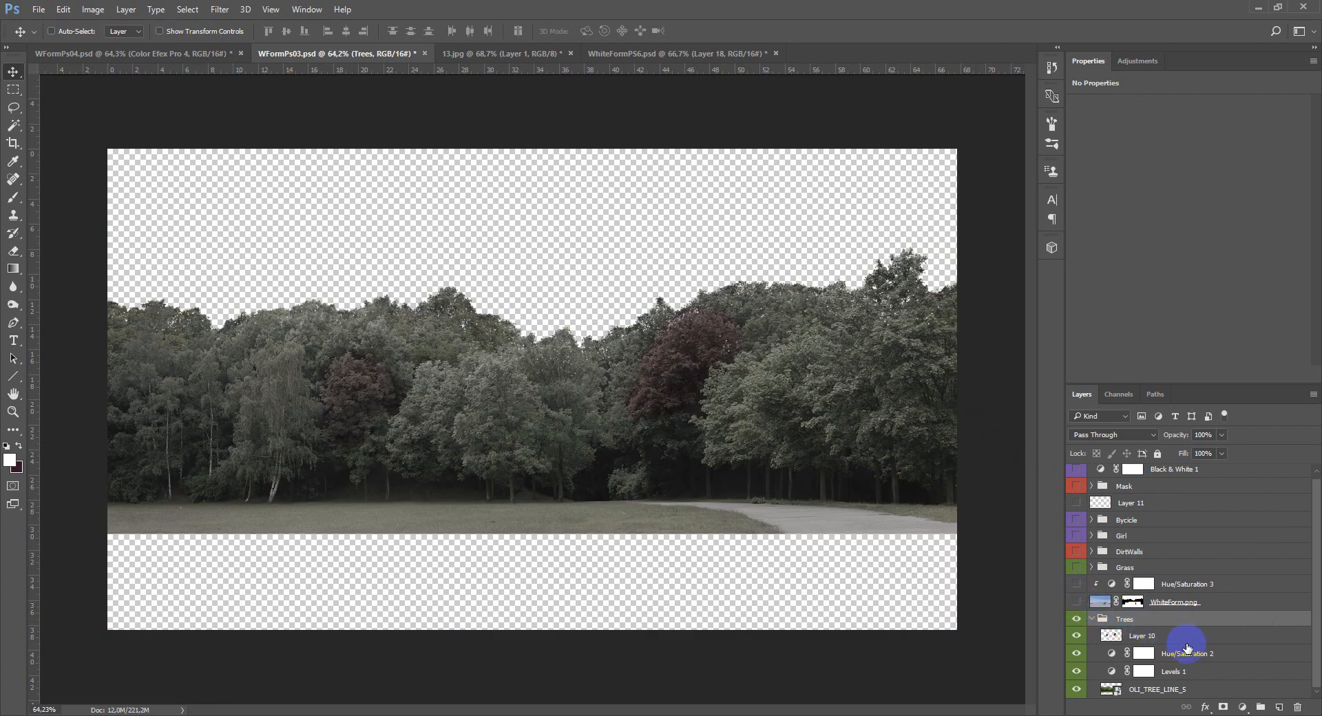
Stamp the soloed tree line into Layer 12, then show all layers again.
{"action": "left_click", "coordinate": [1143, 635]}
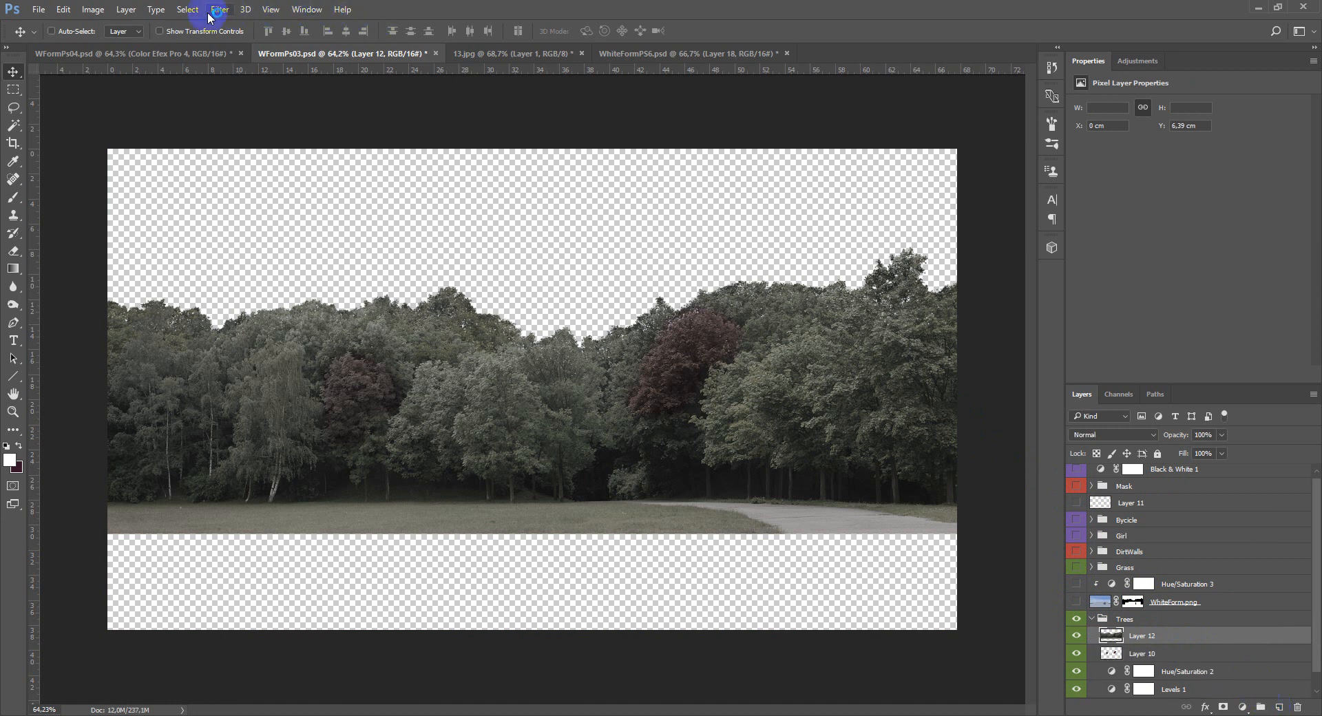
{"action": "left_click", "coordinate": [219, 9]}
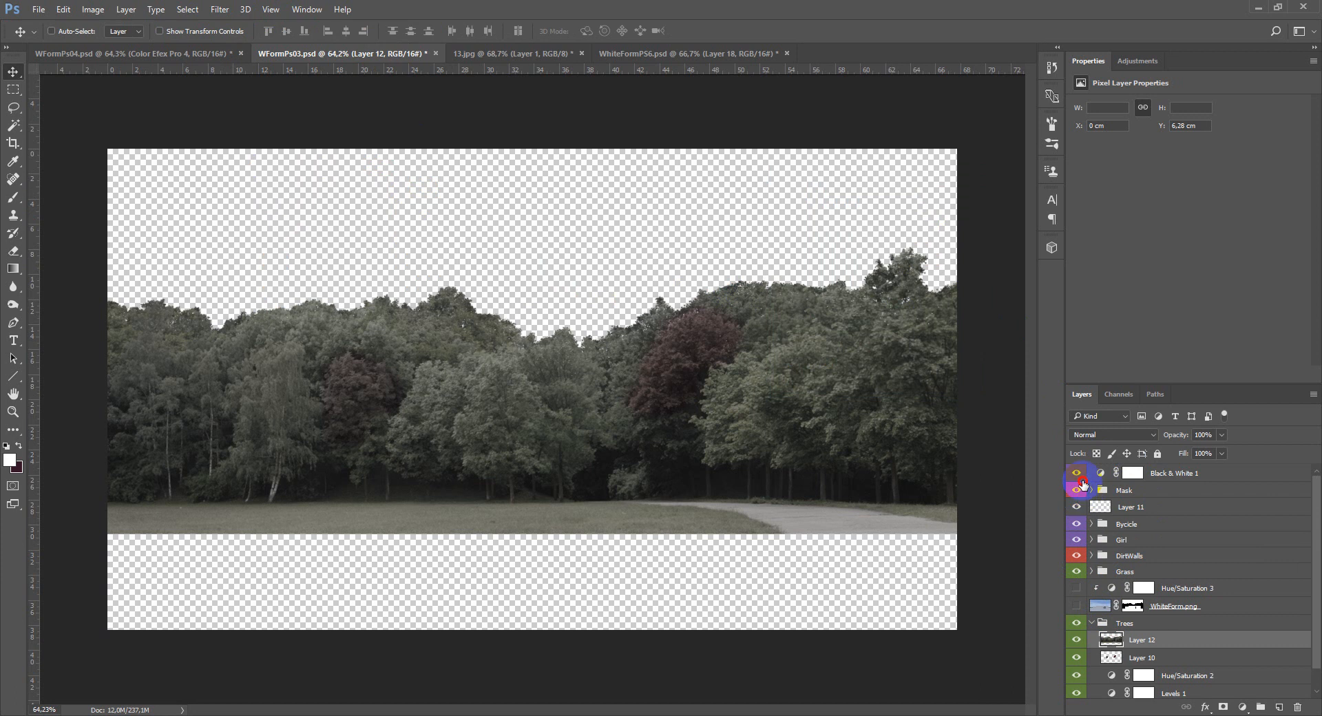
{"action": "left_click", "coordinate": [1076, 490]}
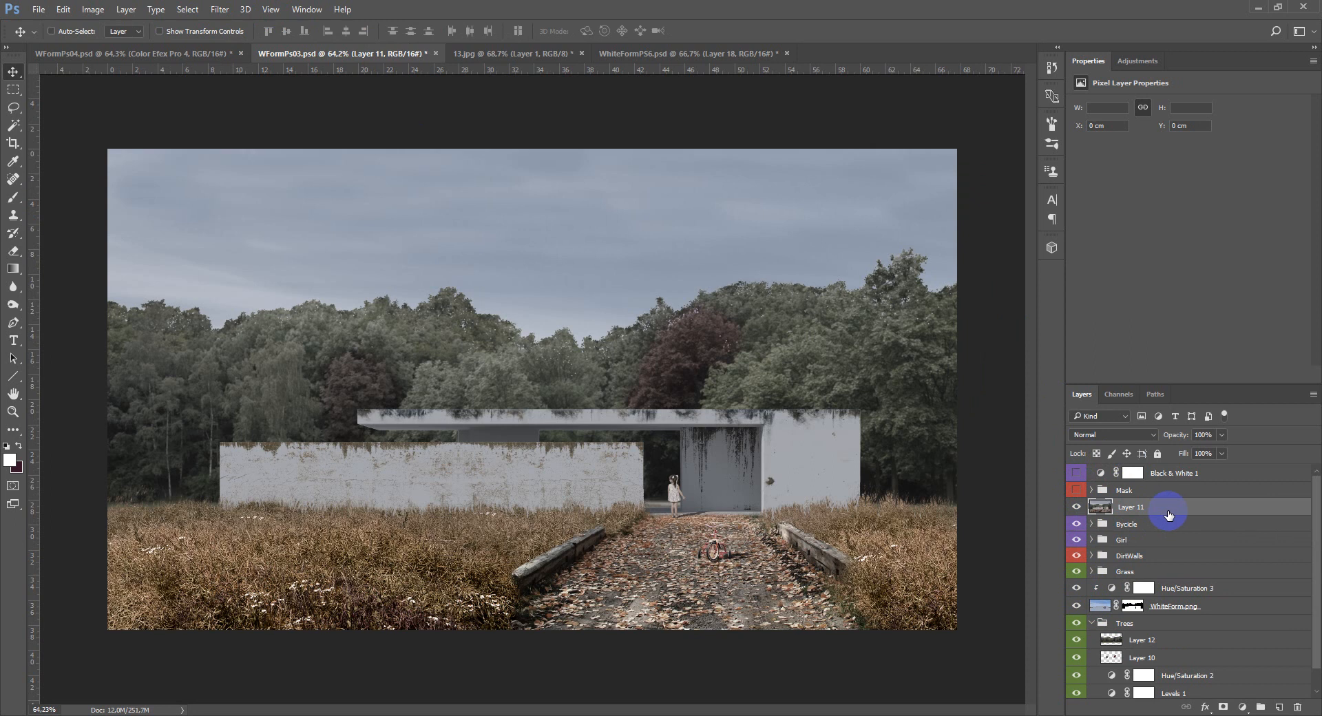
Apply Smart Sharpen to Layer 11 and compare with the pre-sharpen History state.
{"action": "left_click", "coordinate": [188, 9]}
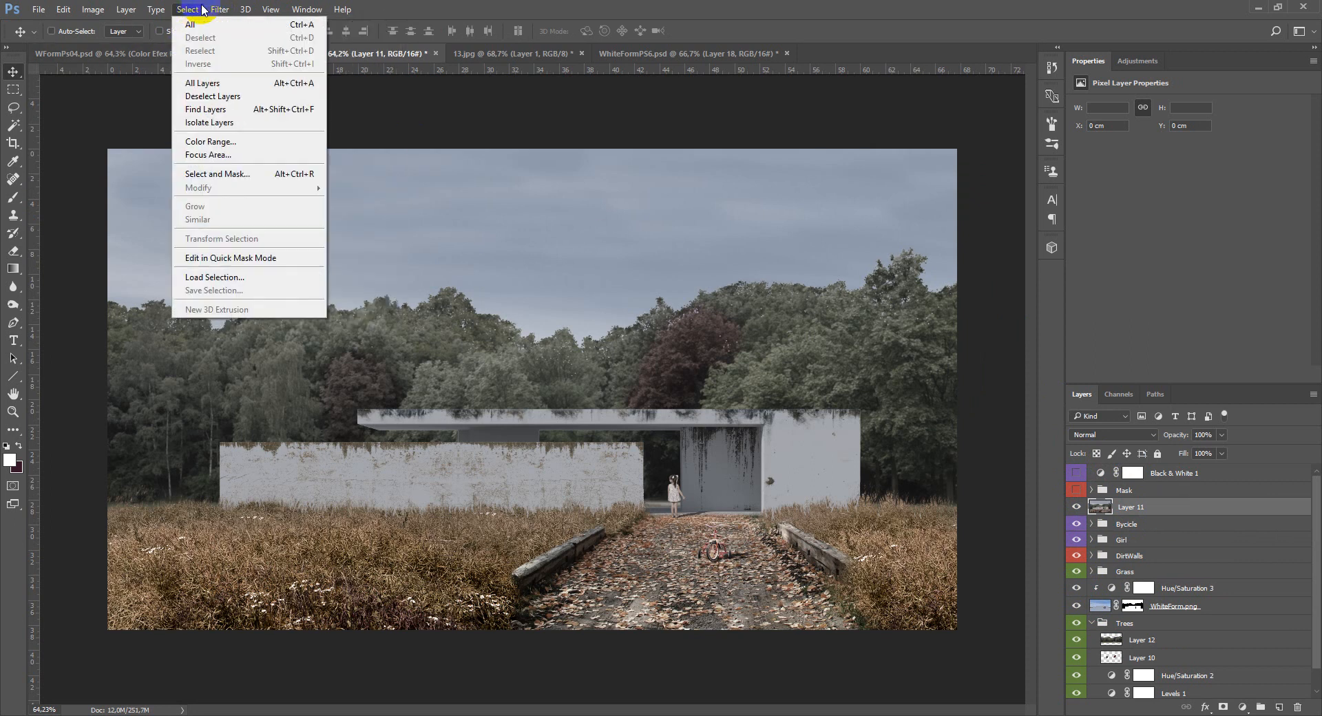
{"action": "left_click", "coordinate": [219, 9]}
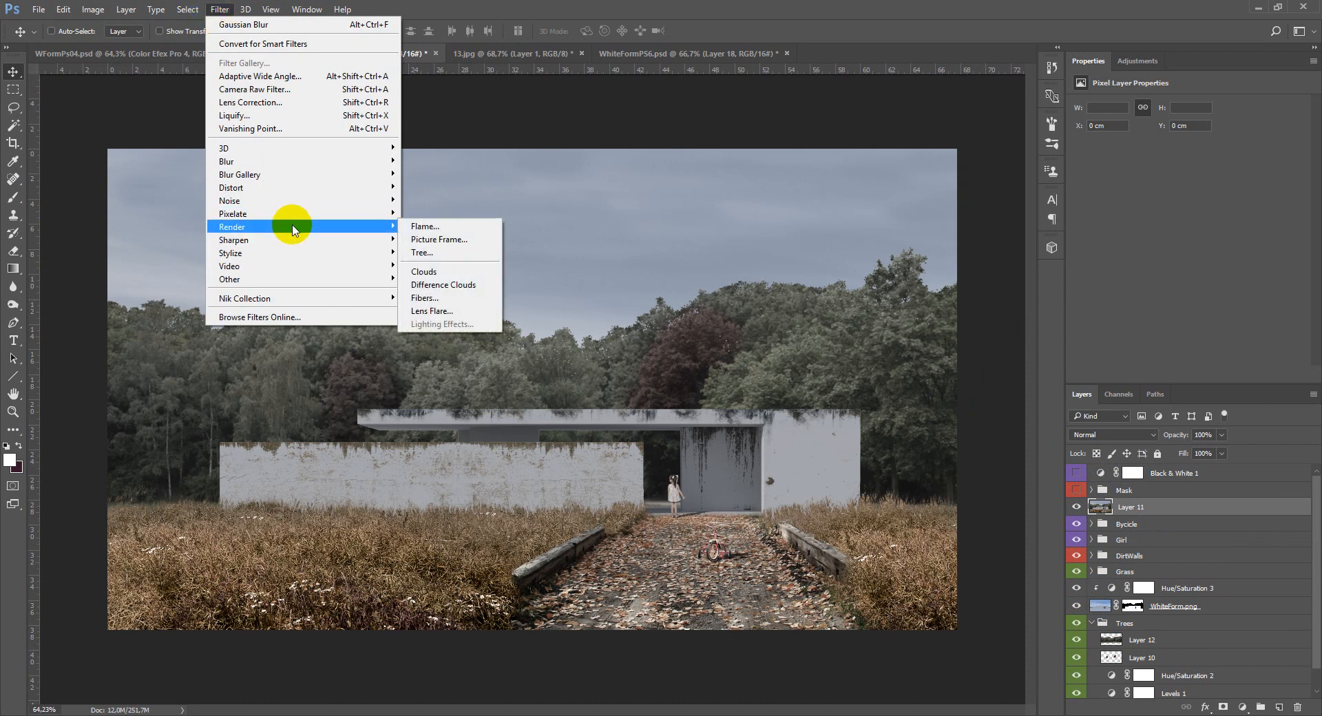
{"action": "mouse_move", "coordinate": [240, 240]}
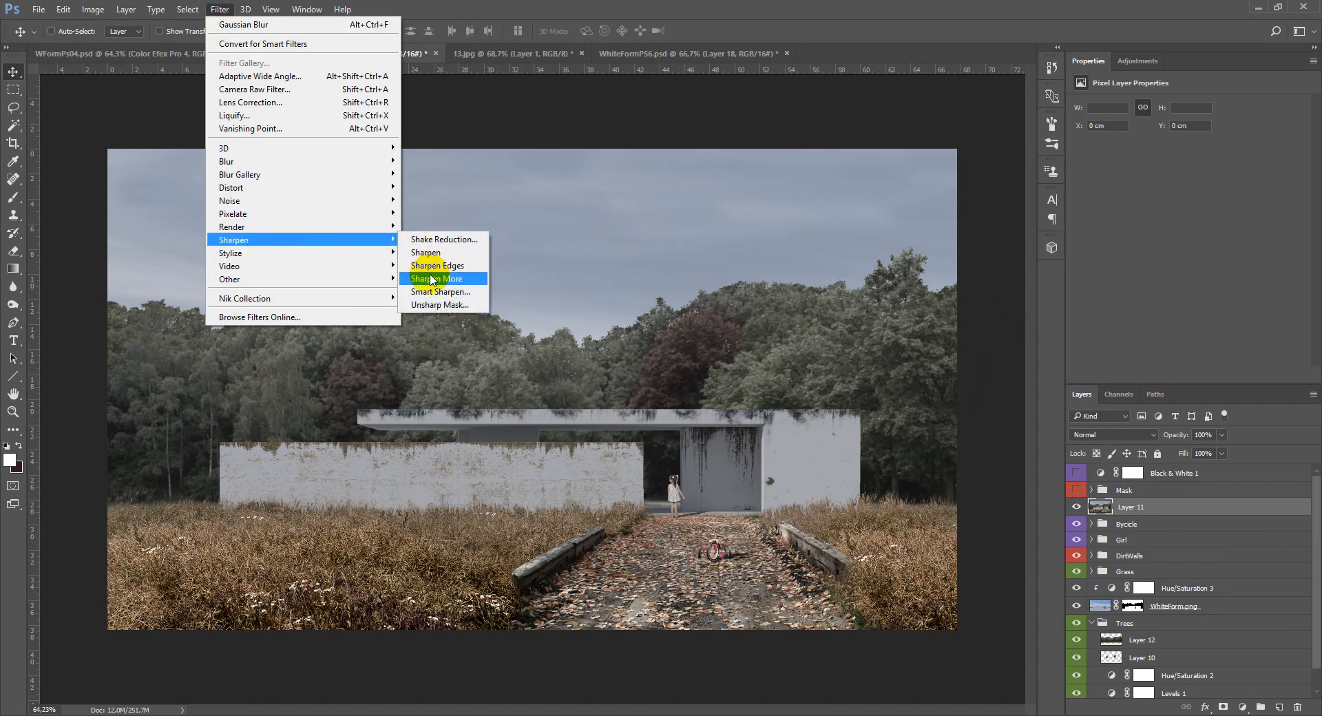
{"action": "left_click", "coordinate": [440, 291]}
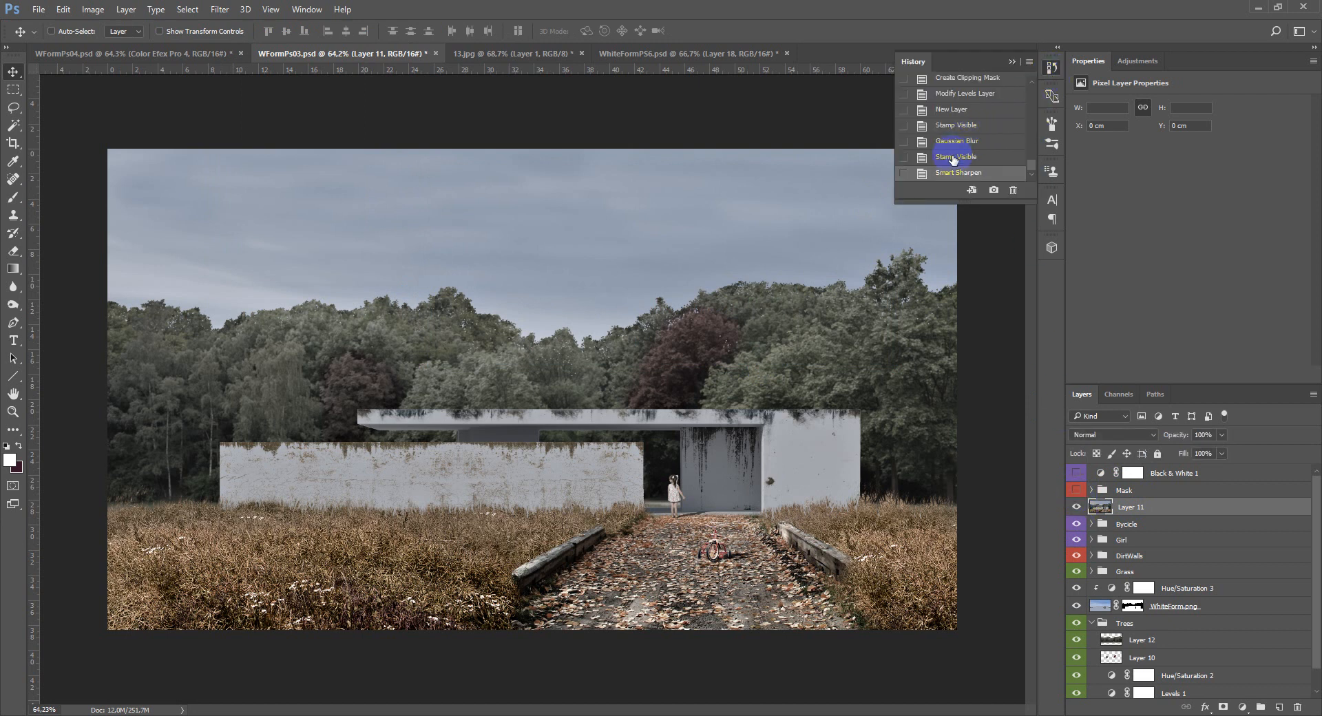
{"action": "left_click", "coordinate": [955, 157]}
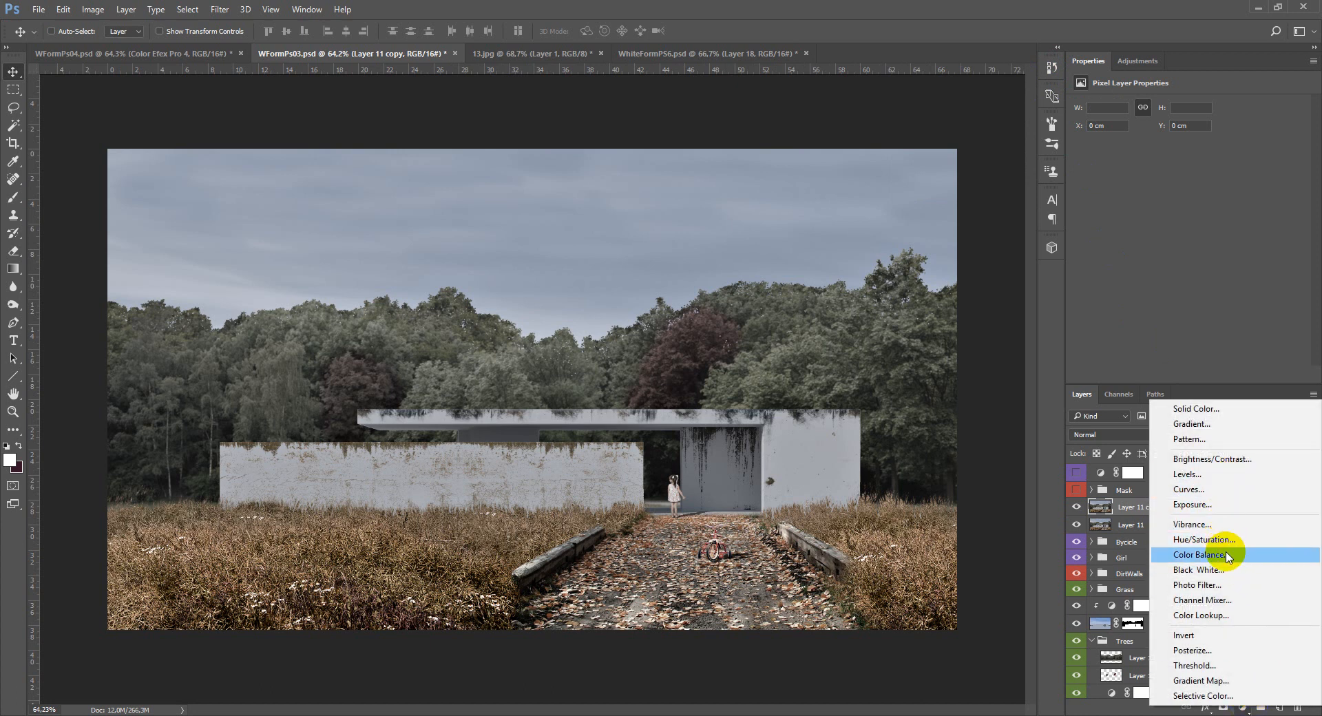
Tune Color Balance per tone: shadows toward blue, highlights toward green, then midtones.
{"action": "left_click", "coordinate": [1199, 554]}
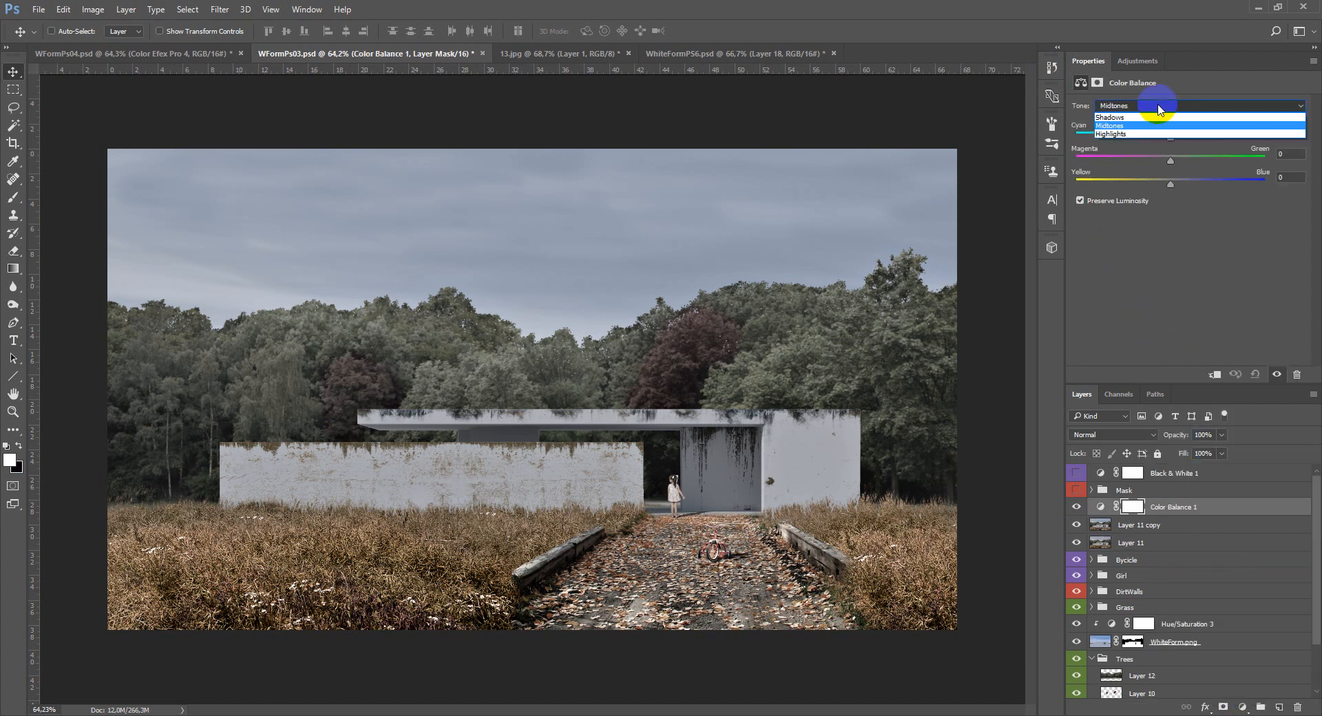
{"action": "left_click", "coordinate": [1109, 117]}
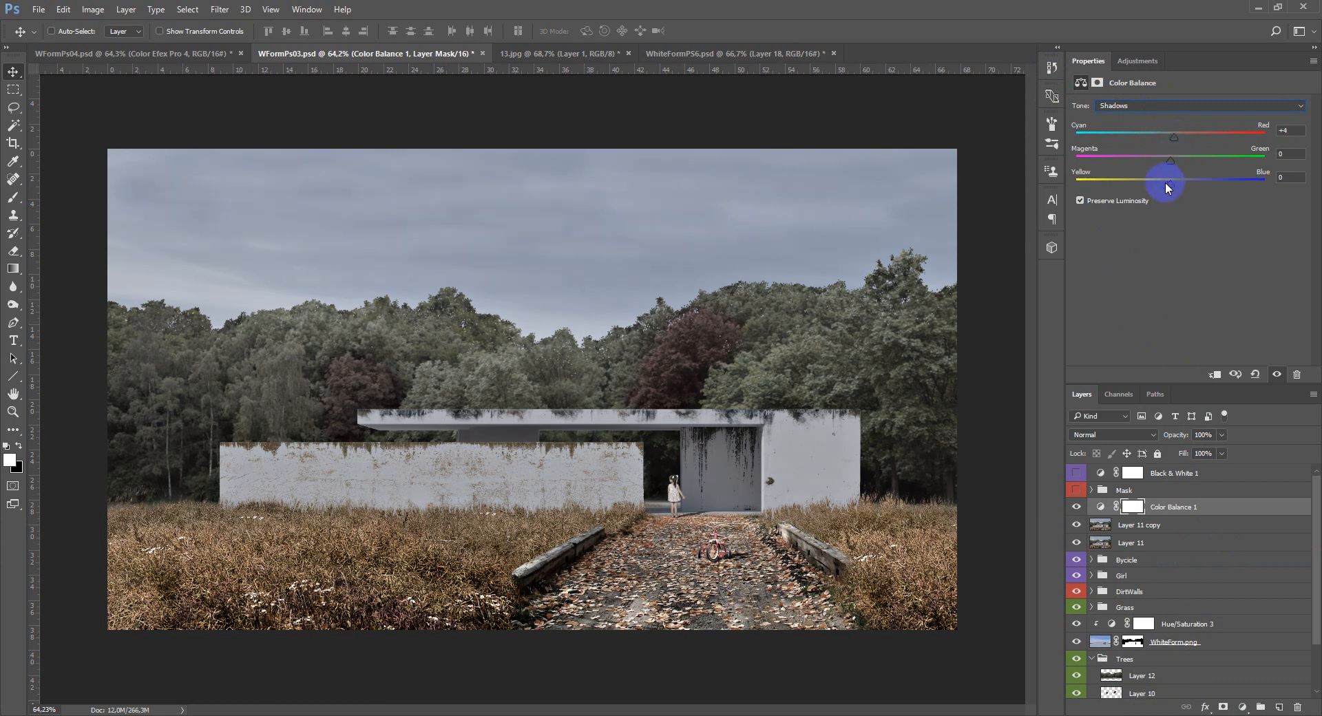
{"action": "left_click_drag", "start_coordinate": [1166, 181], "coordinate": [1170, 165]}
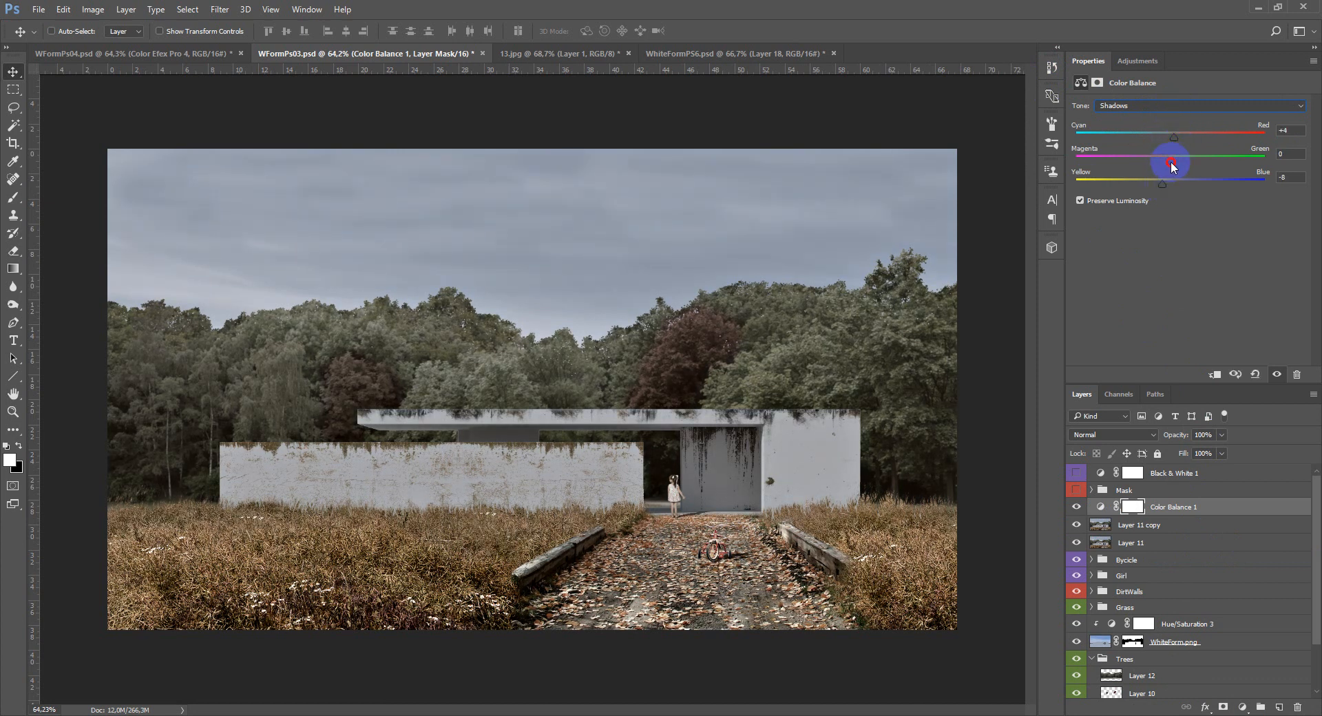
{"action": "left_click", "coordinate": [1197, 106]}
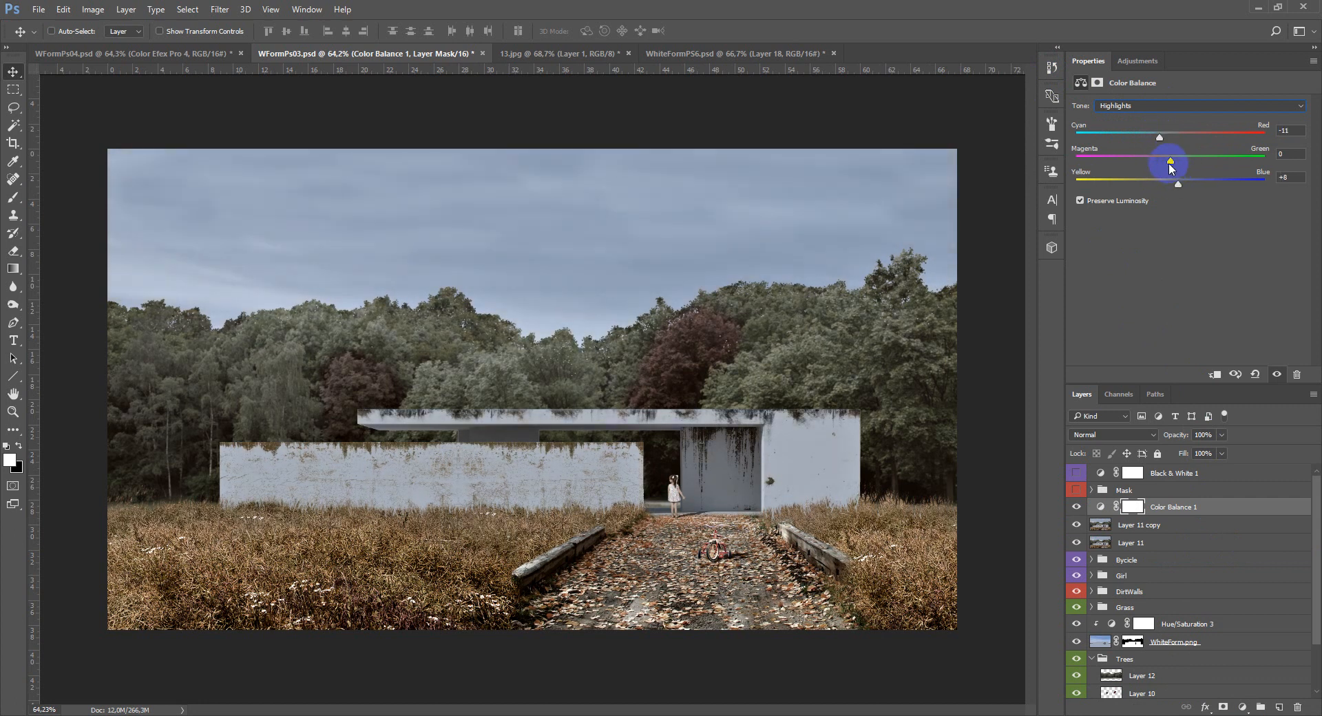
{"action": "left_click", "coordinate": [1198, 106]}
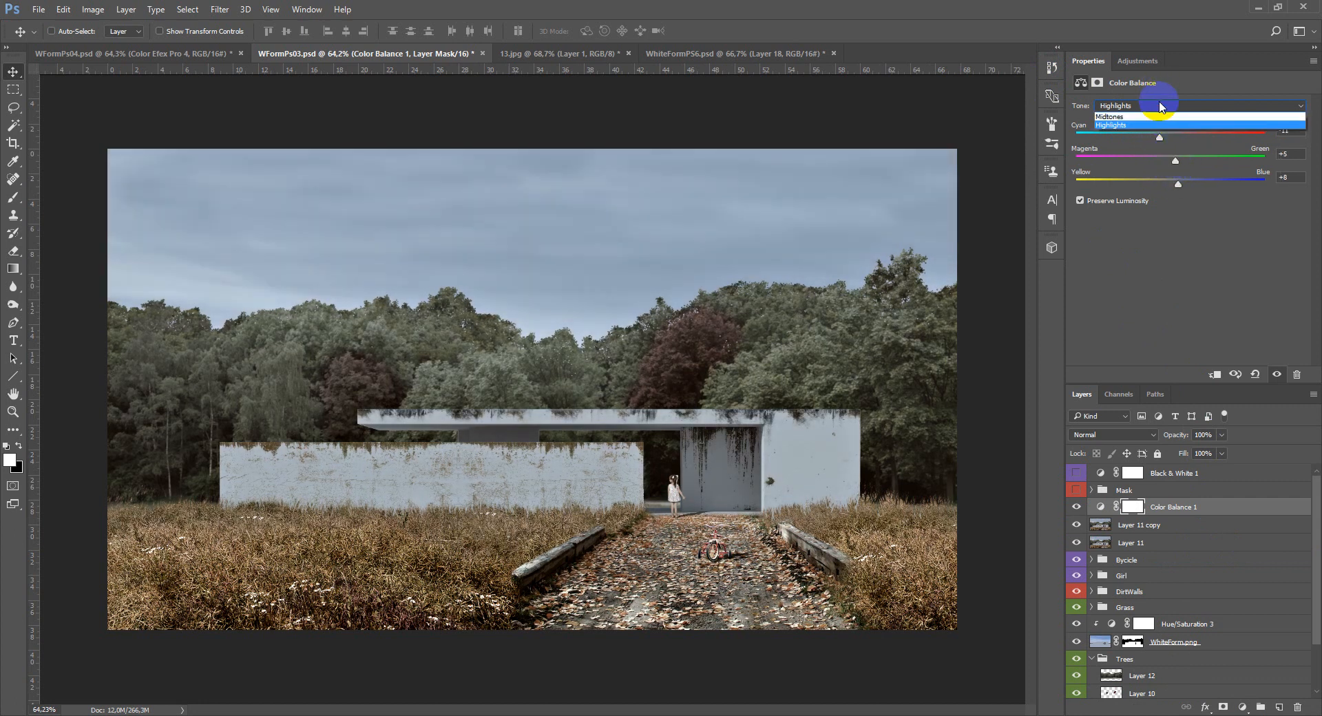
{"action": "left_click", "coordinate": [1109, 116]}
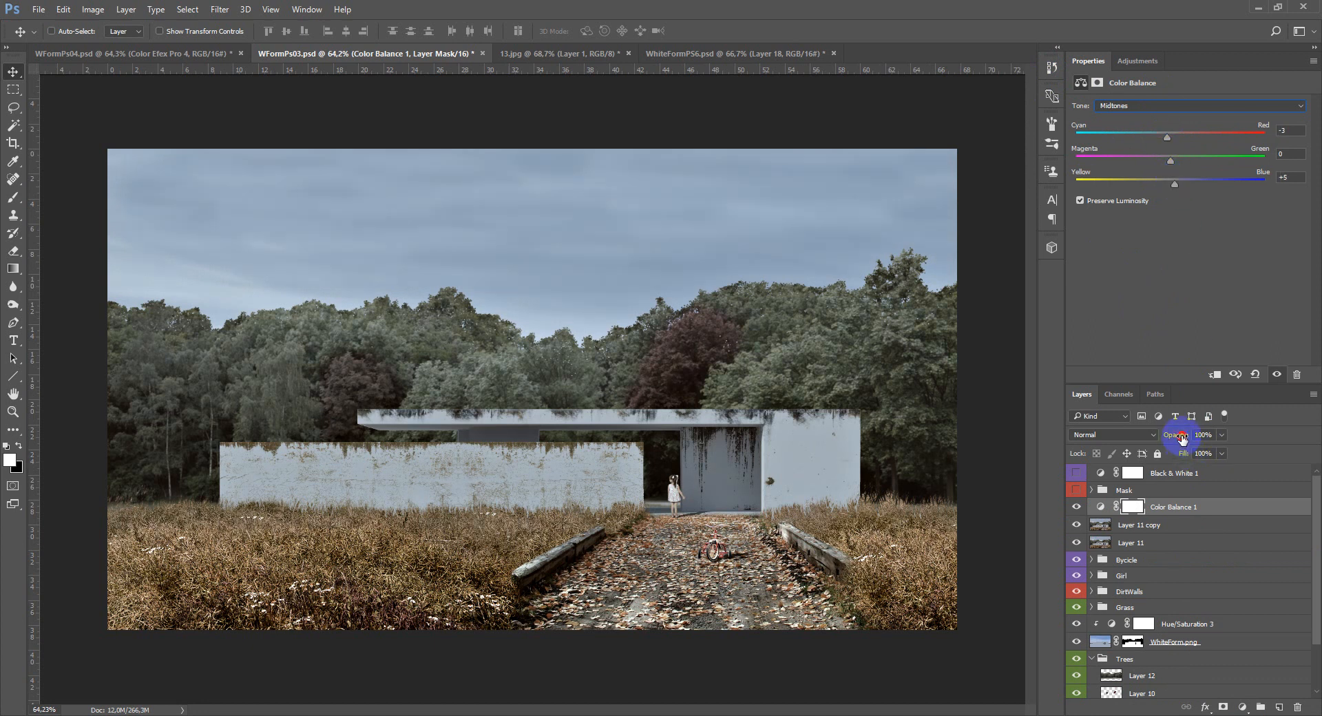
{"action": "left_click", "coordinate": [1200, 434]}
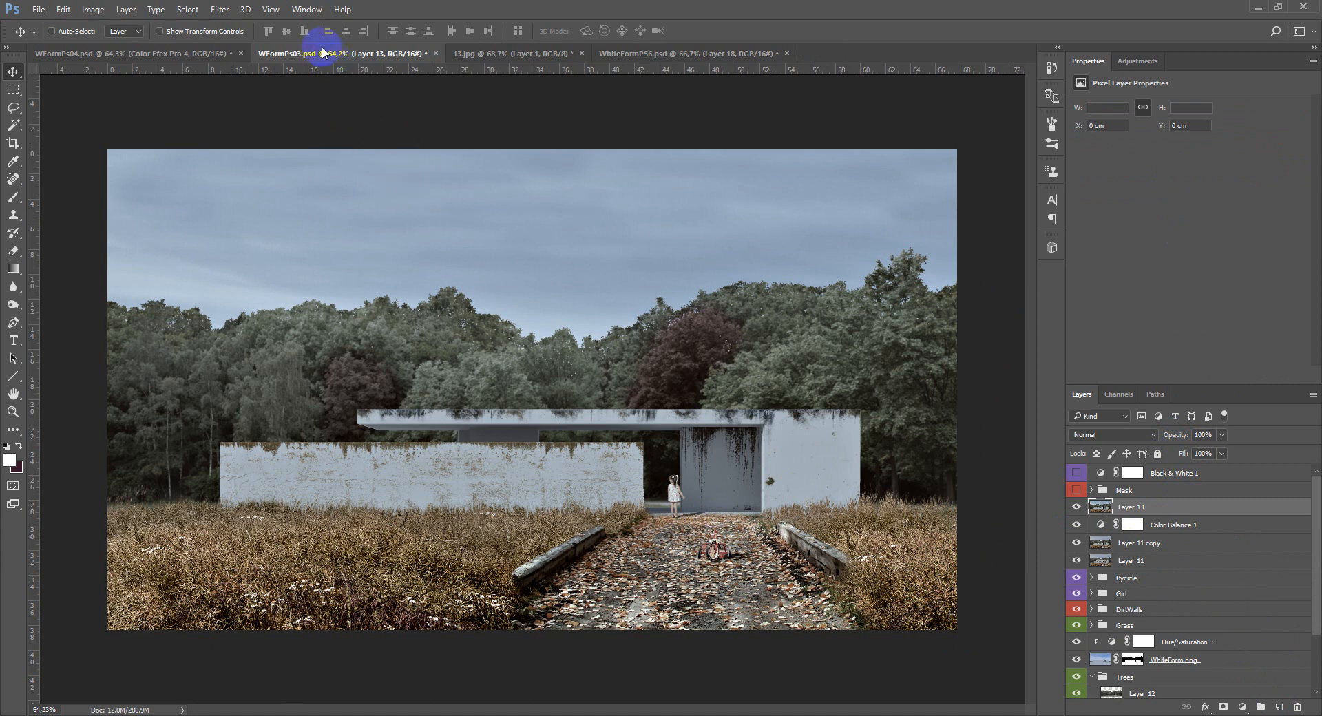
Open the Filter menu to launch Color Efex Pro 4 on Layer 13.
{"action": "left_click", "coordinate": [219, 9]}
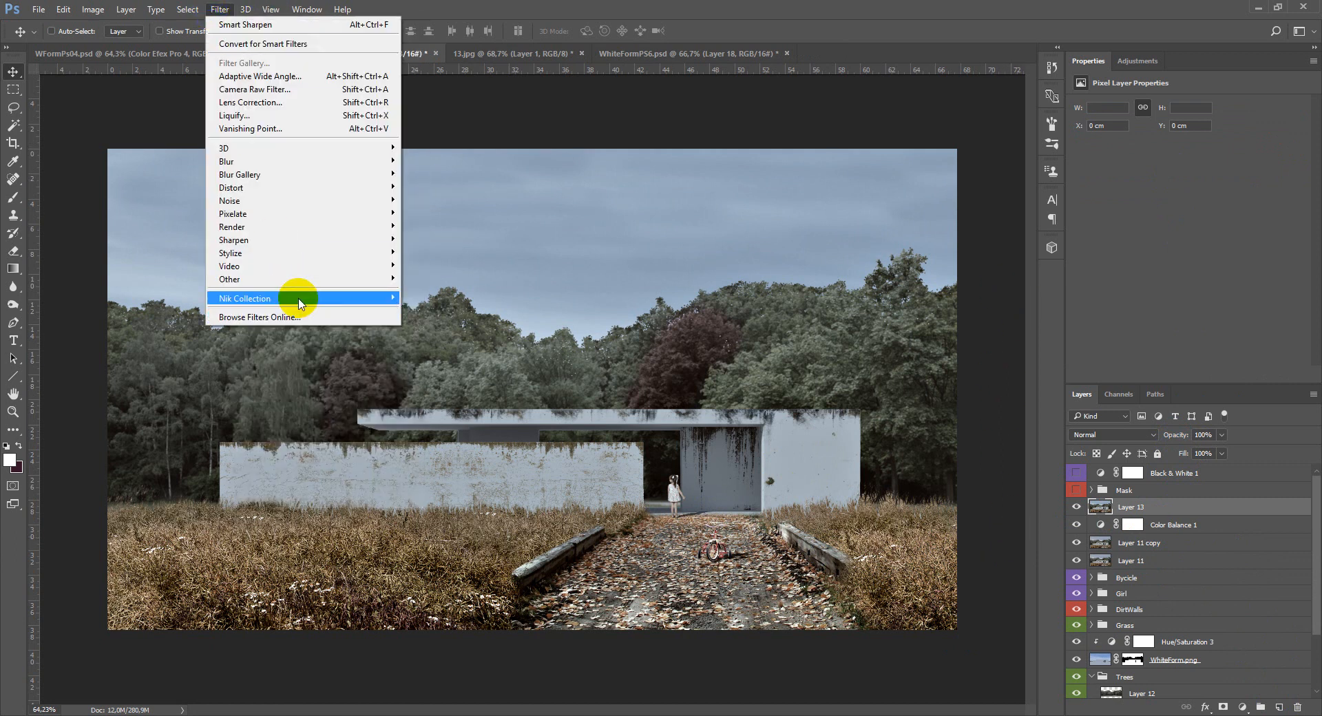
{"action": "mouse_move", "coordinate": [299, 297]}
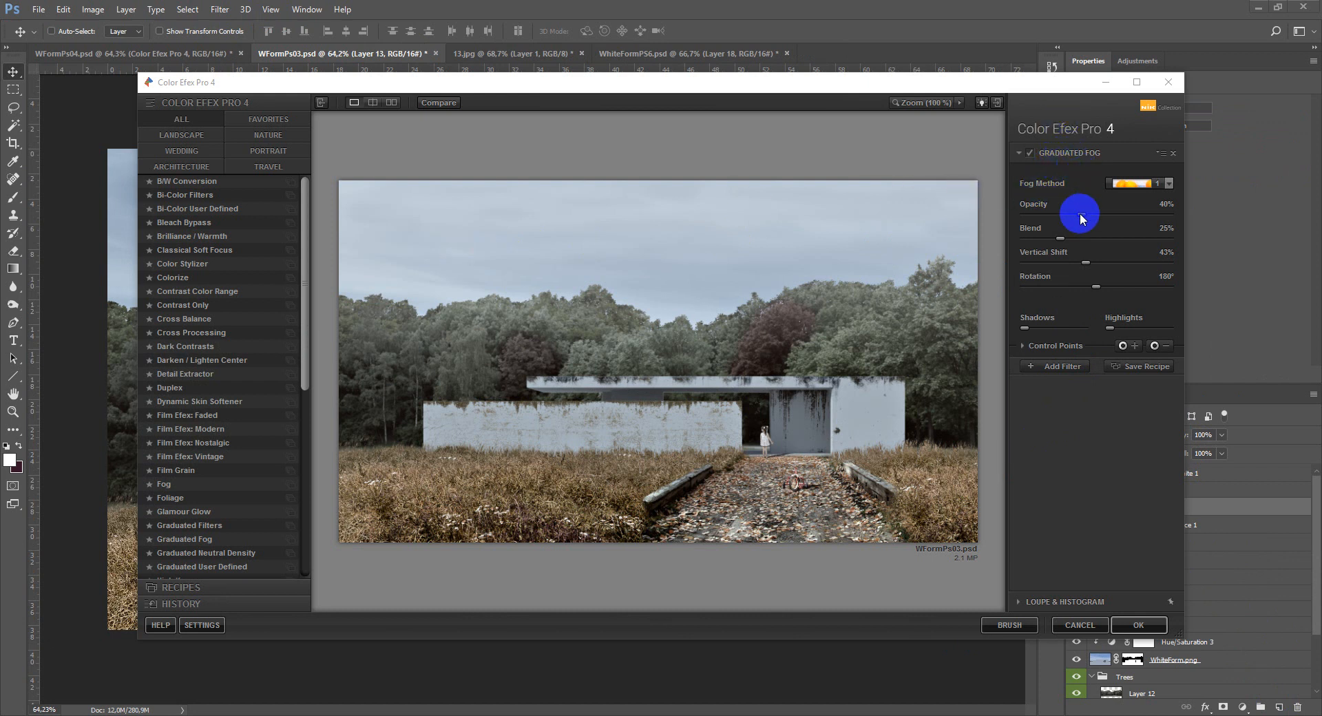
Raise Graduated Fog opacity to 49% and add a Classical Soft Focus filter.
{"action": "left_click_drag", "start_coordinate": [1079, 217], "coordinate": [1092, 217]}
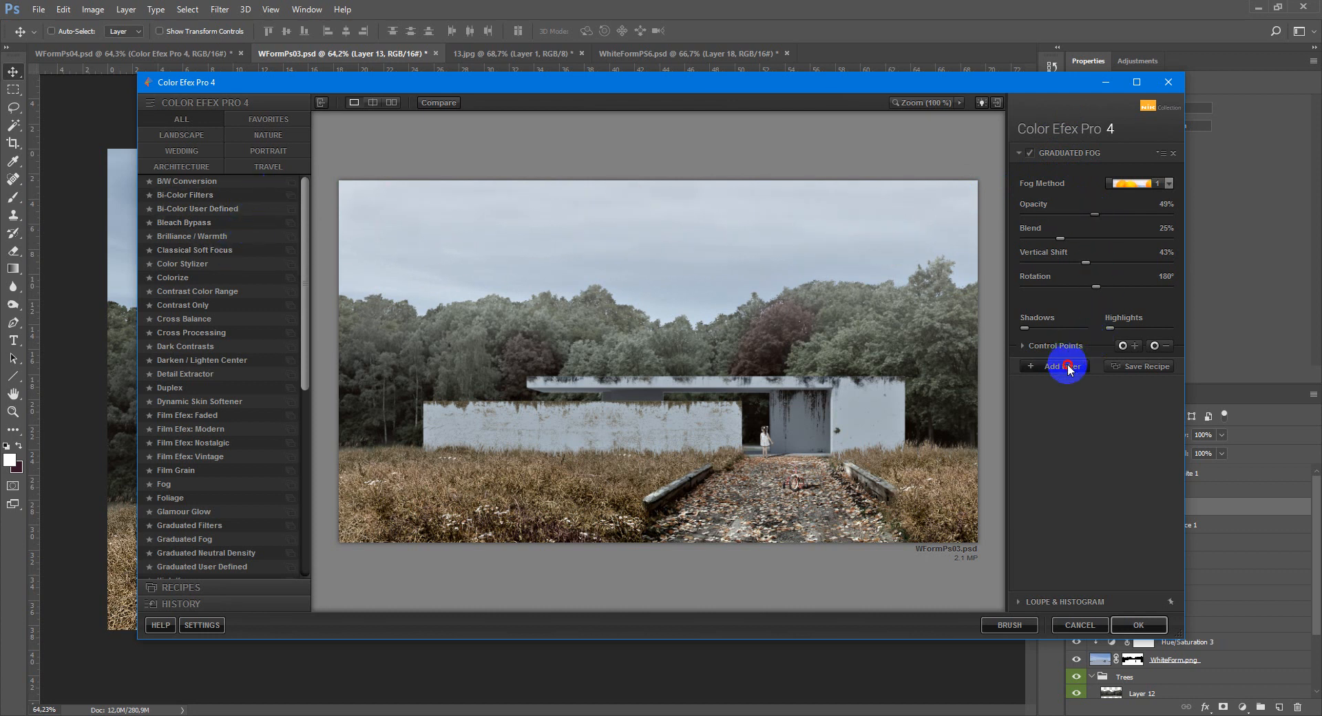
{"action": "left_click", "coordinate": [1054, 366]}
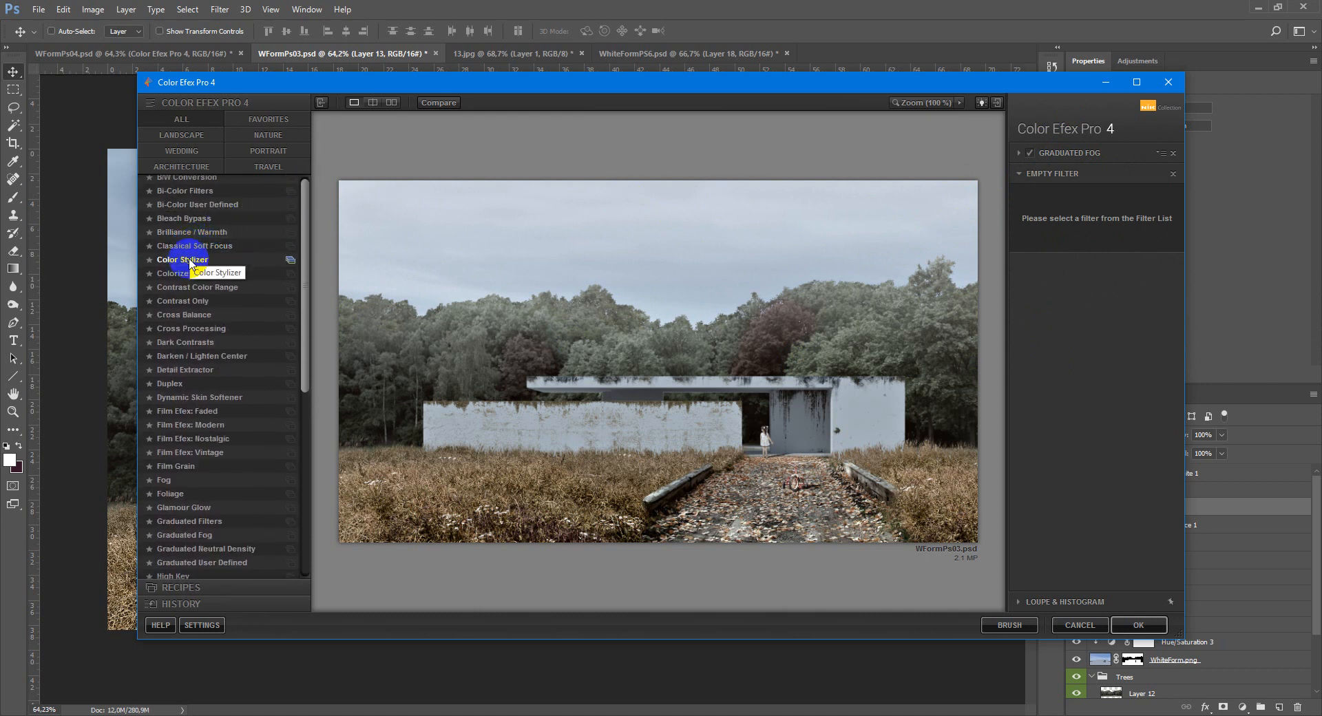
{"action": "left_click", "coordinate": [194, 245]}
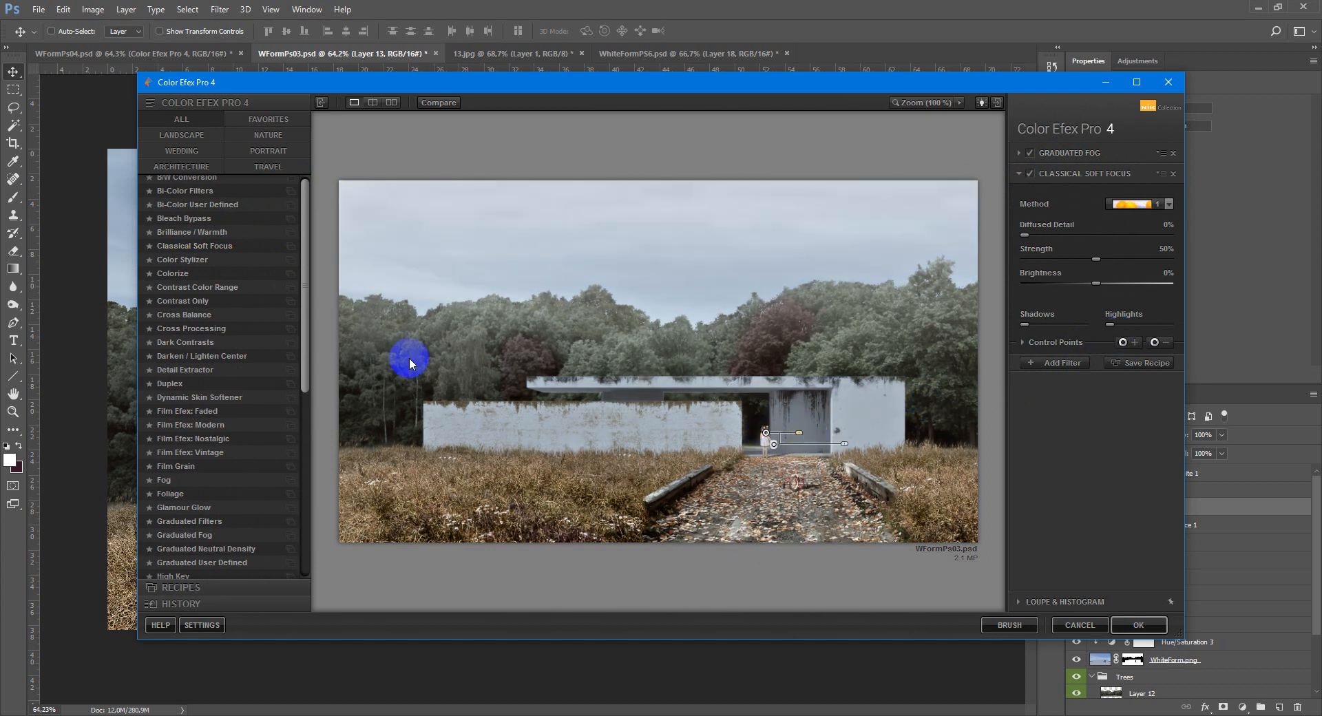
{"action": "mouse_move", "coordinate": [1043, 369]}
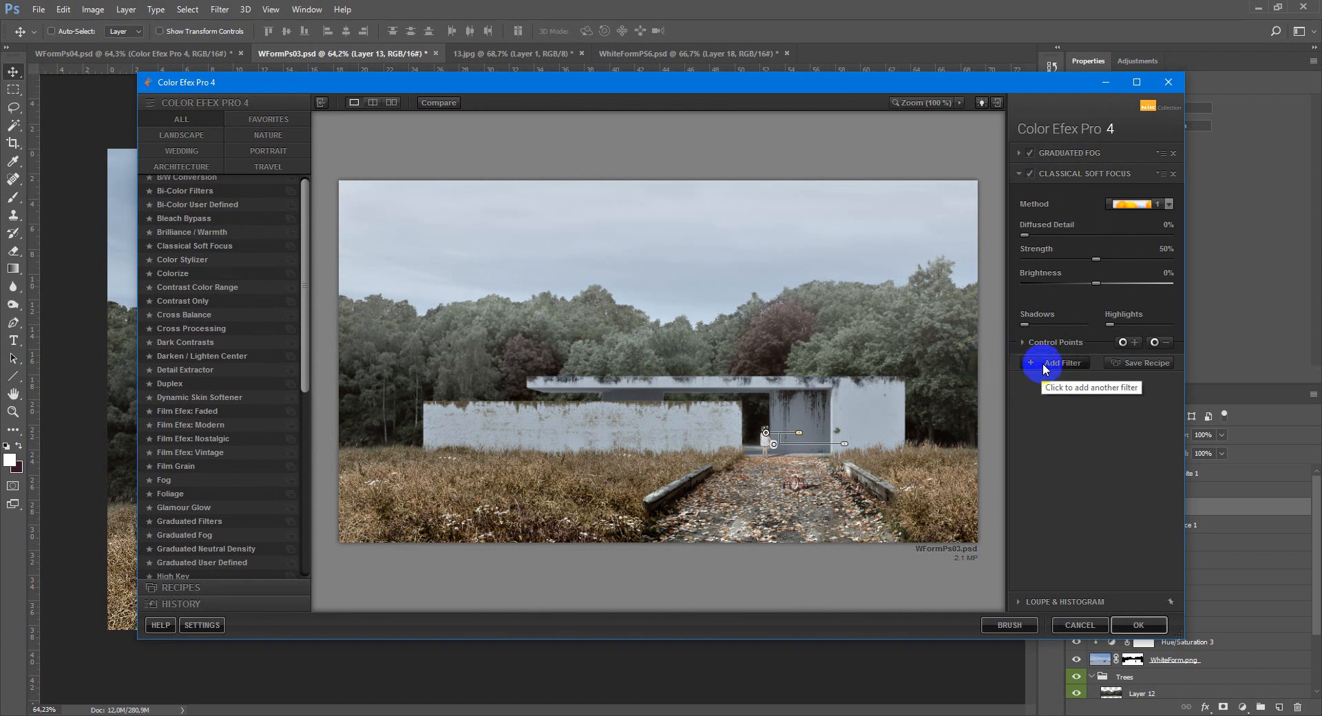
Add a Colorize filter as the third filter and try several Method presets.
{"action": "left_click", "coordinate": [1059, 363]}
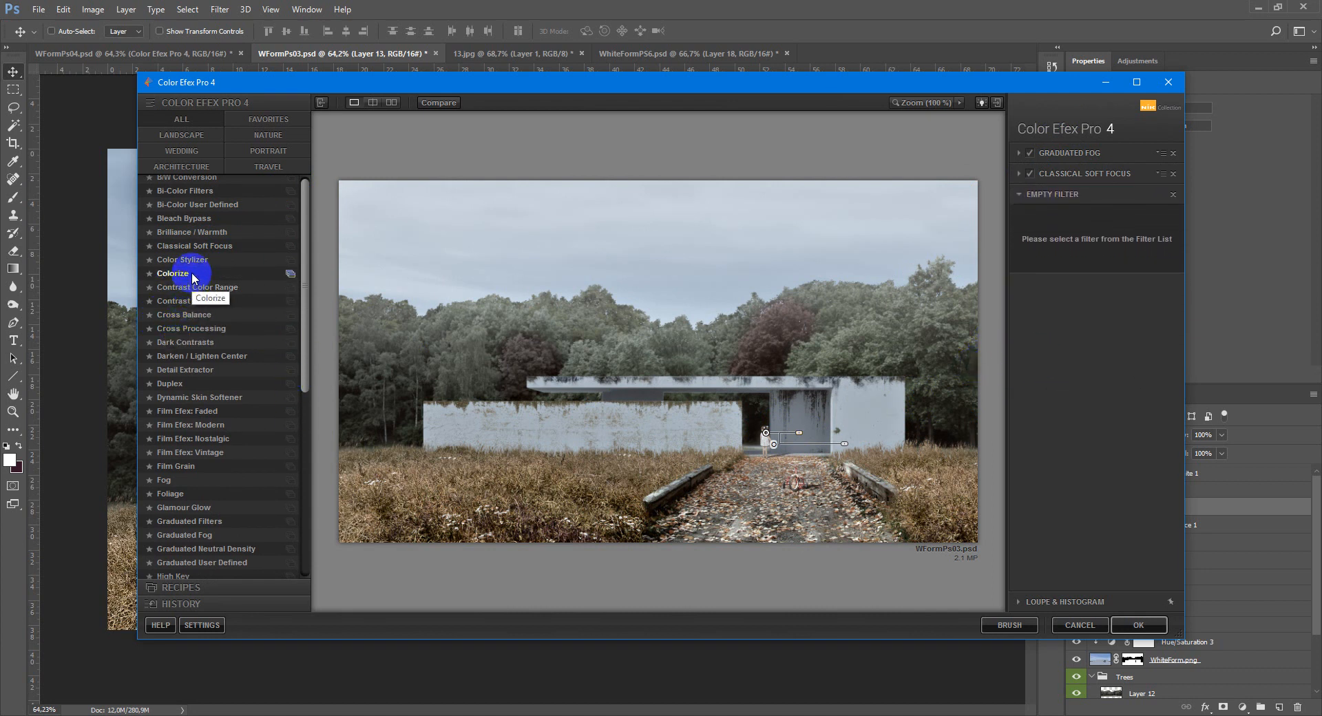
{"action": "left_click", "coordinate": [173, 273]}
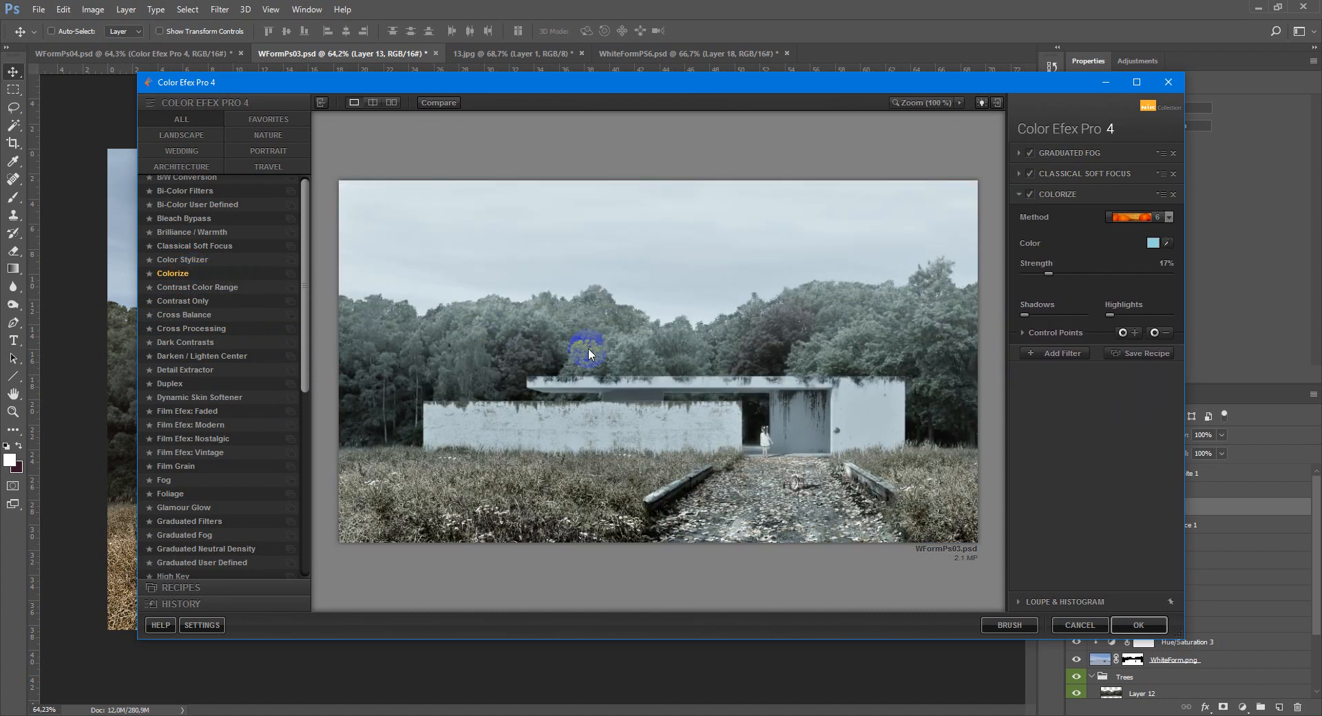
{"action": "left_click", "coordinate": [1166, 221]}
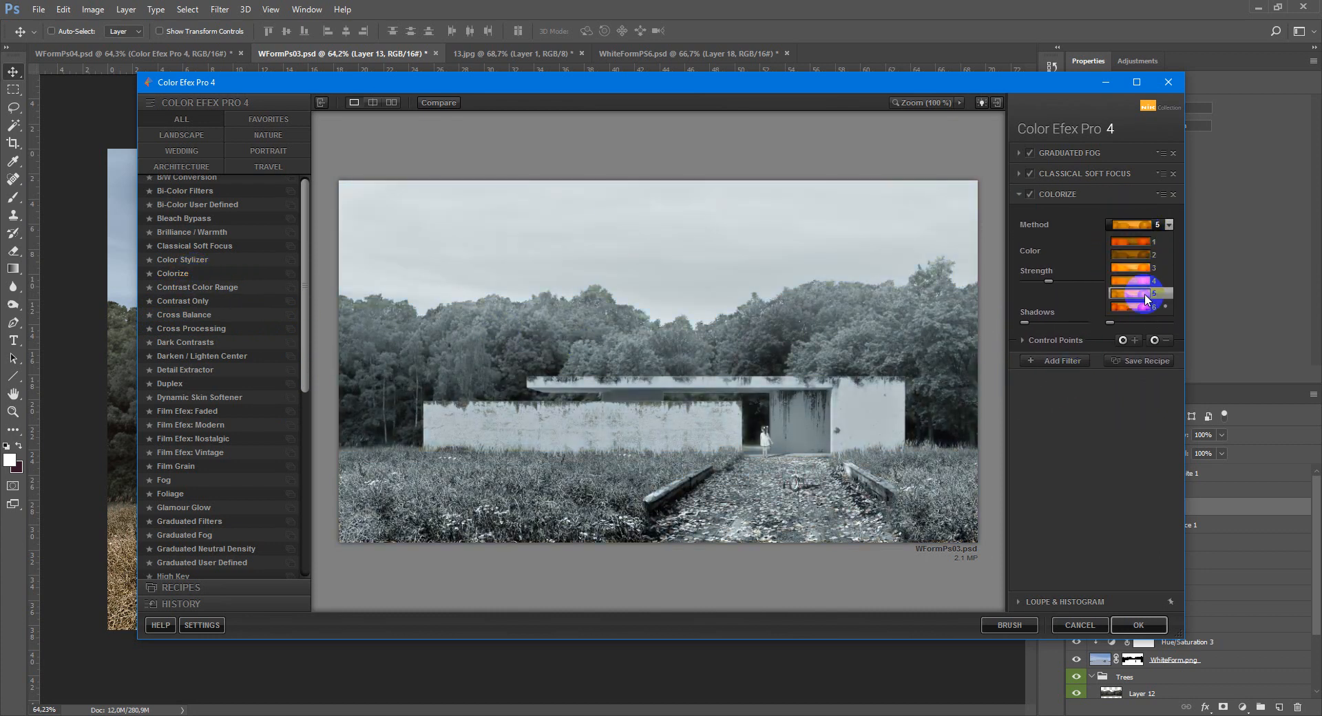
{"action": "left_click", "coordinate": [1139, 292]}
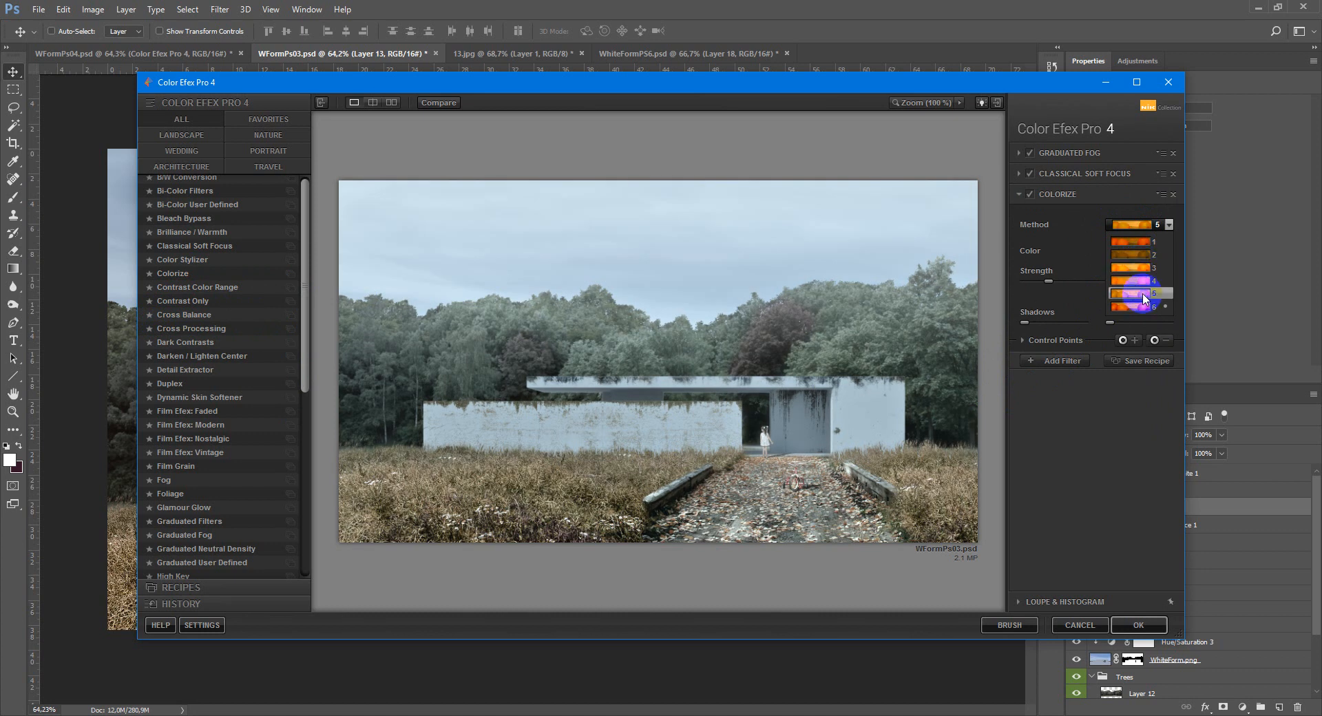
{"action": "left_click", "coordinate": [1138, 247]}
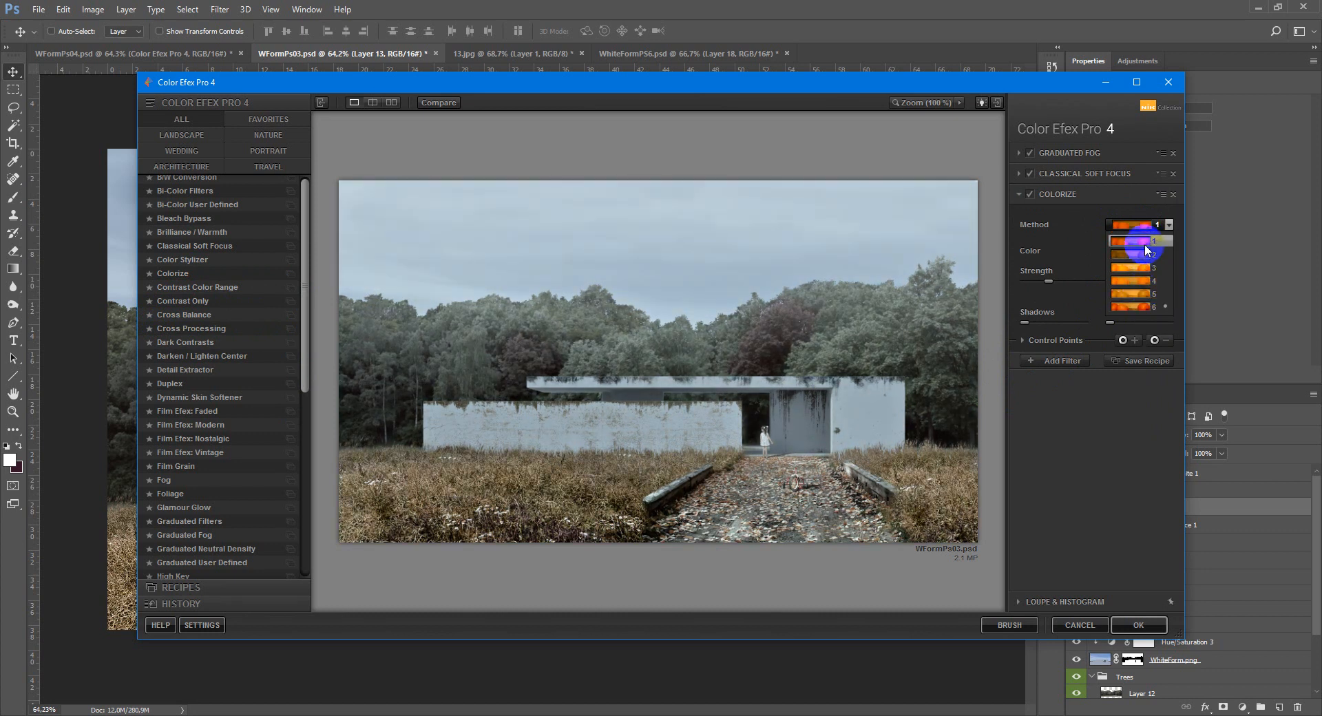
{"action": "left_click", "coordinate": [1138, 267]}
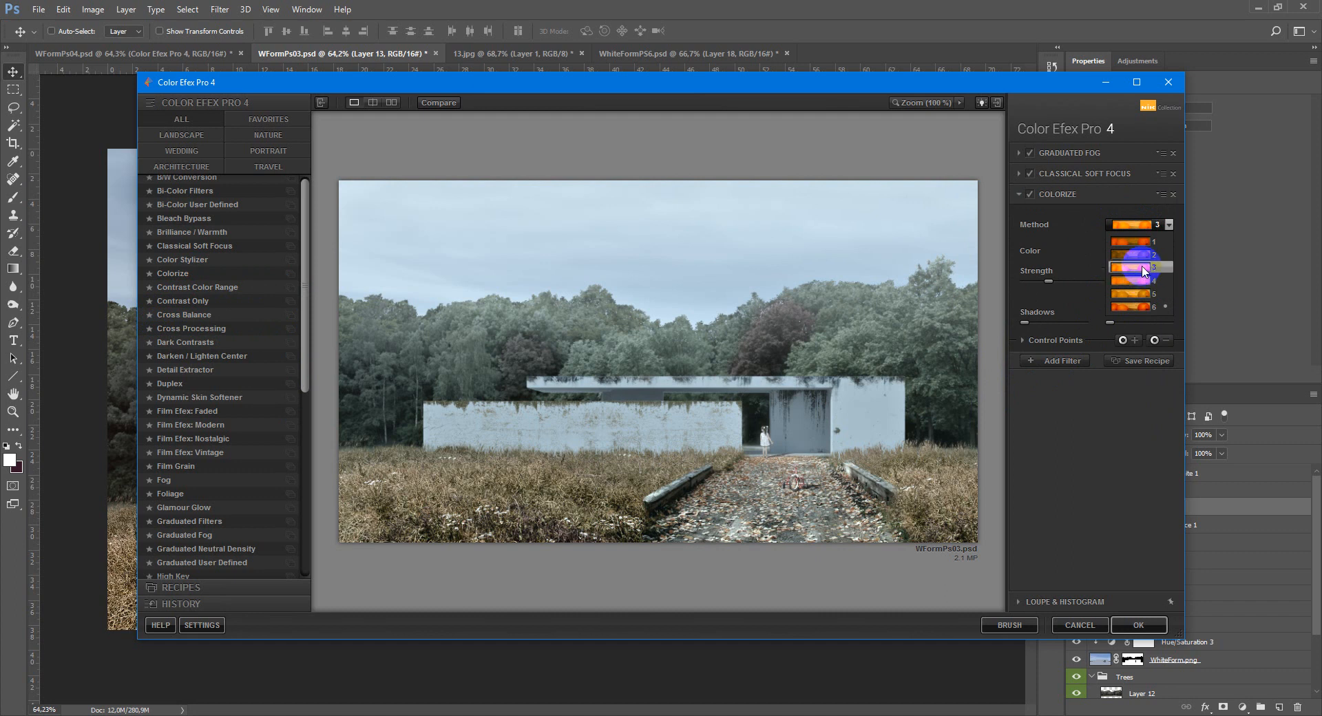
{"action": "left_click", "coordinate": [1138, 294]}
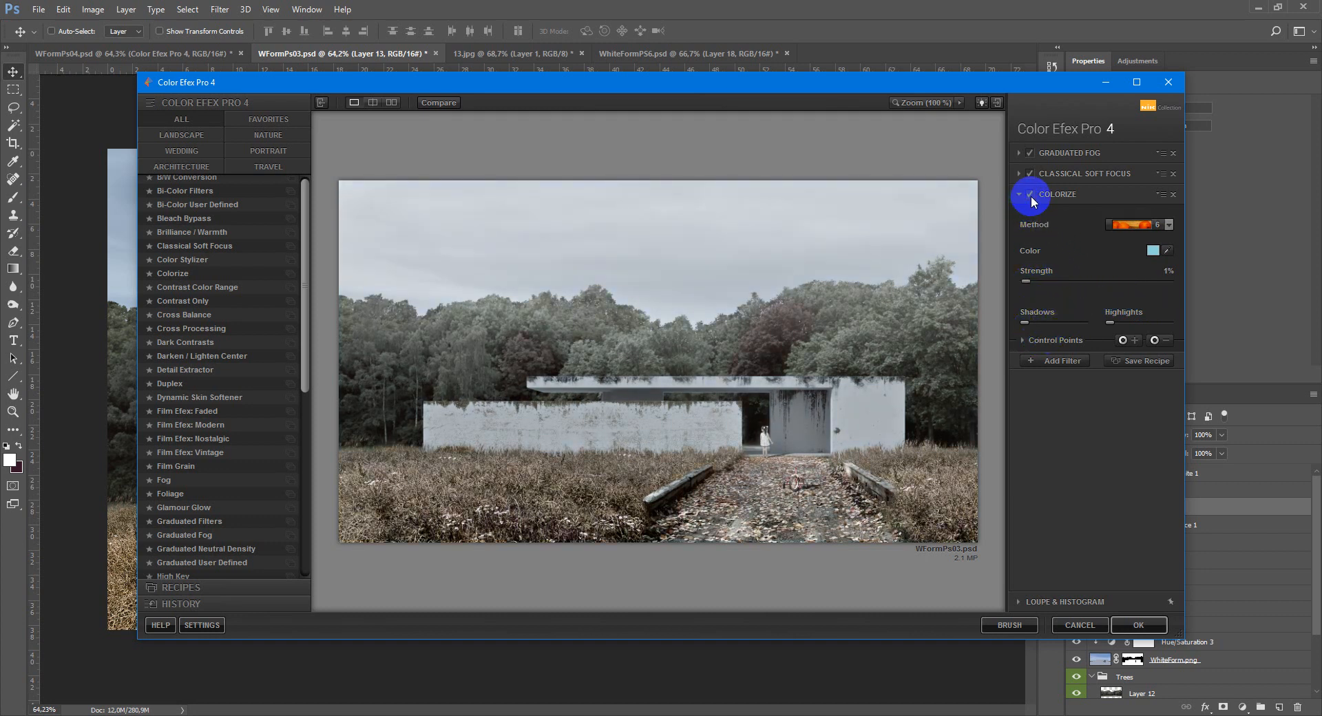
Give the Colorize filter a pink tint colour and set its Strength to 0%.
{"action": "left_click", "coordinate": [1029, 194]}
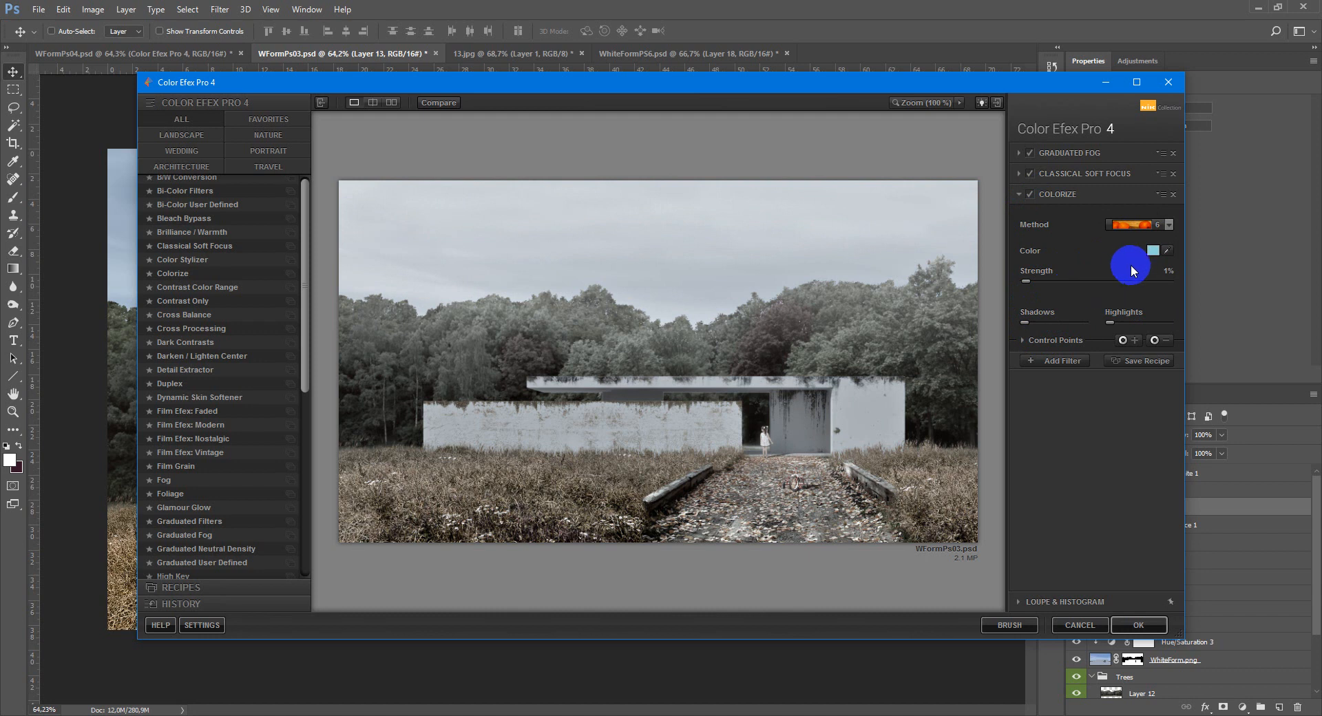
{"action": "left_click", "coordinate": [1153, 250]}
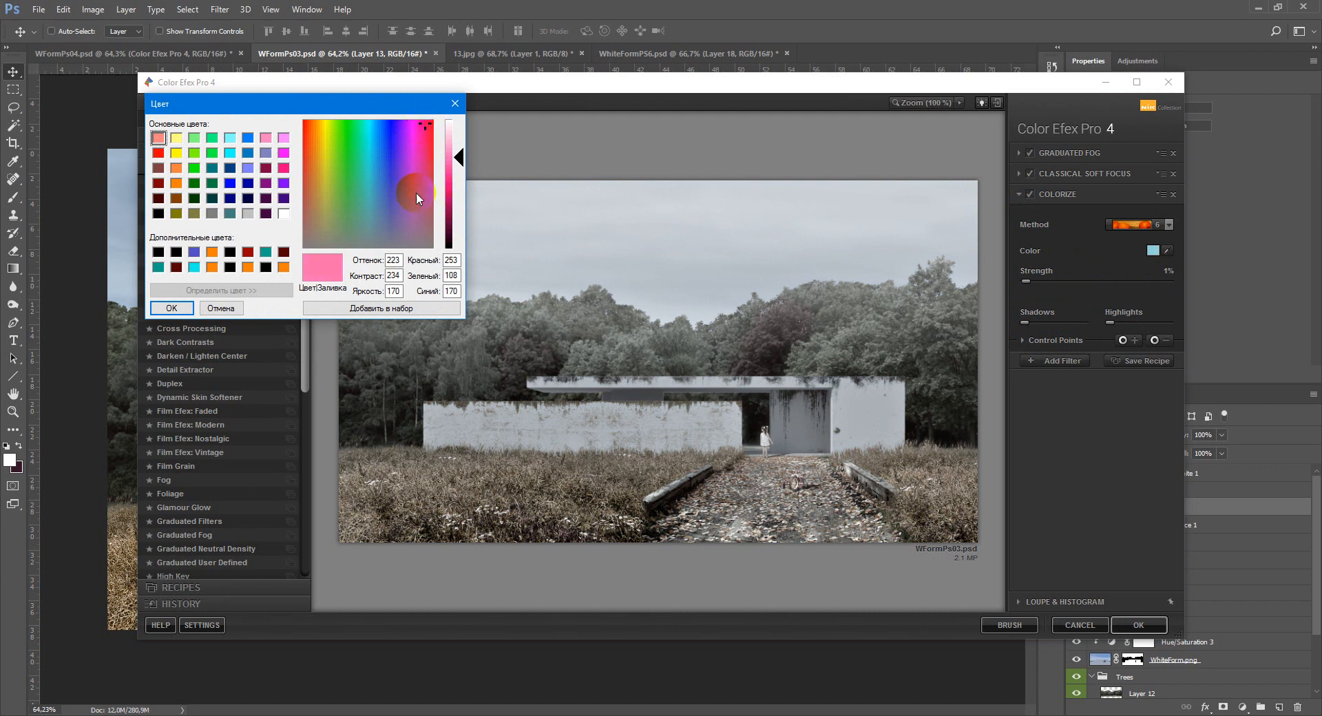
{"action": "left_click", "coordinate": [172, 308]}
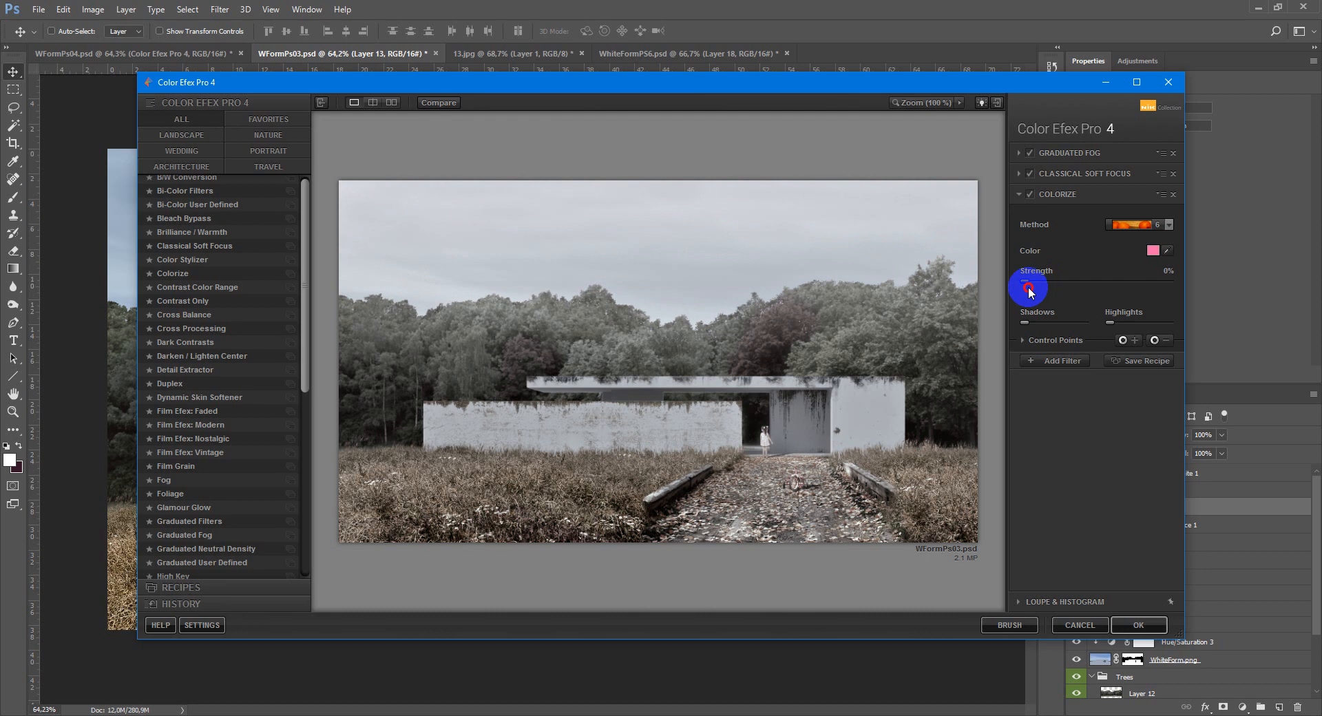
{"action": "left_click_drag", "start_coordinate": [1029, 292], "coordinate": [1033, 292]}
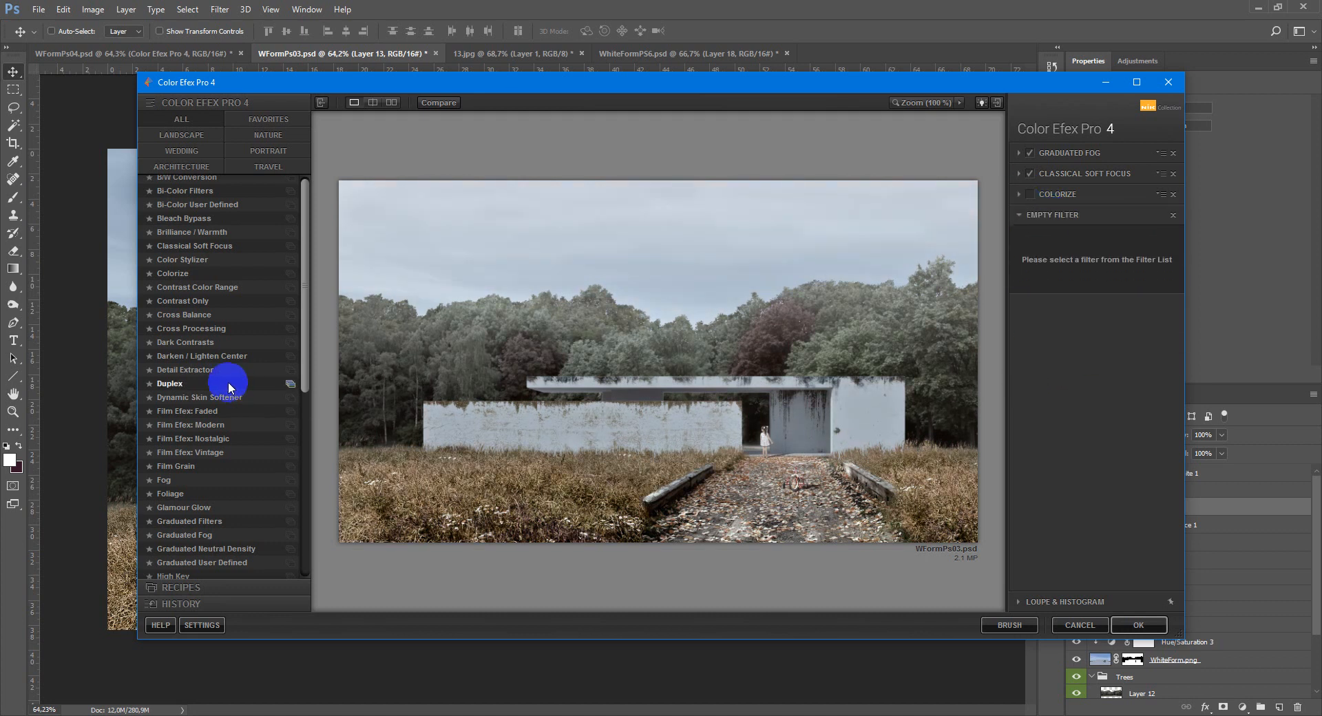
Add a Vignette Filter with opacity lowered to about 34% and size 0%.
{"action": "scroll", "scroll_direction": "down", "scroll_amount": 3}
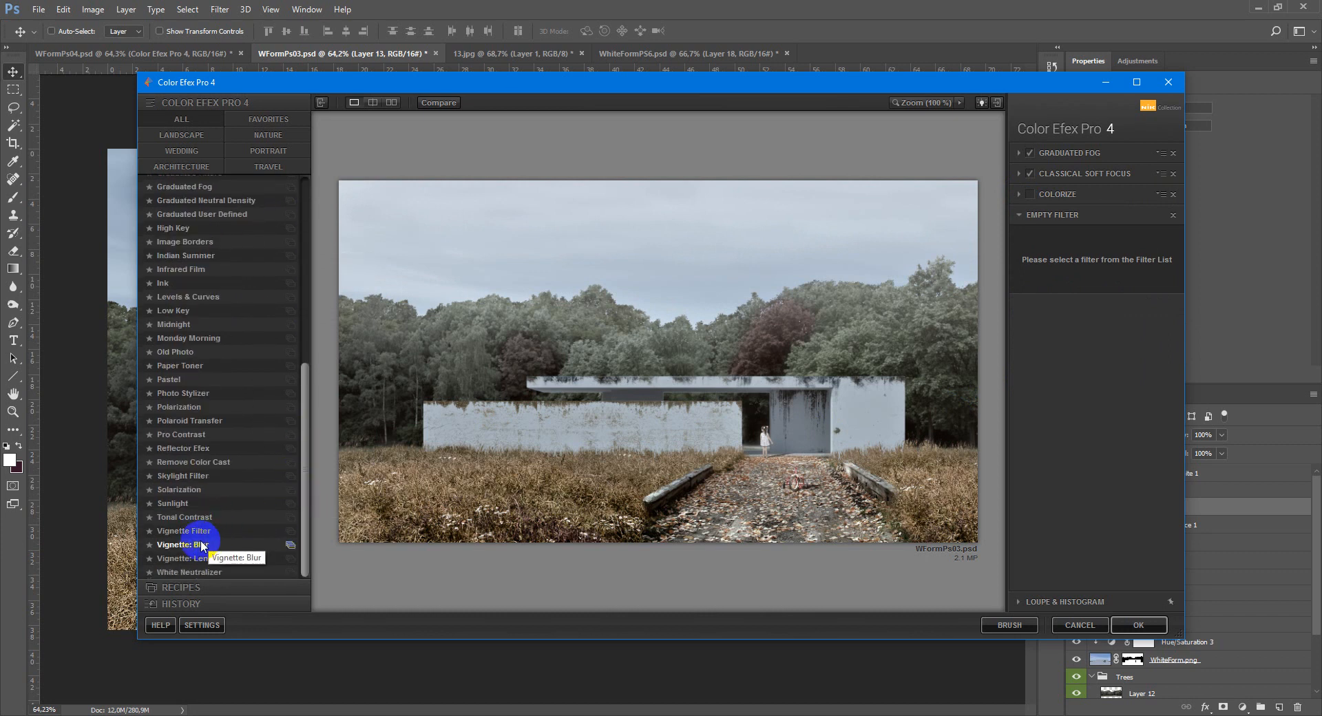
{"action": "mouse_move", "coordinate": [202, 559]}
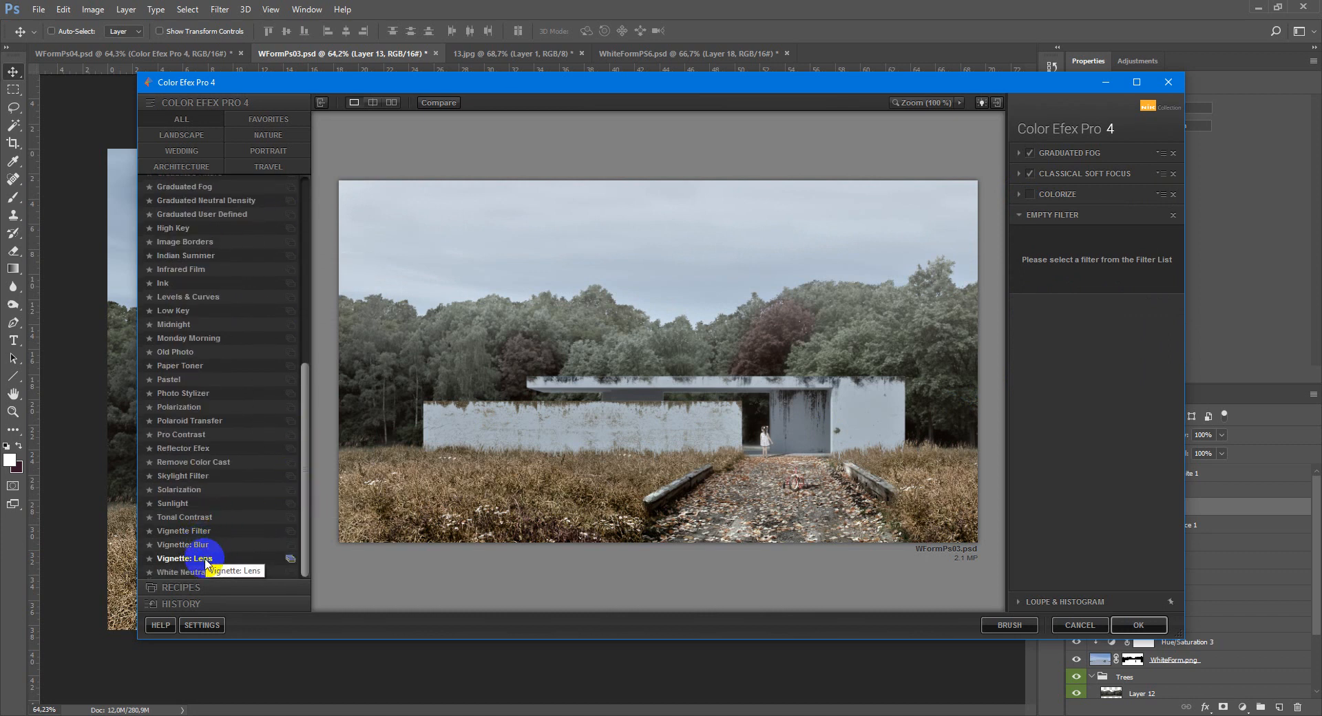
{"action": "left_click", "coordinate": [183, 531]}
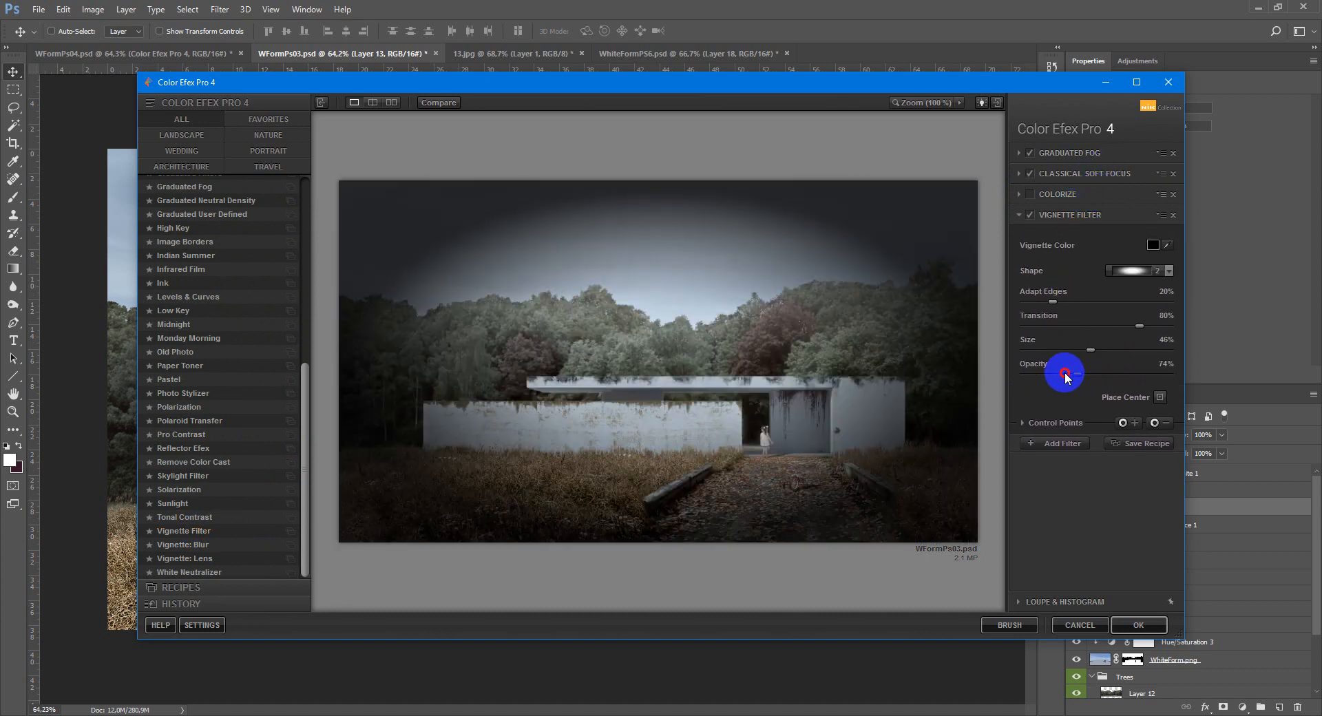
{"action": "left_click_drag", "start_coordinate": [1066, 374], "coordinate": [1088, 355]}
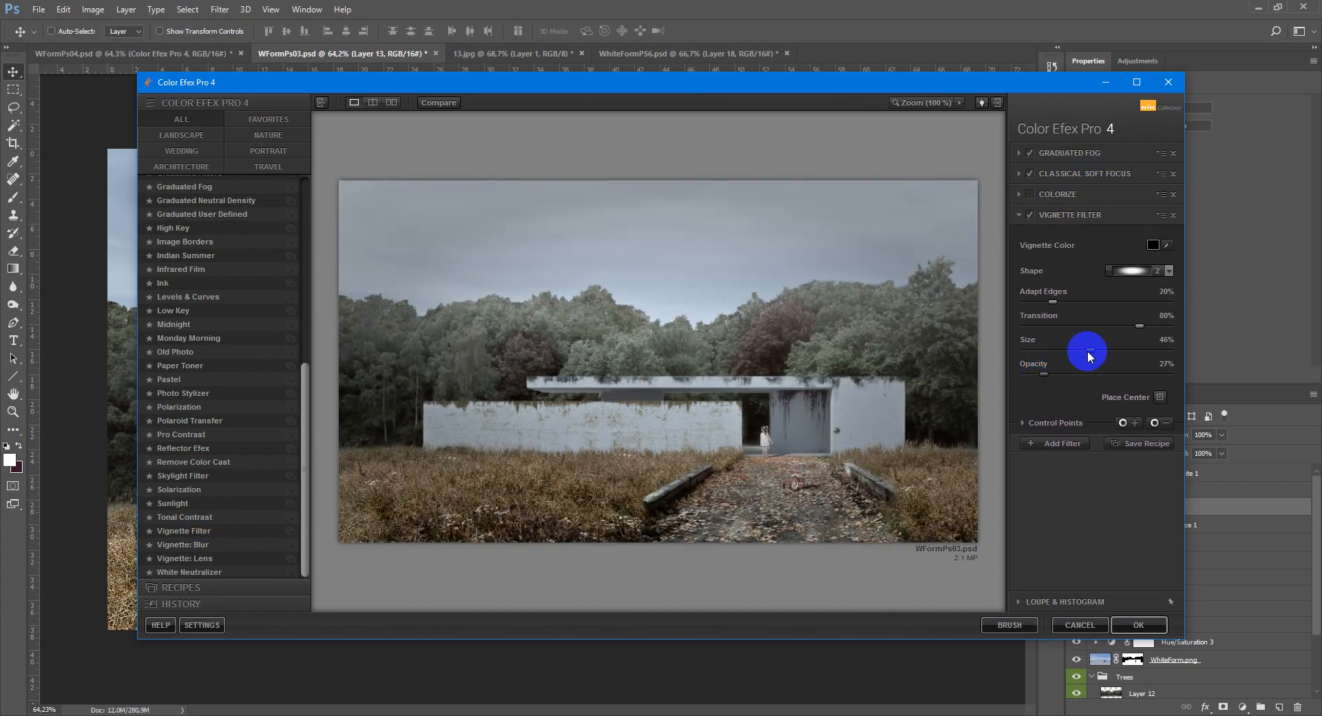
{"action": "left_click_drag", "start_coordinate": [1088, 352], "coordinate": [1043, 356]}
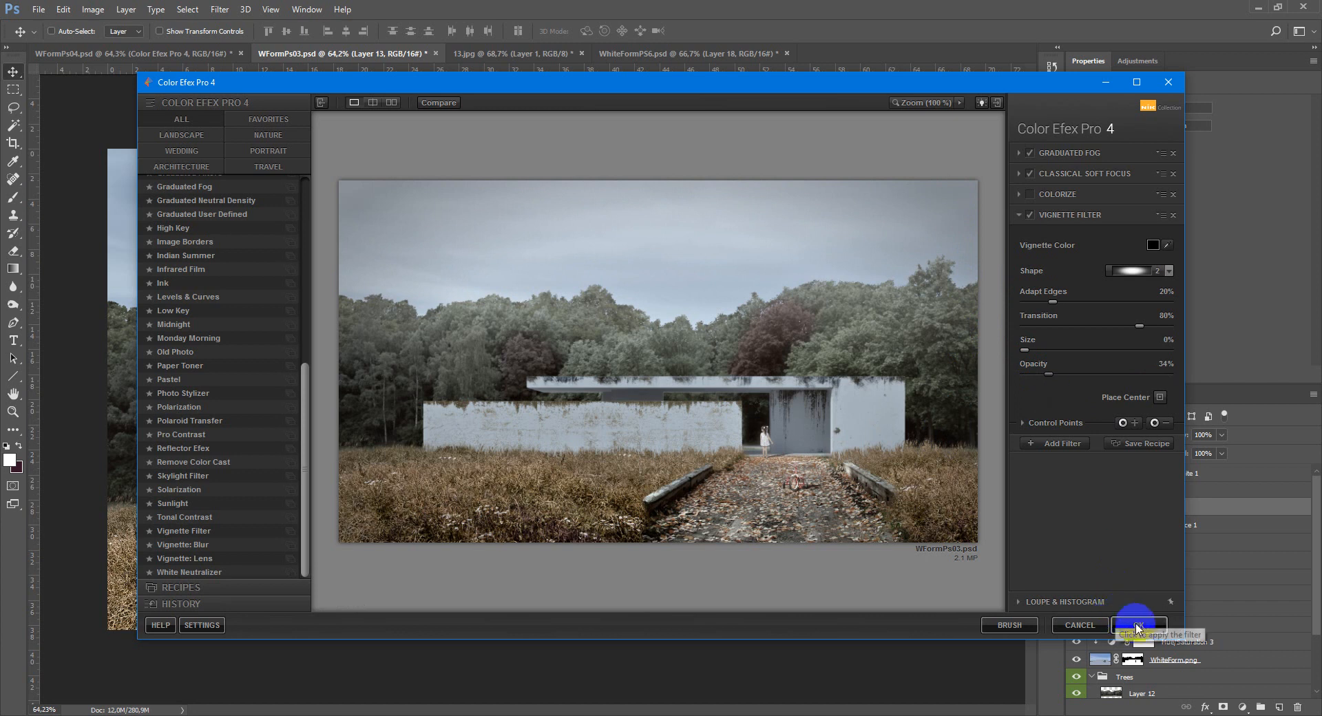
Apply the Color Efex filter stack back to Photoshop and select Layer 13 beneath it.
{"action": "left_click", "coordinate": [1139, 625]}
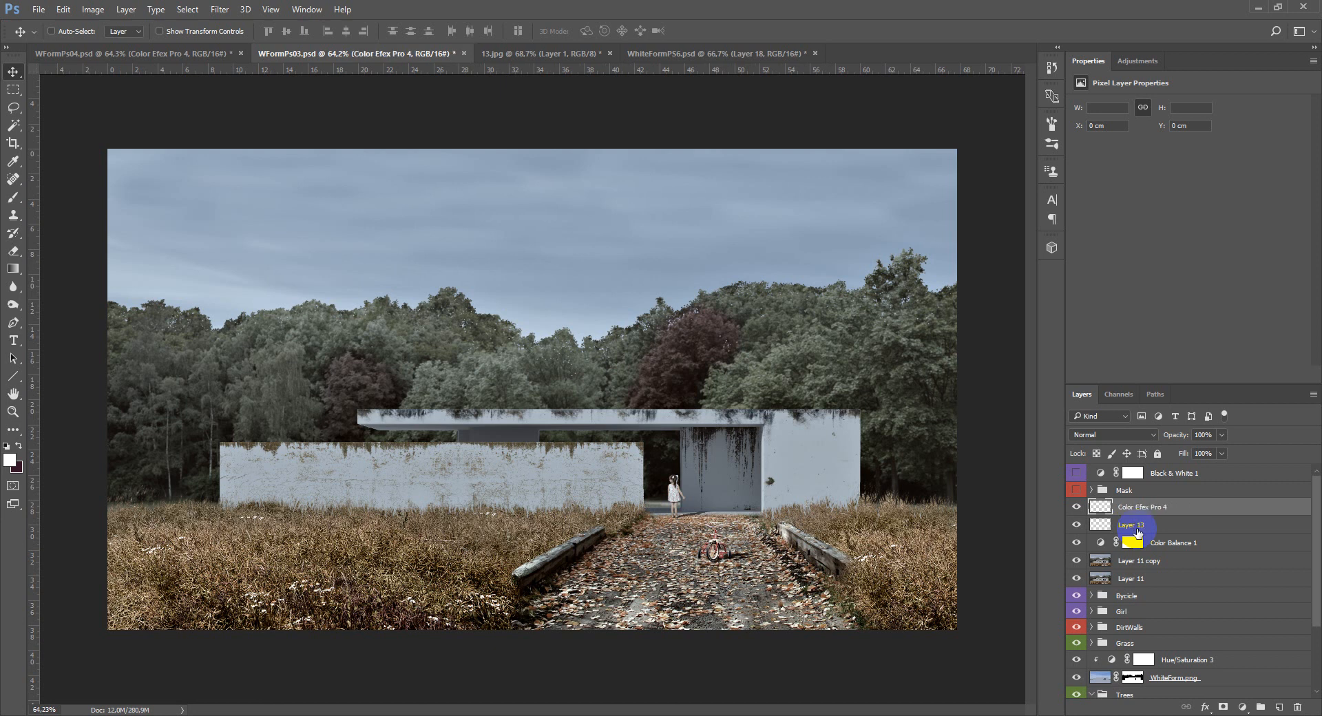
{"action": "left_click", "coordinate": [1100, 506]}
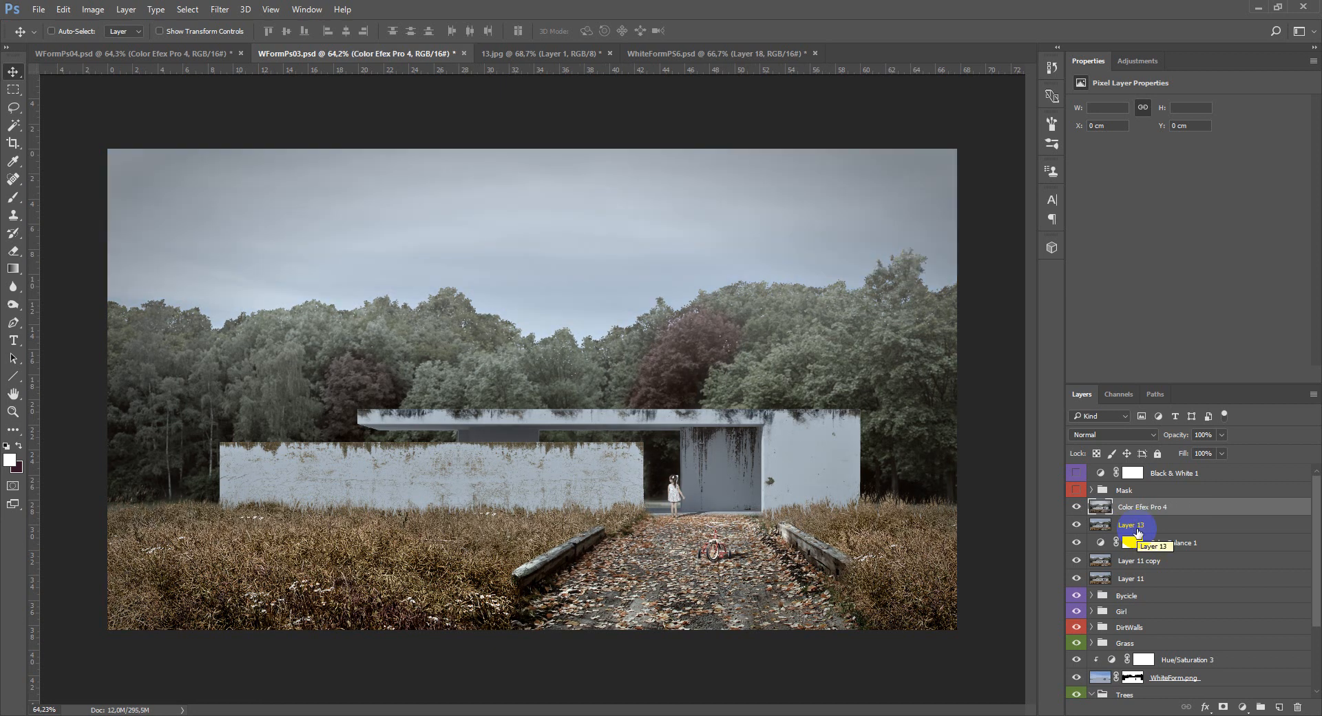